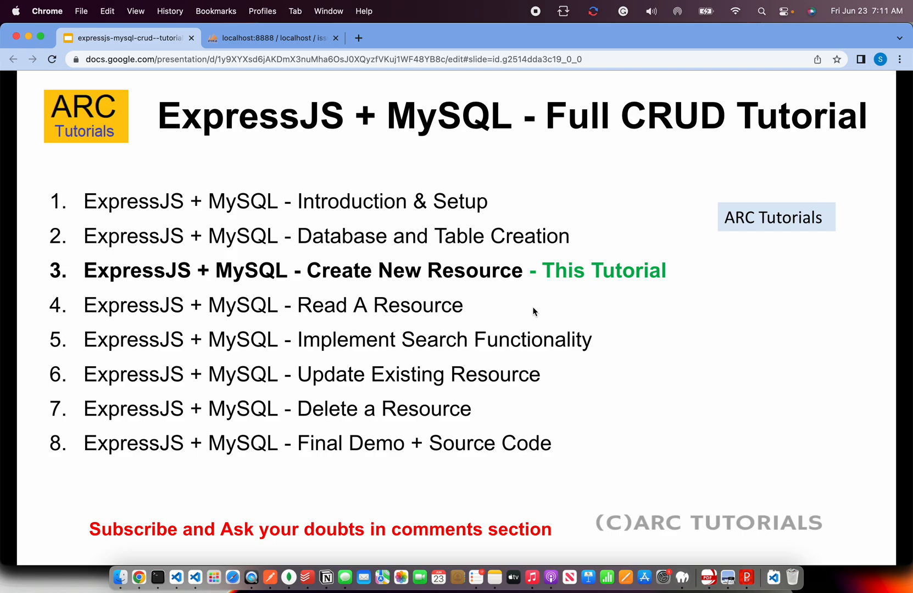
# Advance to the Create Functionality slide, then view the tickets table structure in phpMyAdmin.
pyautogui.press('right')
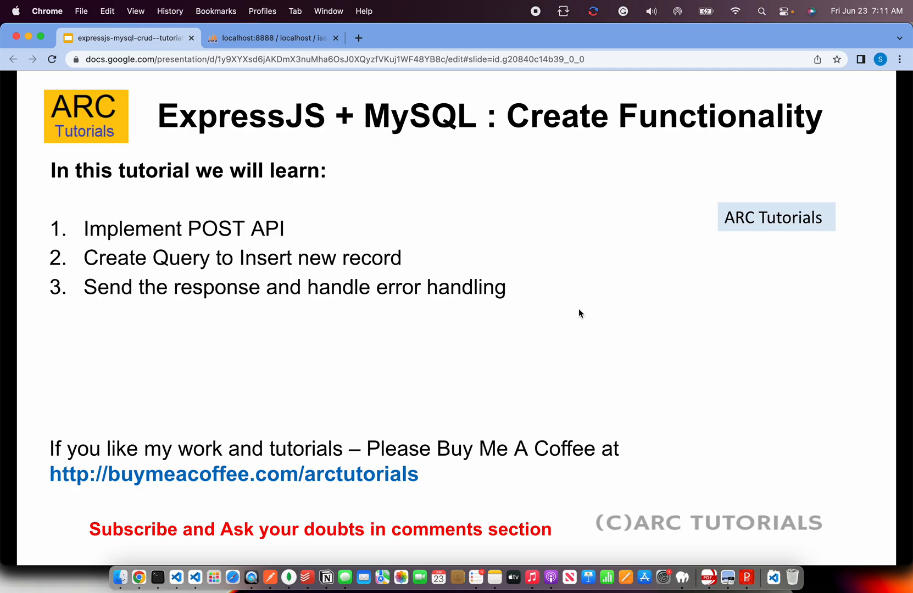
pyautogui.moveTo(195, 497)
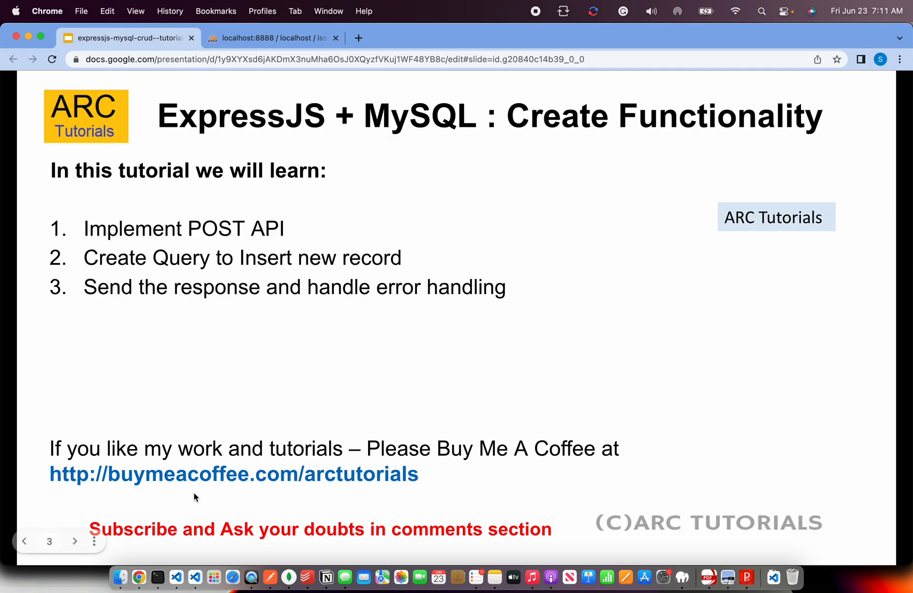
pyautogui.click(272, 38)
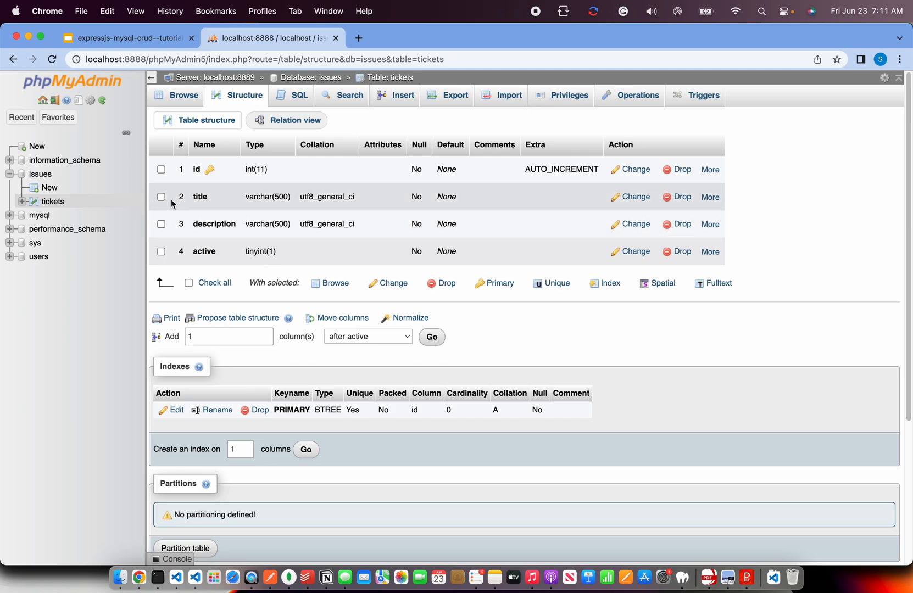
# In index.js, add app.use(bodyParser.json()); right after the Express app is created.
pyautogui.click(157, 582)
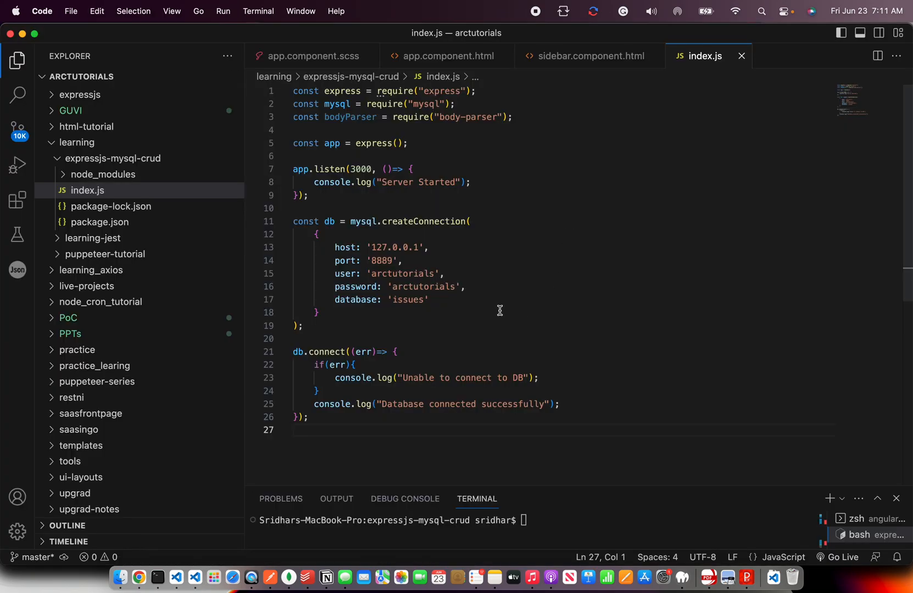
pyautogui.press('enter')
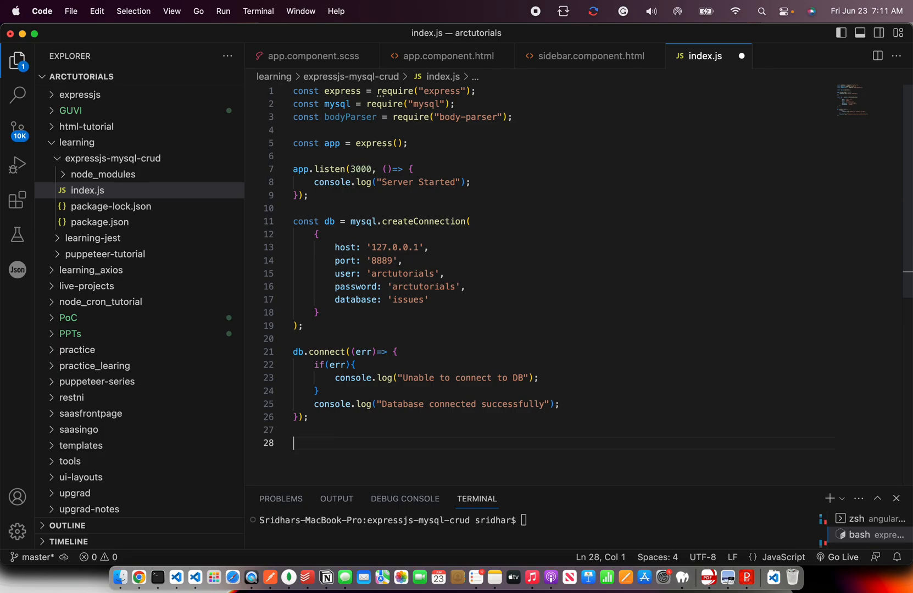
pyautogui.moveTo(380, 361)
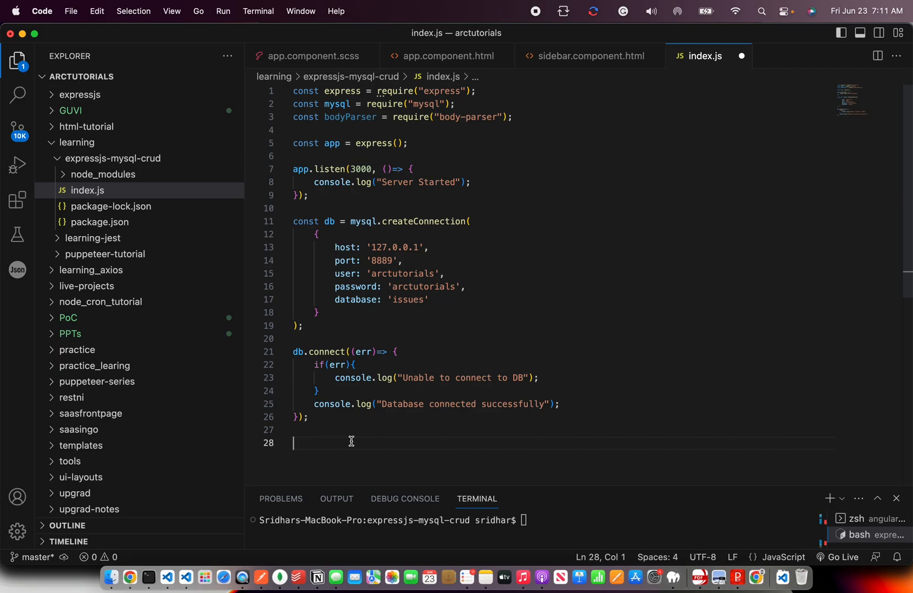
pyautogui.moveTo(320, 260)
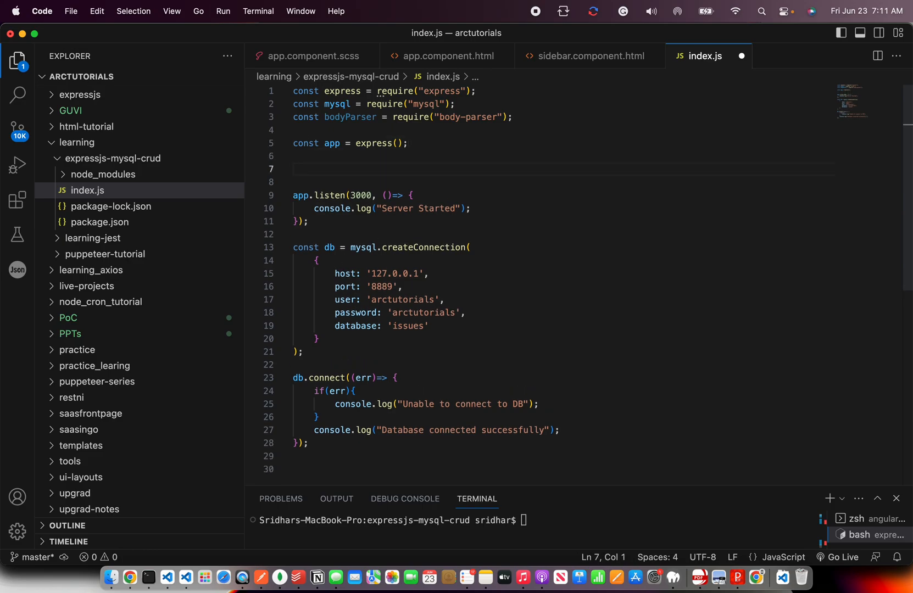
pyautogui.doubleClick(349, 117)
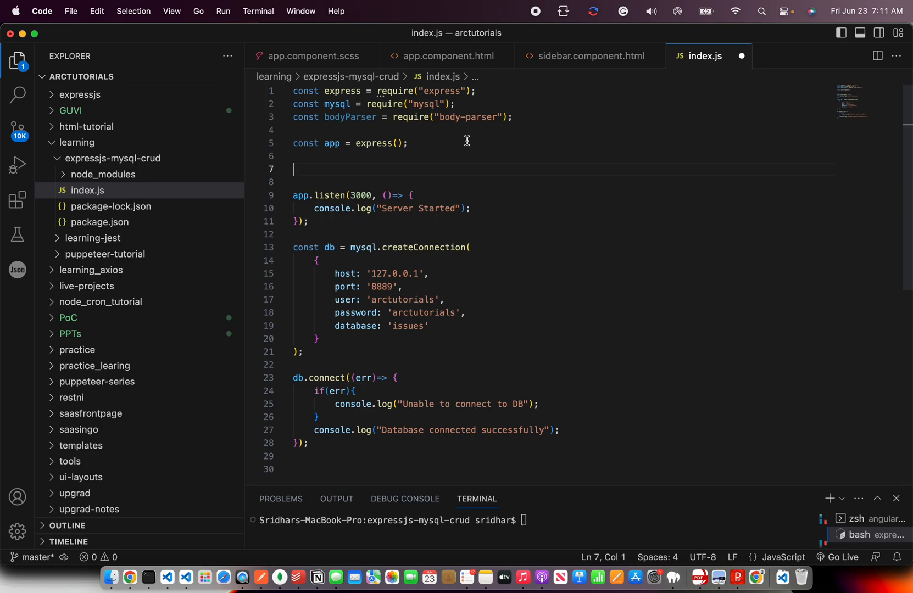
pyautogui.write('app.use(')
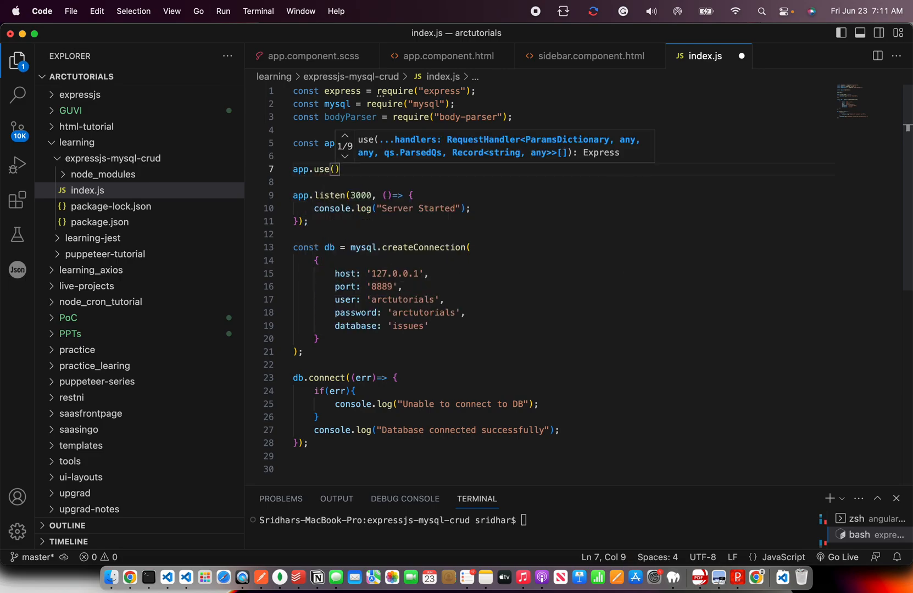
pyautogui.write('bodyParser')
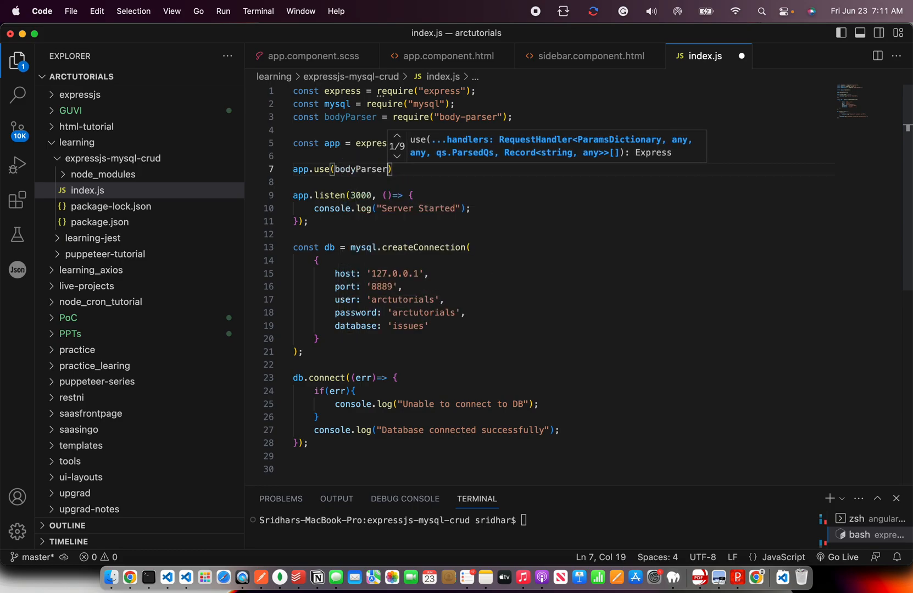
pyautogui.write('.json(')
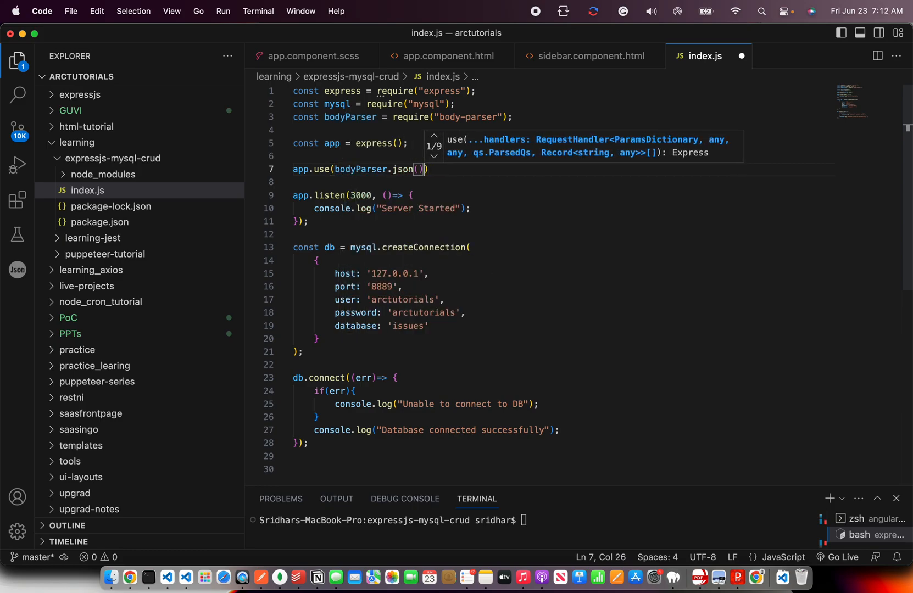
pyautogui.write(';')
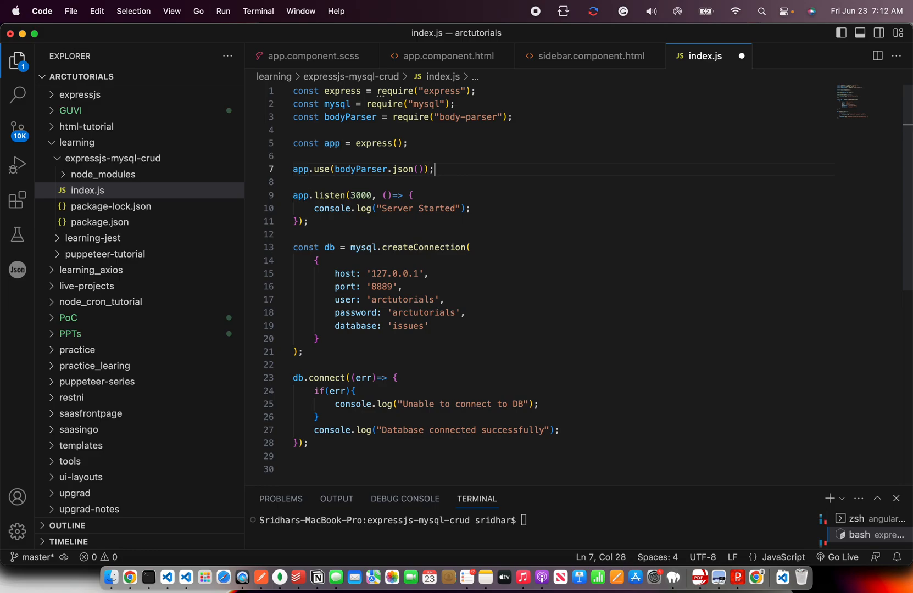
# Add app.use(bodyParser.urlencoded({extended: true})); on the next line.
pyautogui.press('enter')
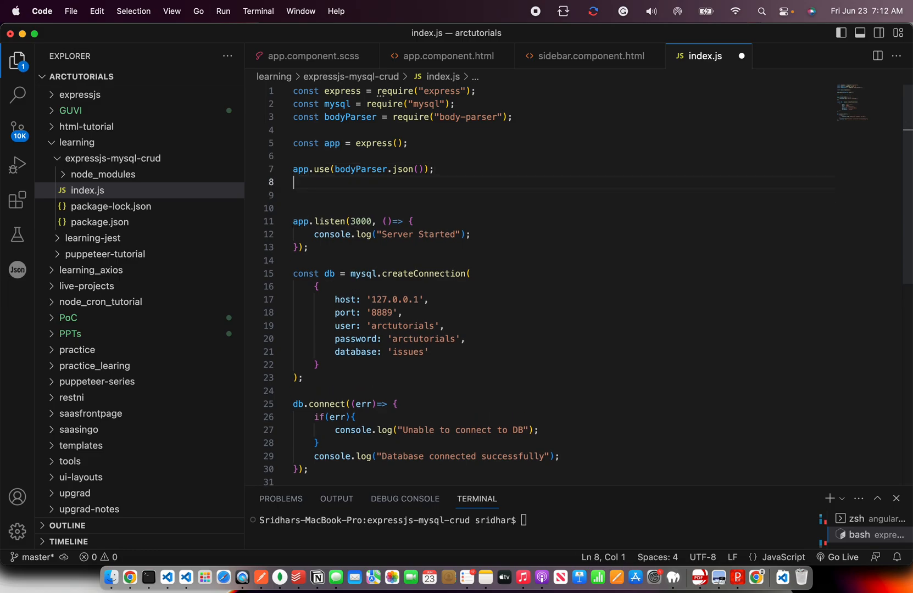
pyautogui.write('app.')
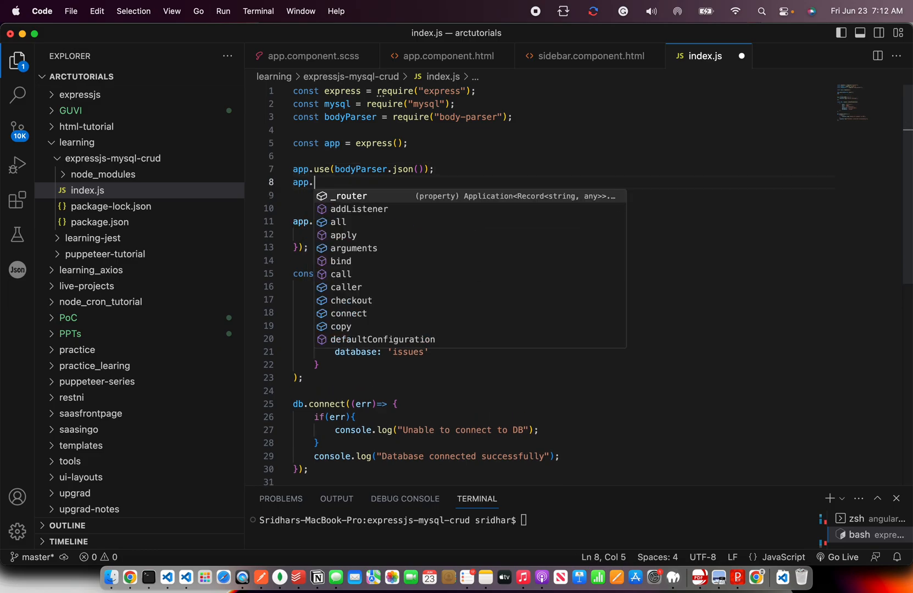
pyautogui.write('use(')
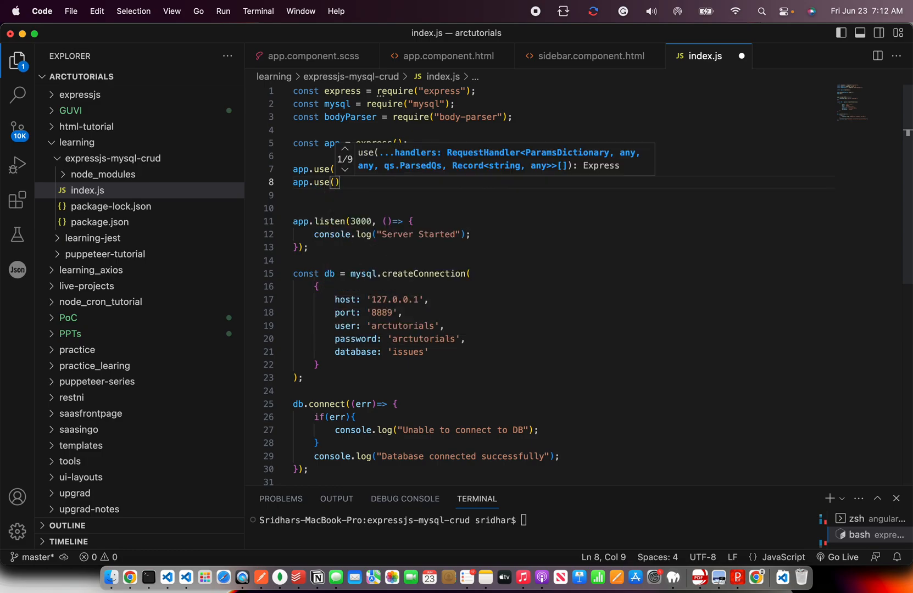
pyautogui.write('bodyParser.')
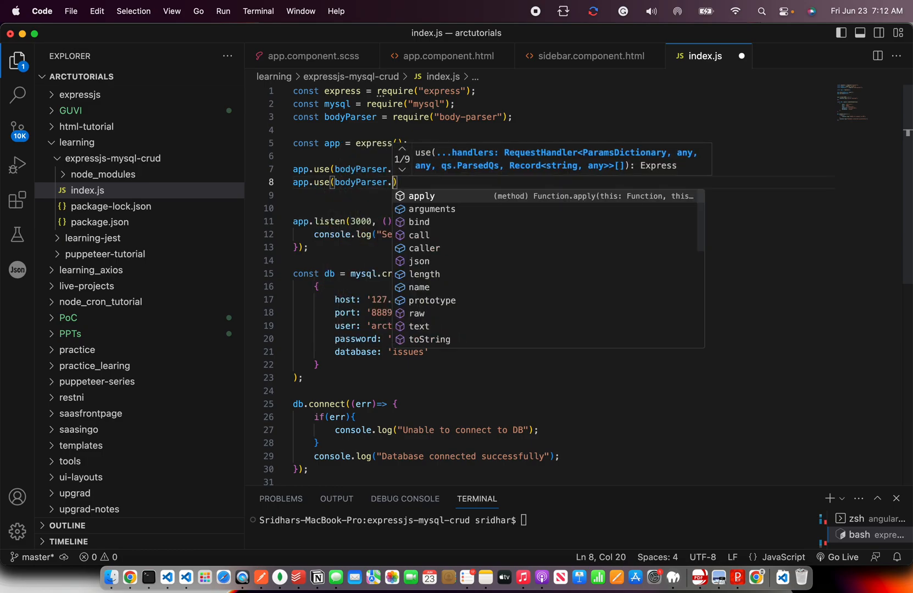
pyautogui.write('urlencoded')
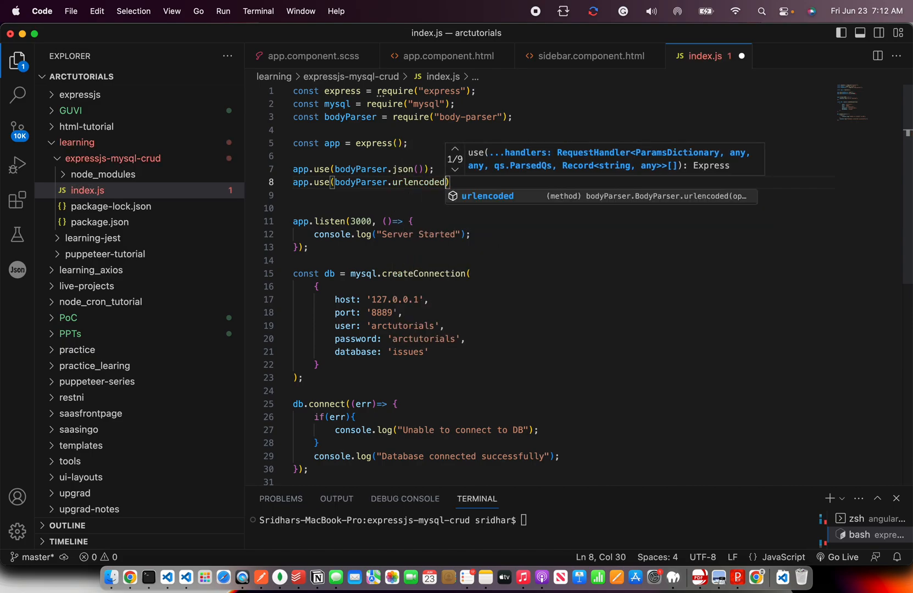
pyautogui.write('(ex')
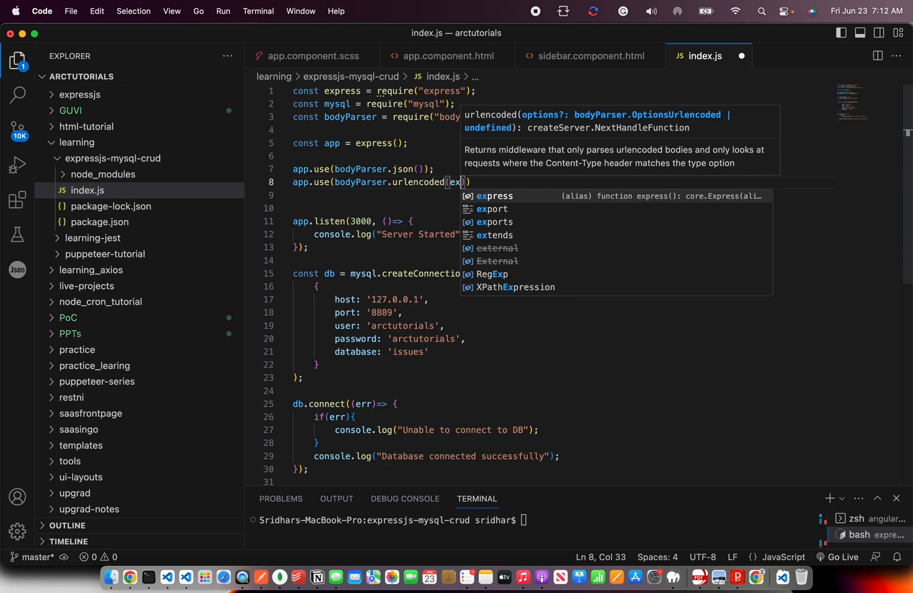
pyautogui.write('{extended}')
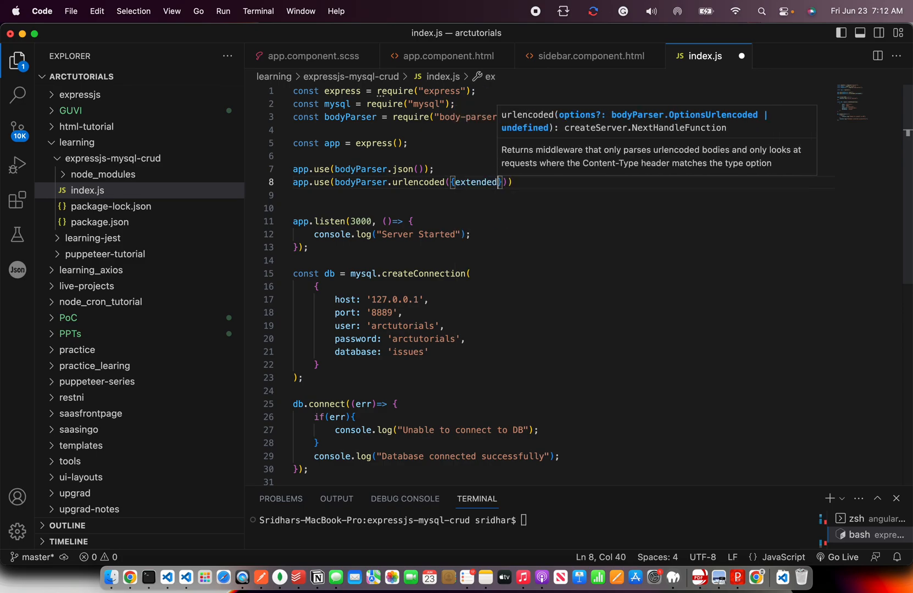
pyautogui.write(': true')
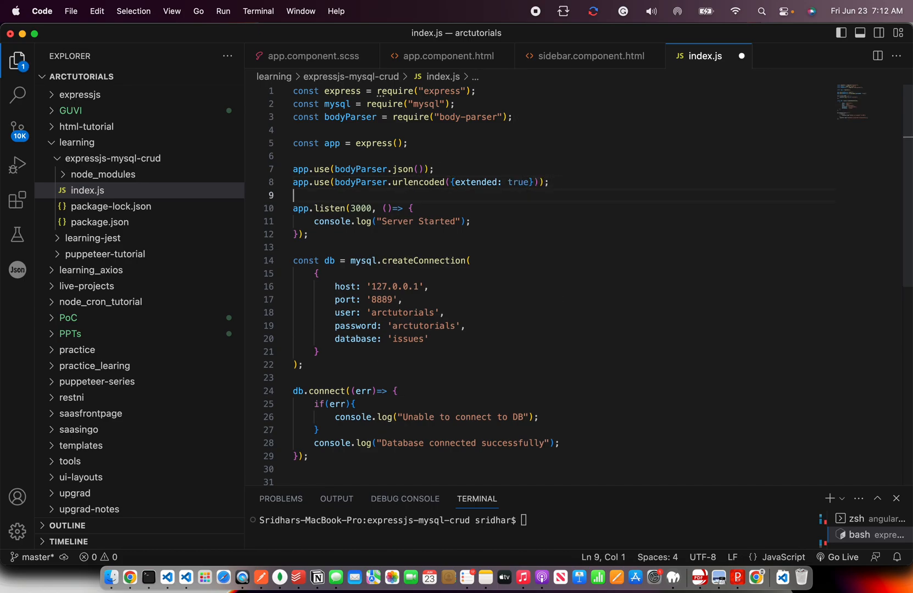
pyautogui.click(436, 169)
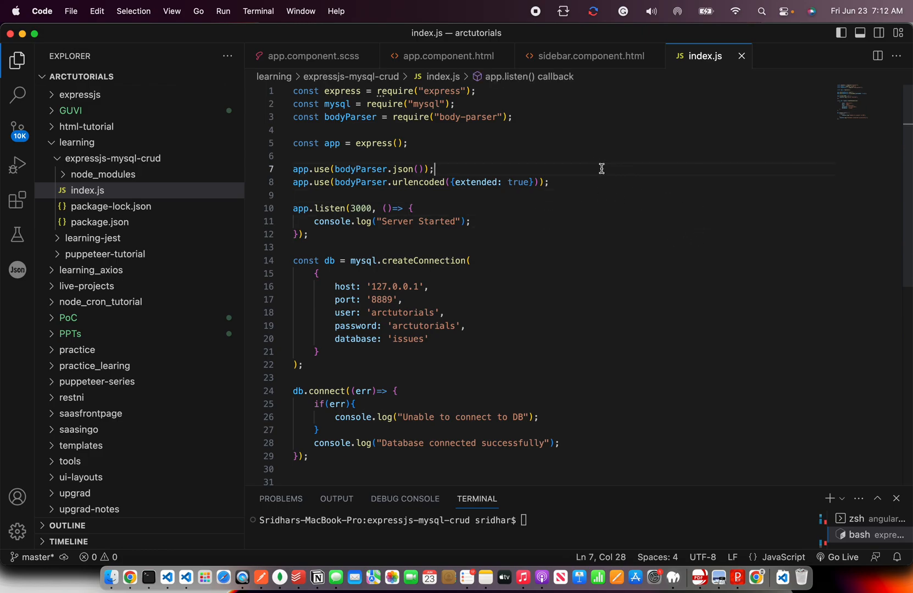
# Add a 'Generic Method which handles' comment and remove the unfinished db.query line.
pyautogui.scroll(-3)
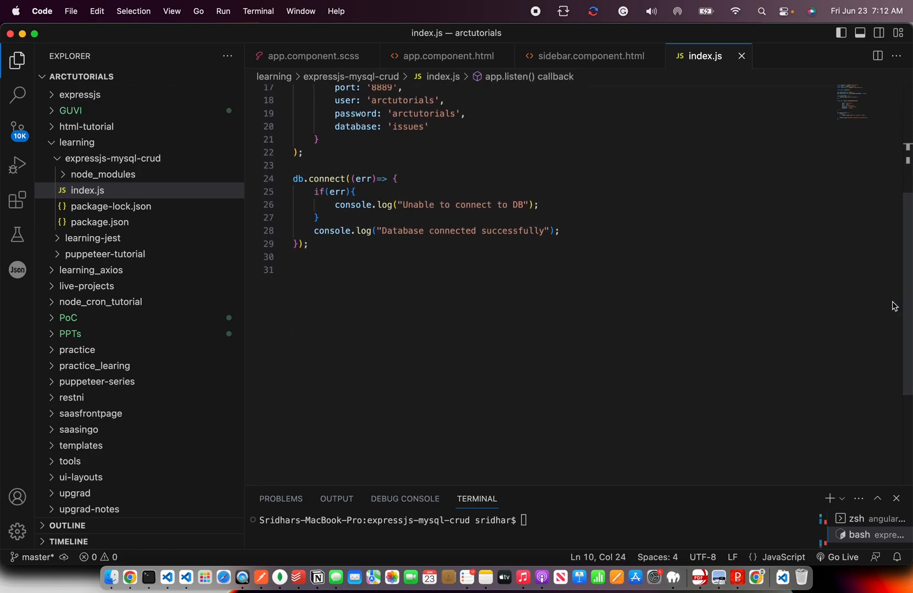
pyautogui.write('/*')
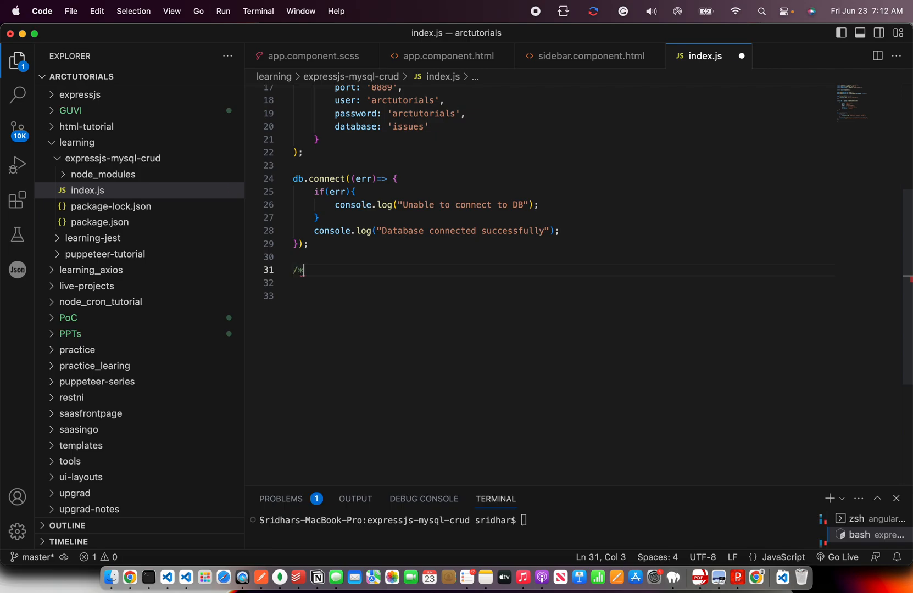
pyautogui.write('Generi')
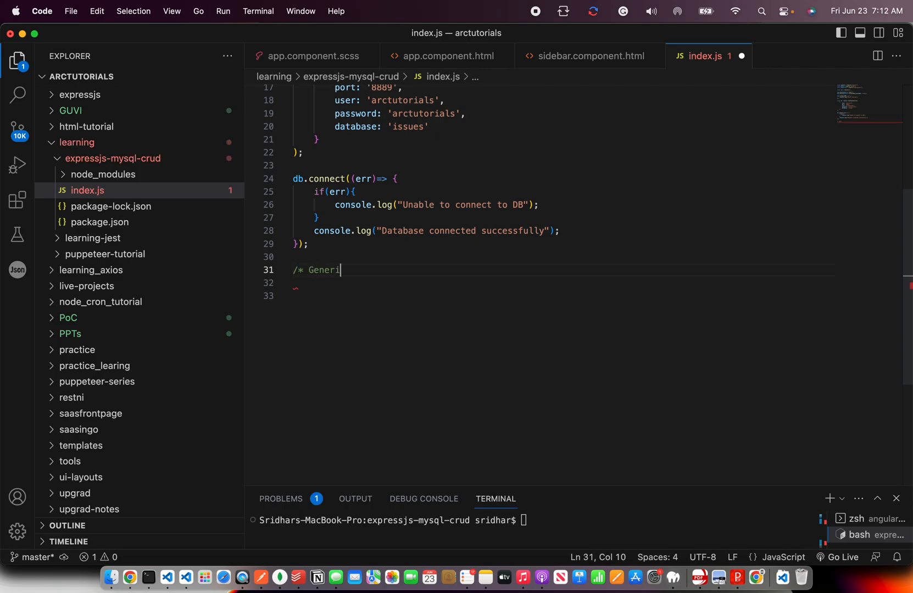
pyautogui.write('c Method')
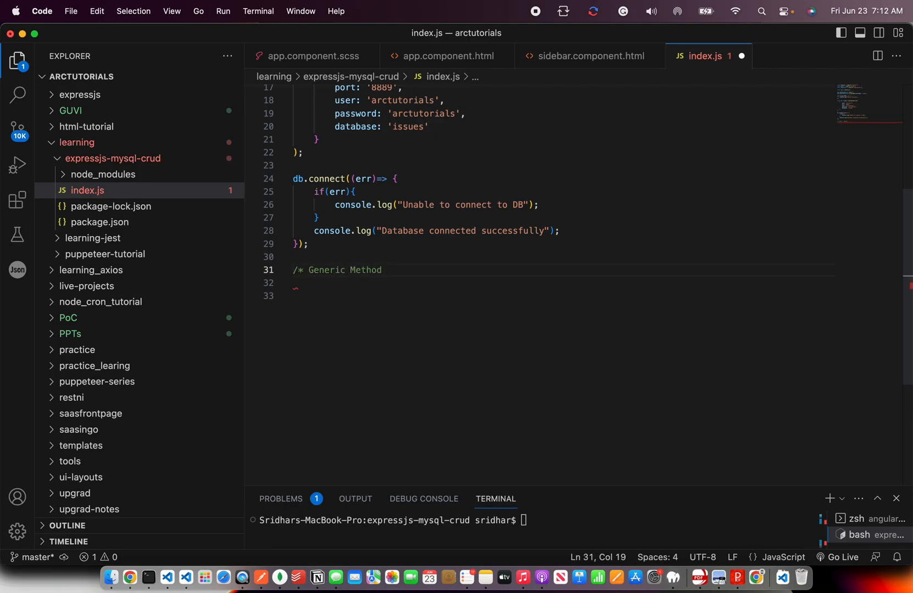
pyautogui.write('which handles queries')
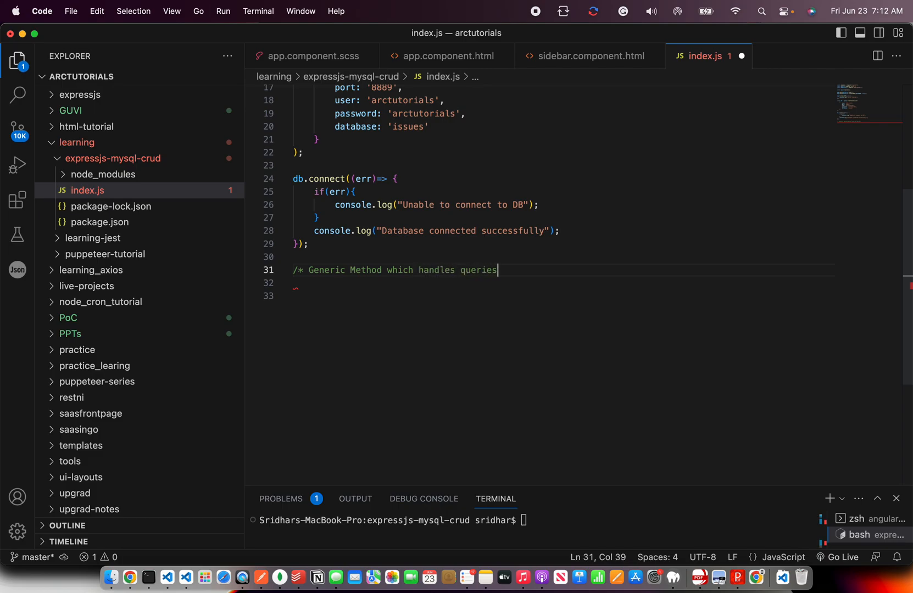
pyautogui.write('*/')
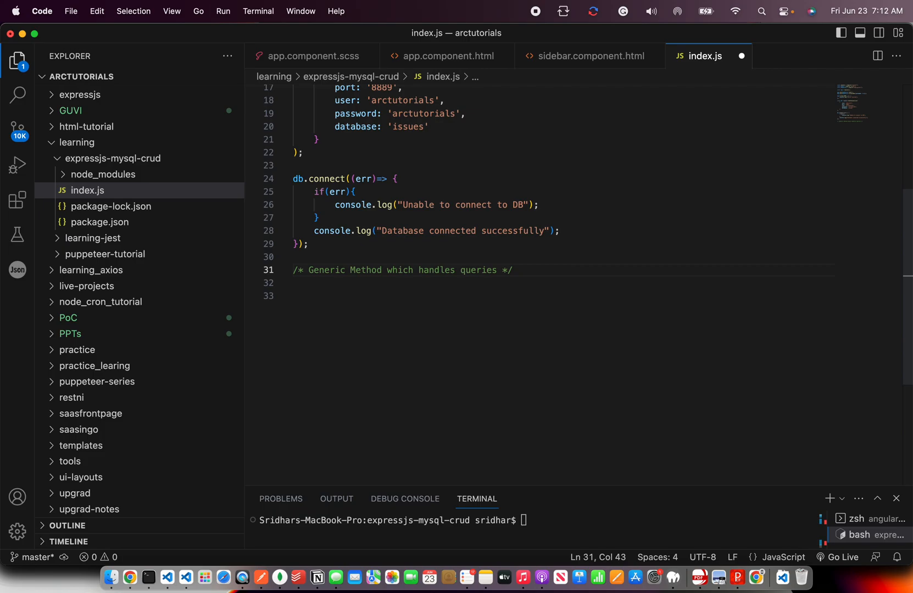
pyautogui.write('db')
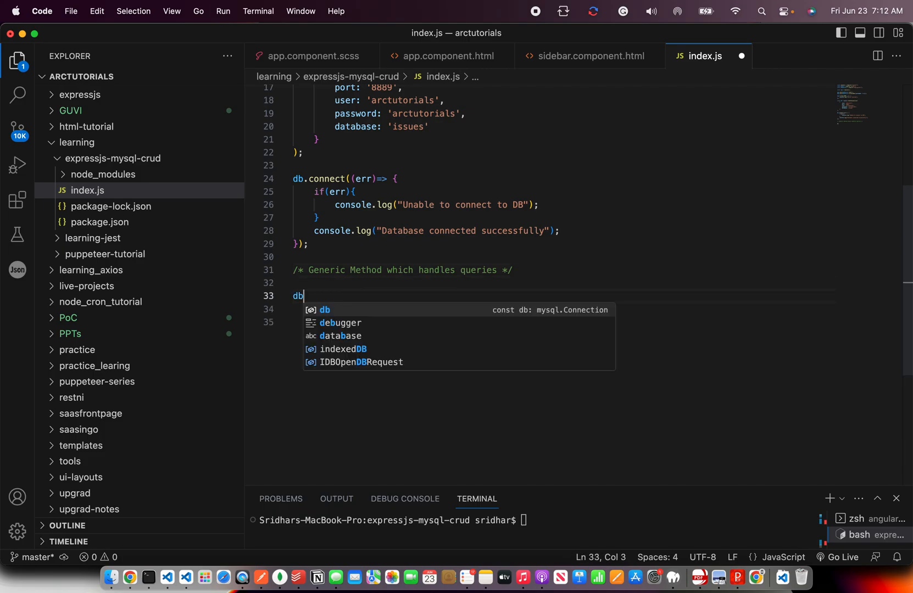
pyautogui.write('.query')
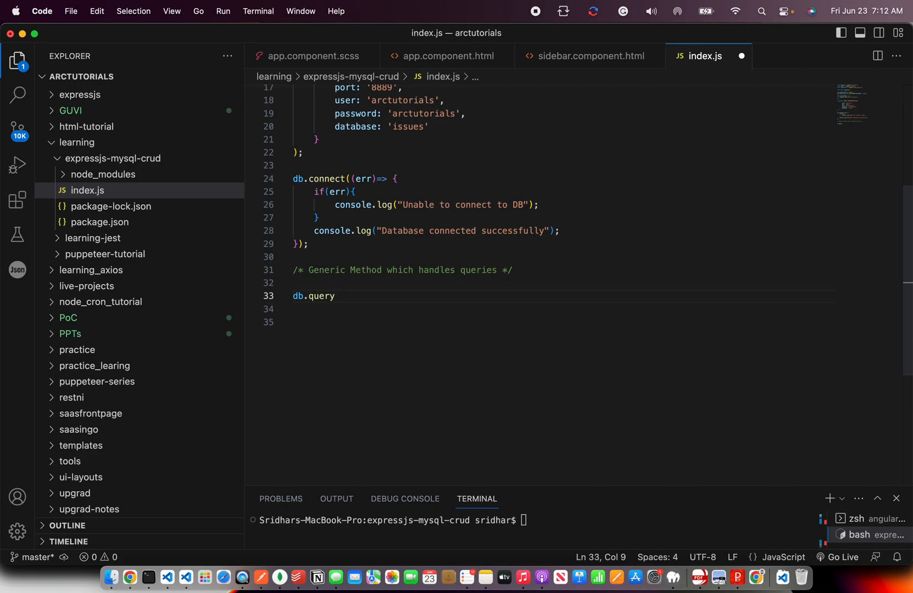
pyautogui.press('Backspace')
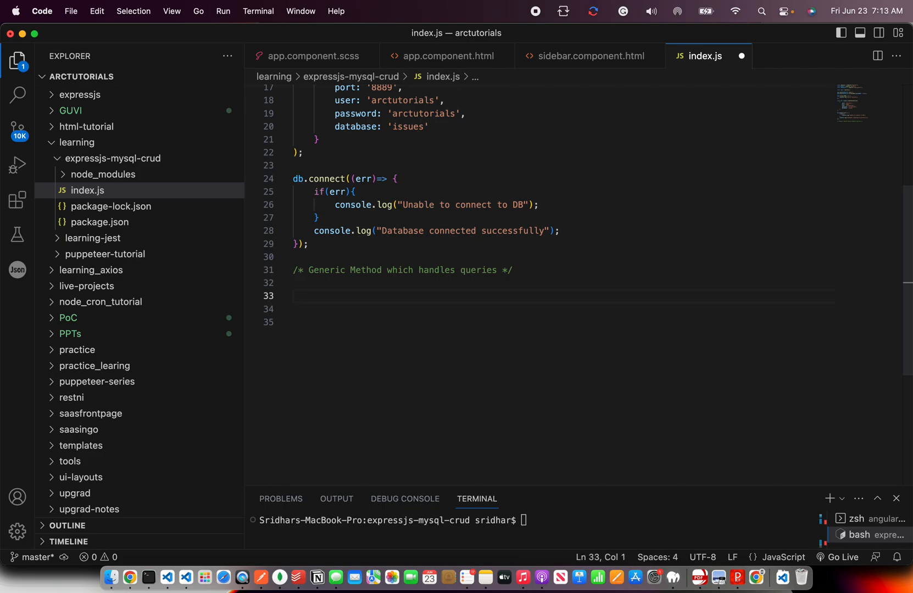
pyautogui.press('Backspace')
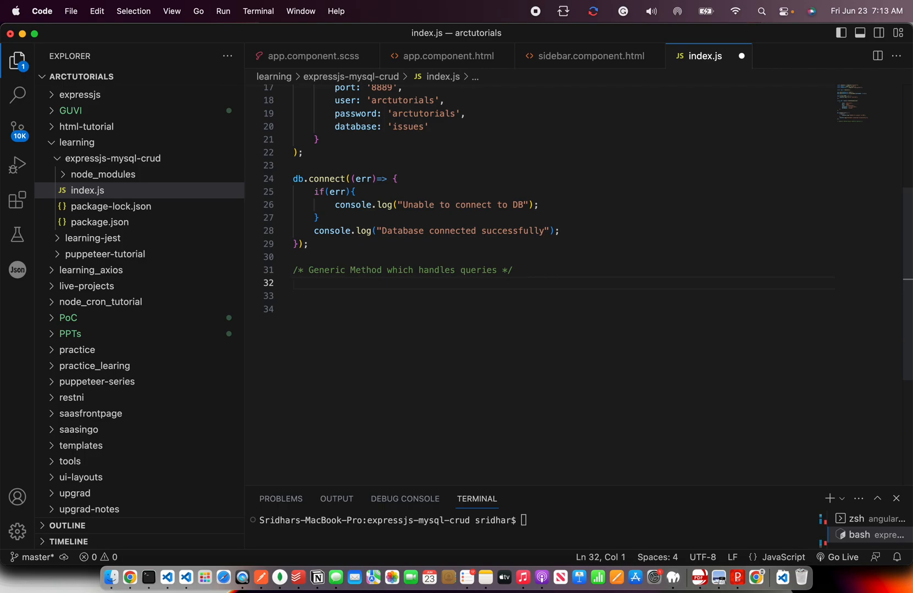
# Declare function queryPromise(sql, values=[]) returning a new Promise.
pyautogui.write('function')
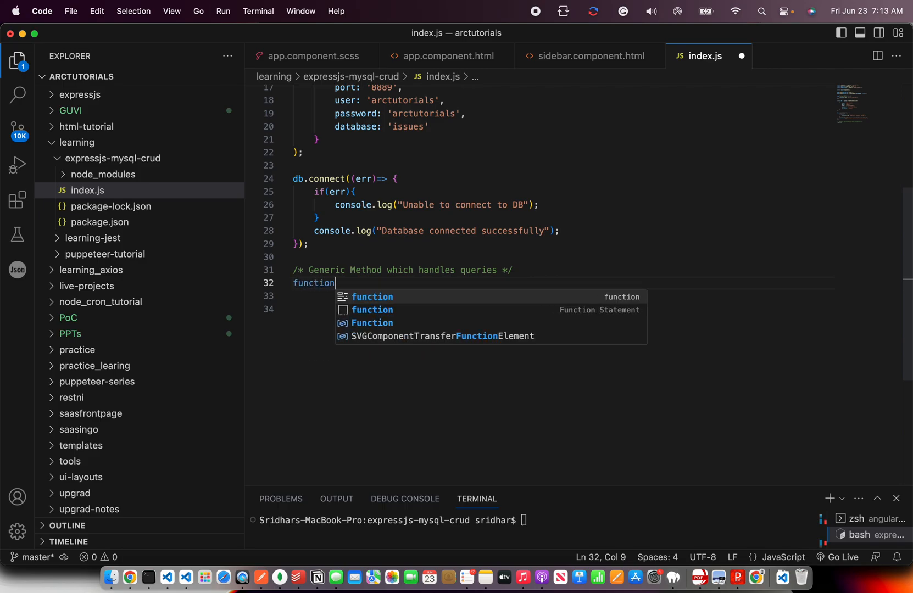
pyautogui.write('queryProm')
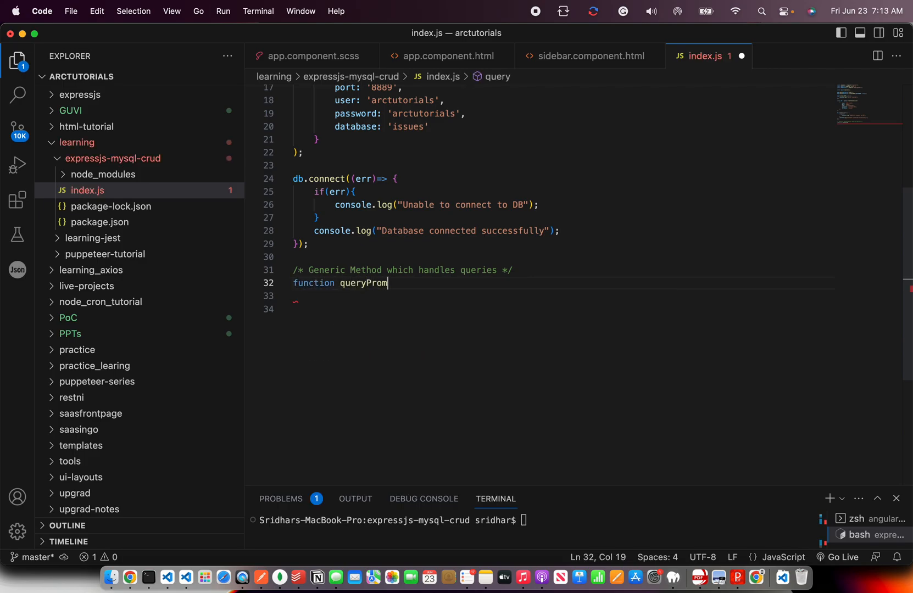
pyautogui.write('ise()')
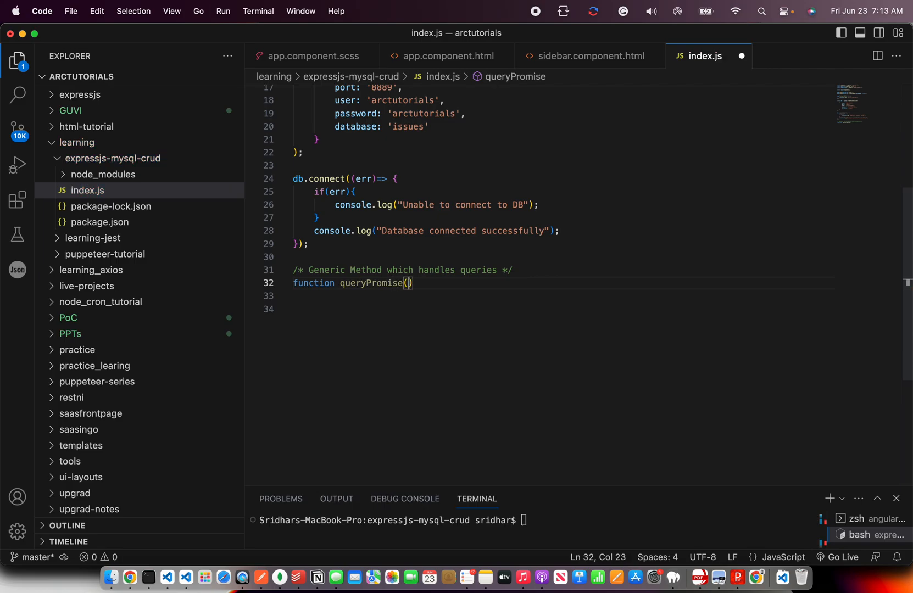
pyautogui.write('sql,')
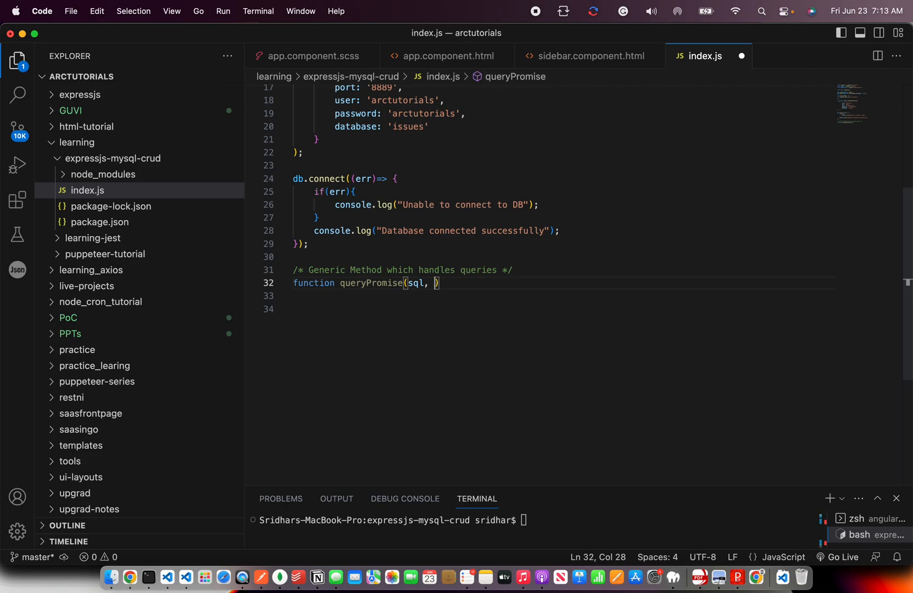
pyautogui.write('val')
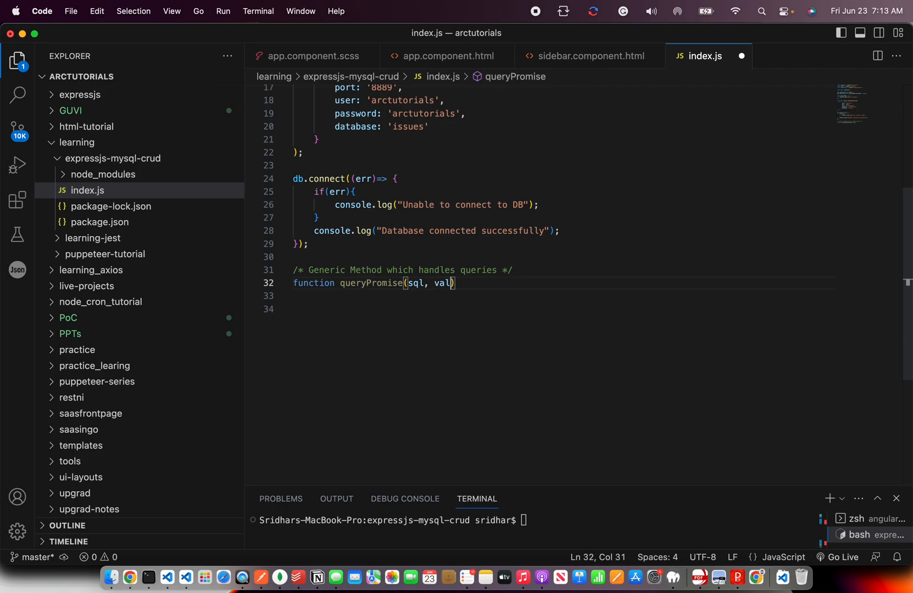
pyautogui.write('ues')
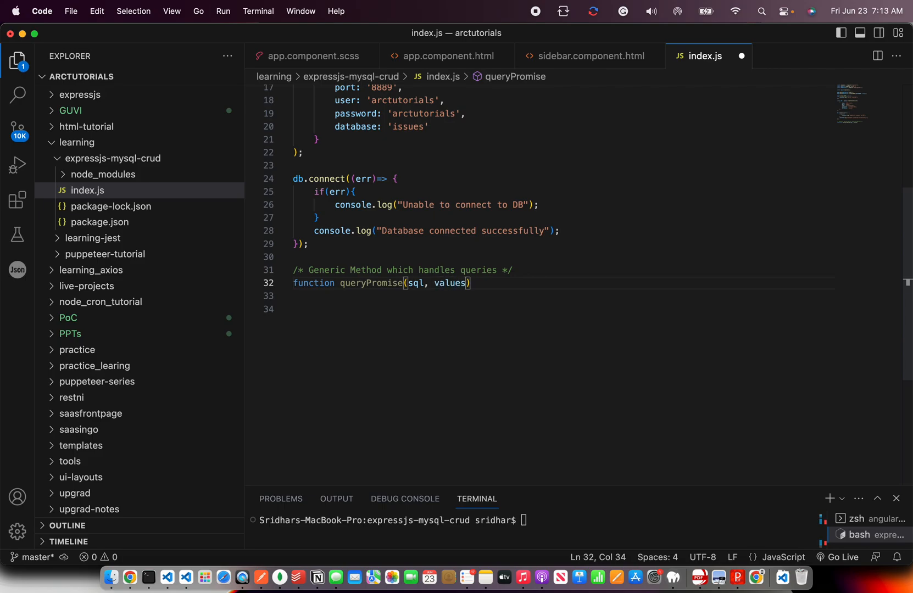
pyautogui.write('=[]')
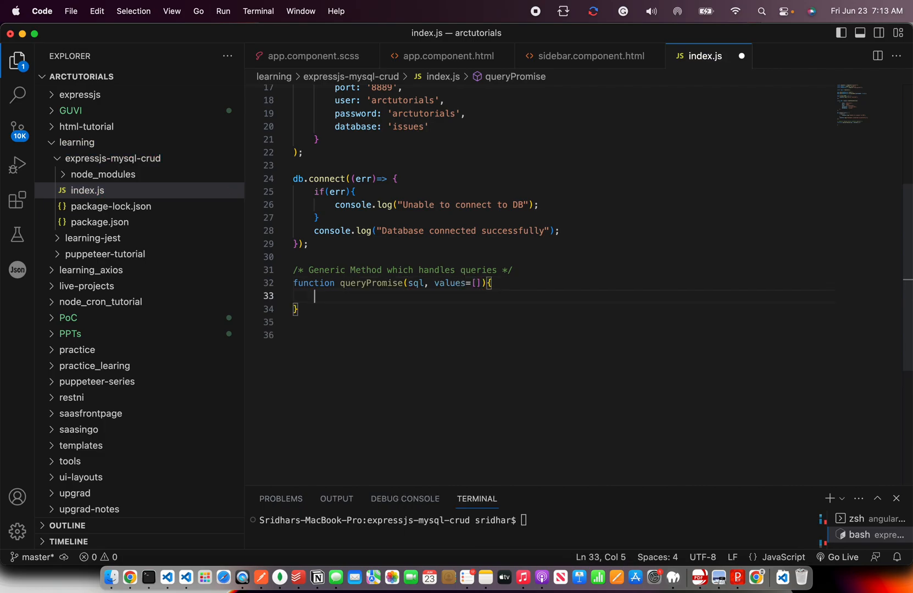
pyautogui.write('return new Promise((')
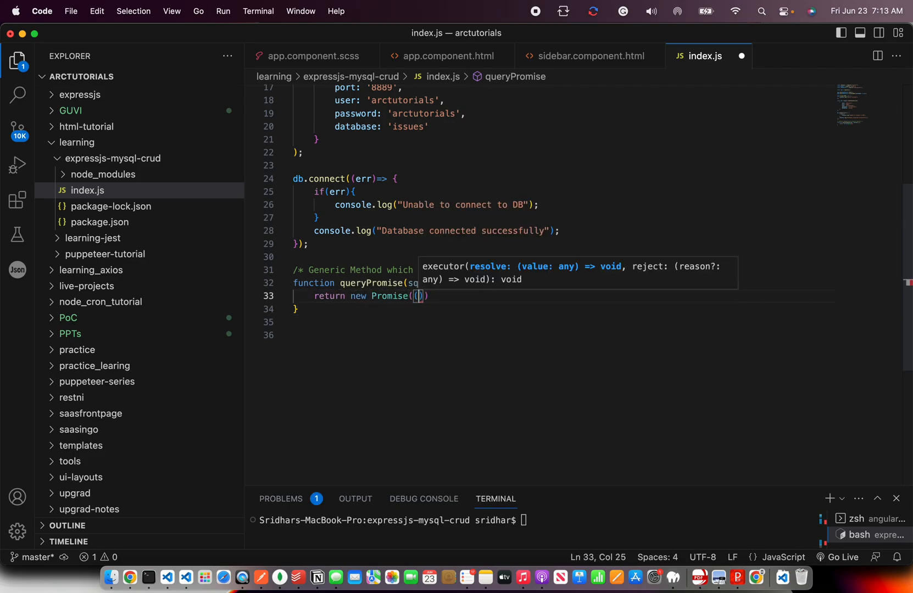
pyautogui.write('rrs')
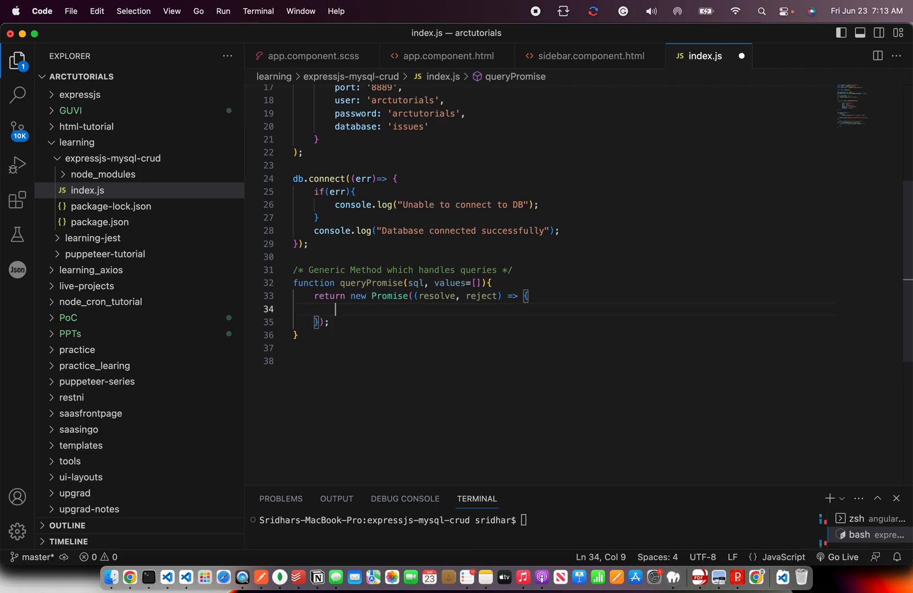
# Call db.query(sql, values) with a callback that rejects on err and resolves results.
pyautogui.write('db.query')
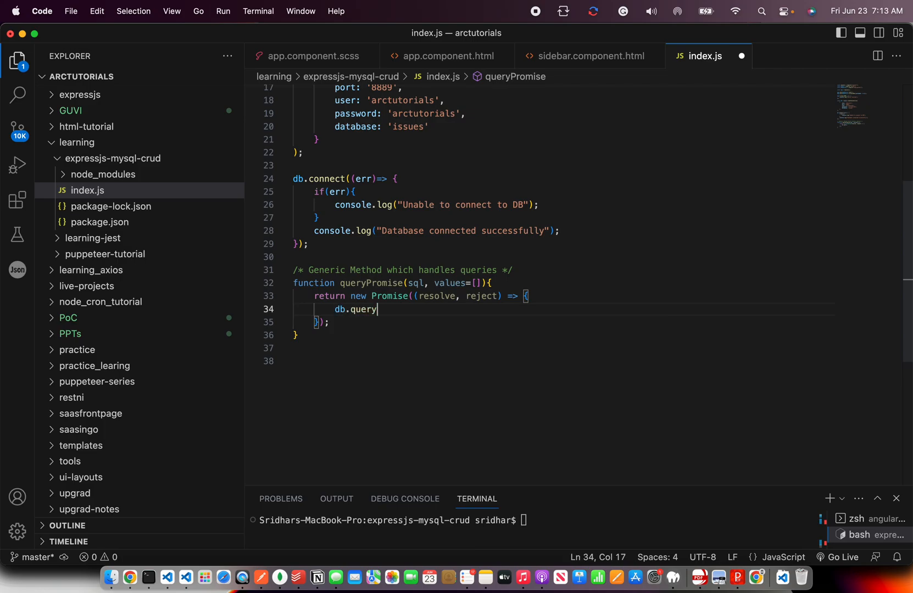
pyautogui.write('(')
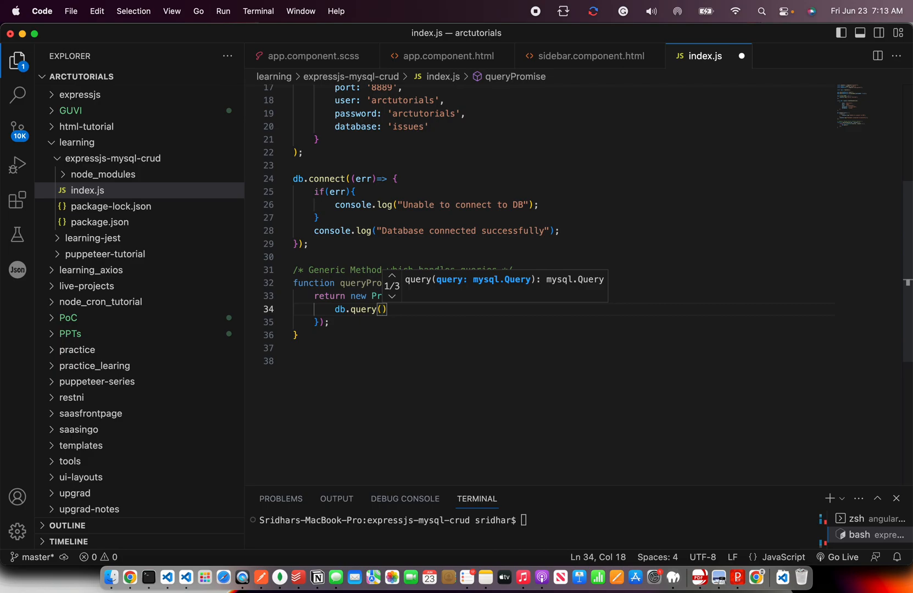
pyautogui.write('sql,')
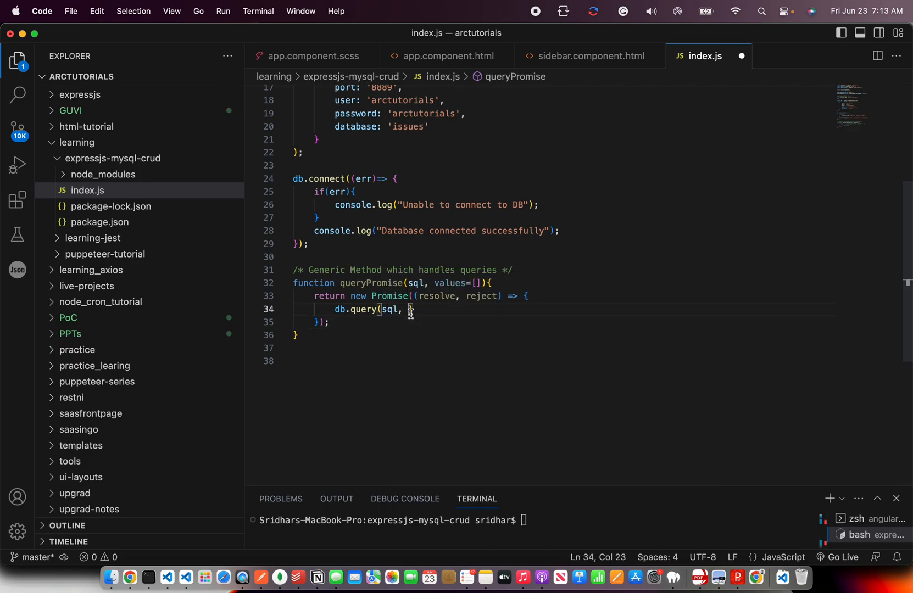
pyautogui.write('values,')
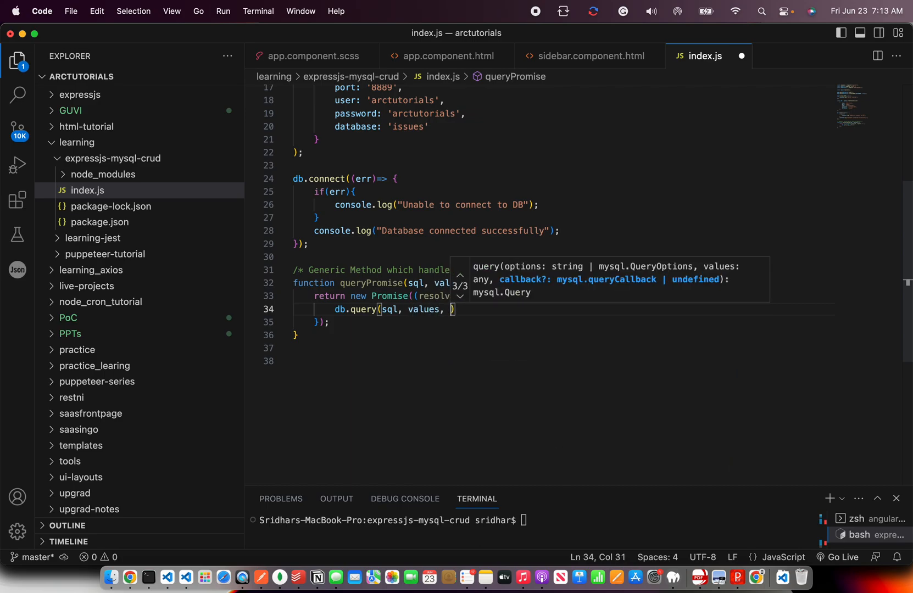
pyautogui.write('(error, results')
pyautogui.write('if(error){')
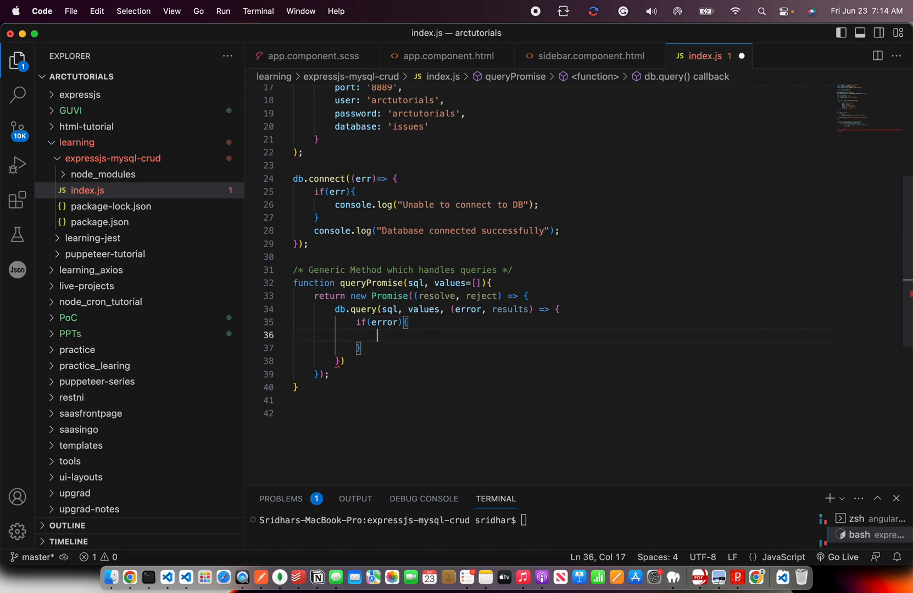
pyautogui.write('reject(error);')
pyautogui.click(563, 348)
pyautogui.write(' else {')
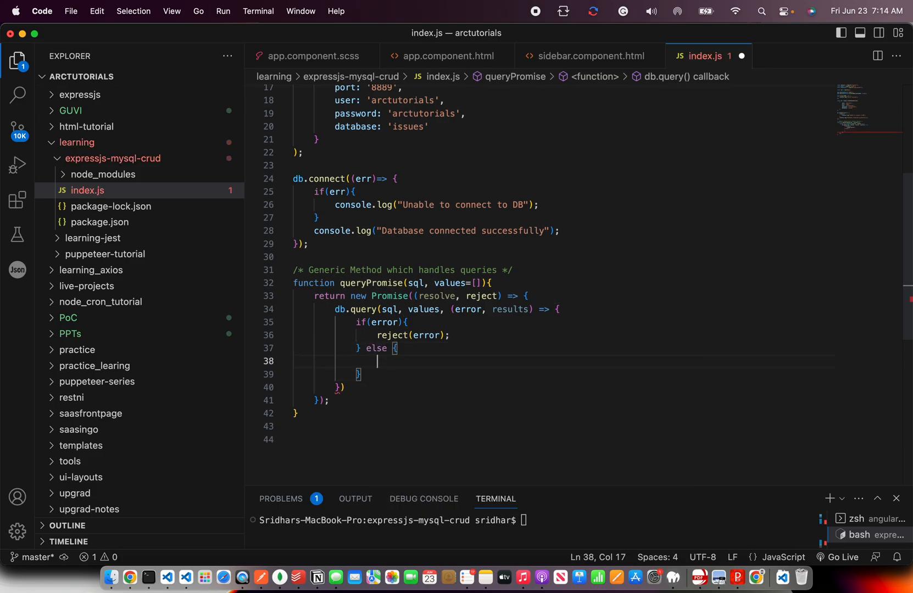
pyautogui.write('resolve()')
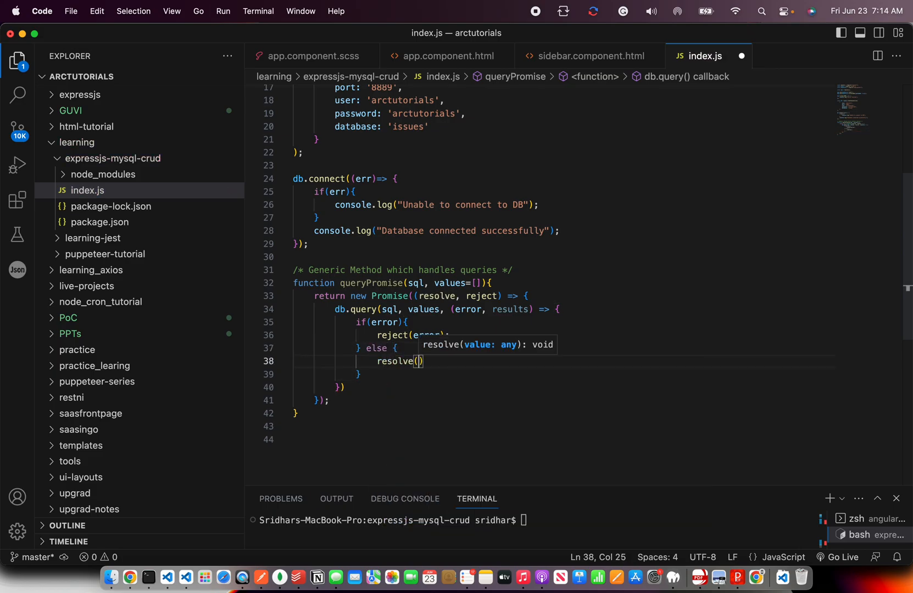
pyautogui.write('results')
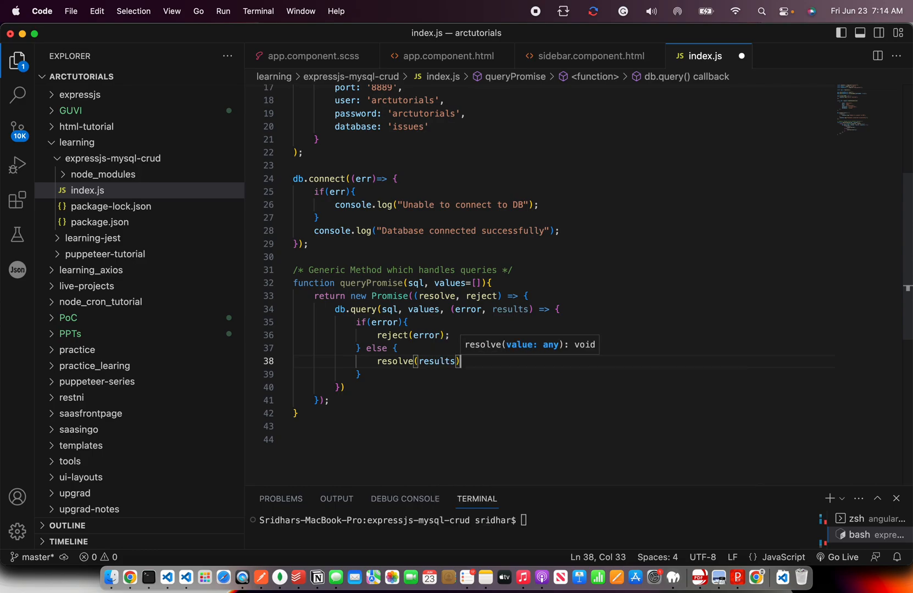
pyautogui.write(';')
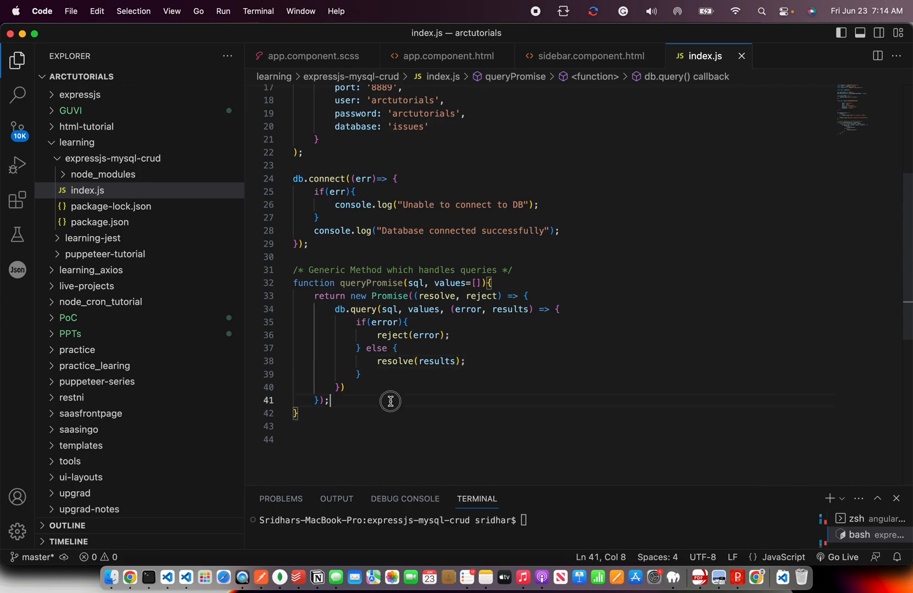
# Highlight the db.query call and reject branch, then place the cursor below queryPromise.
pyautogui.doubleClick(362, 309)
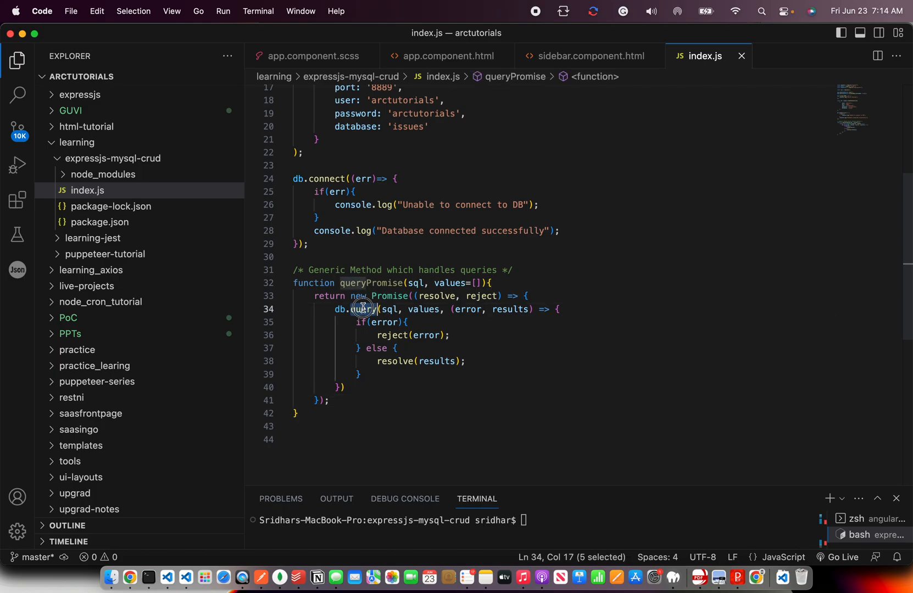
pyautogui.click(512, 310)
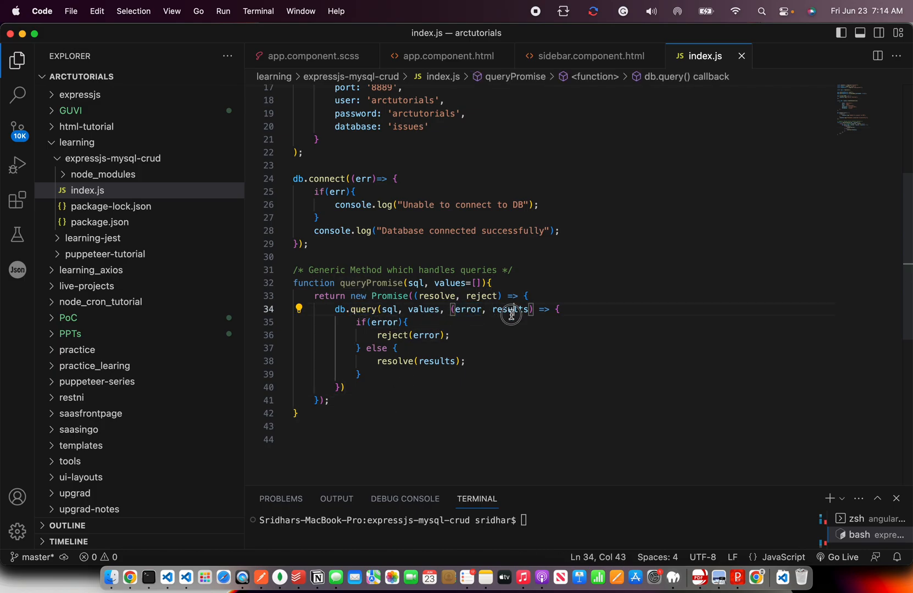
pyautogui.doubleClick(391, 335)
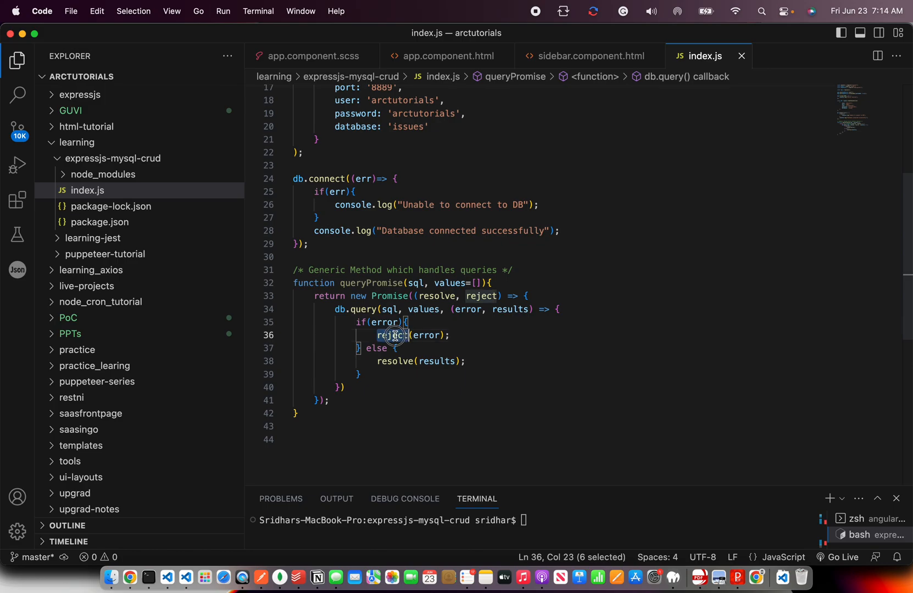
pyautogui.click(420, 375)
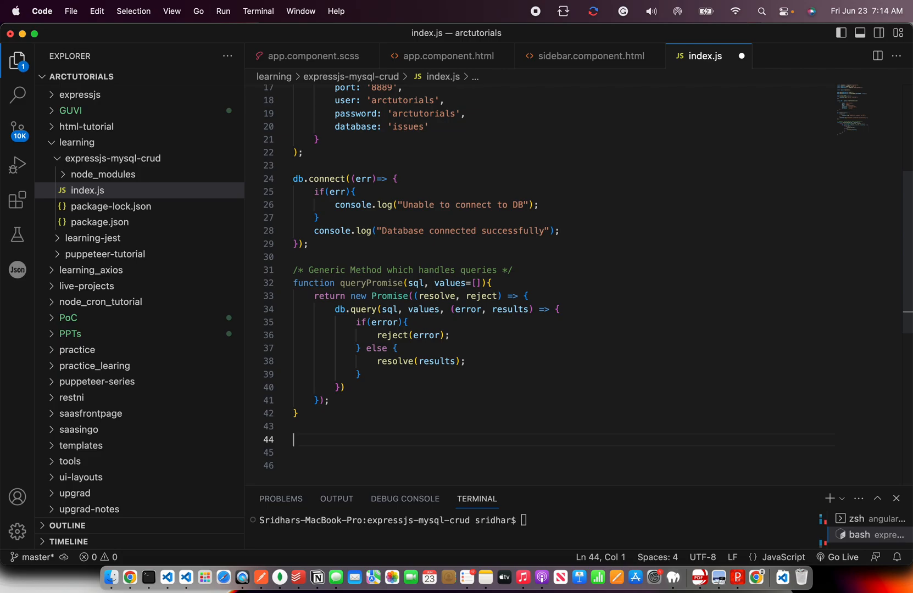
# Add the comment 'POST API - Create New Resource'.
pyautogui.write('/*')
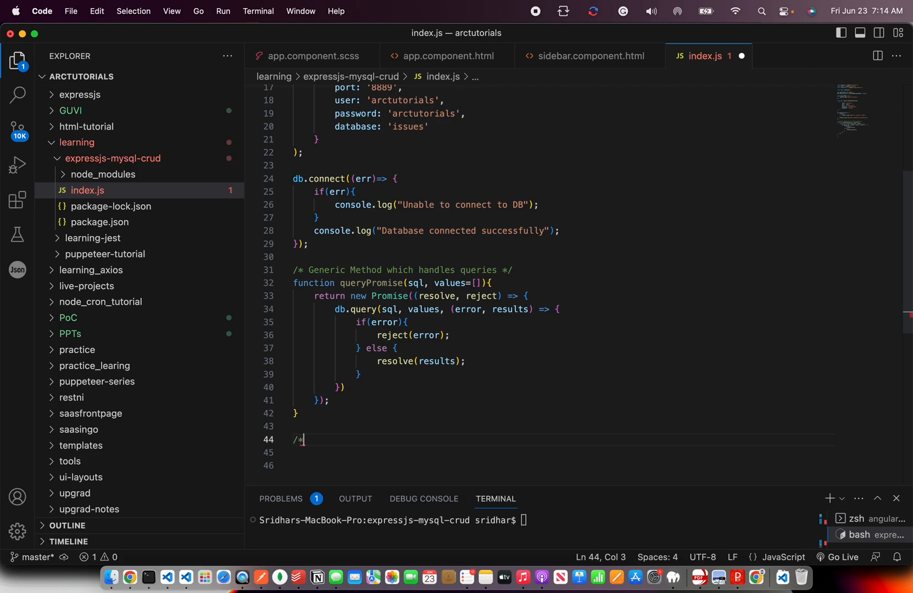
pyautogui.write('POST APO')
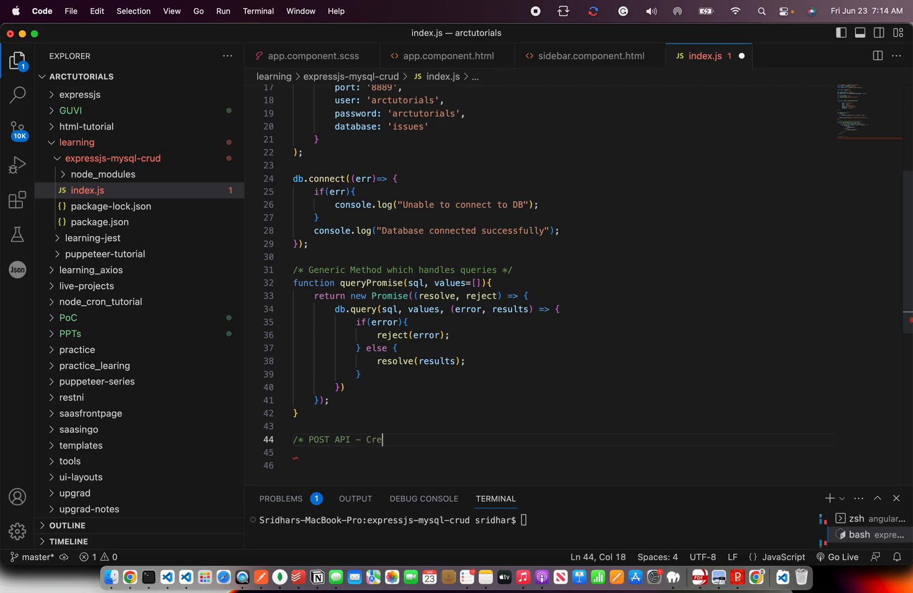
pyautogui.write('ate New')
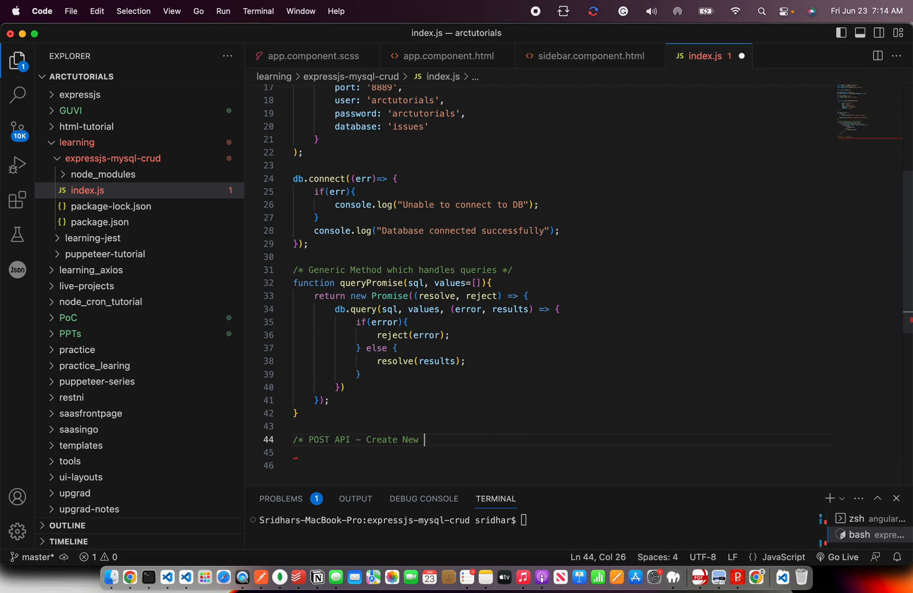
pyautogui.write('Resouce */')
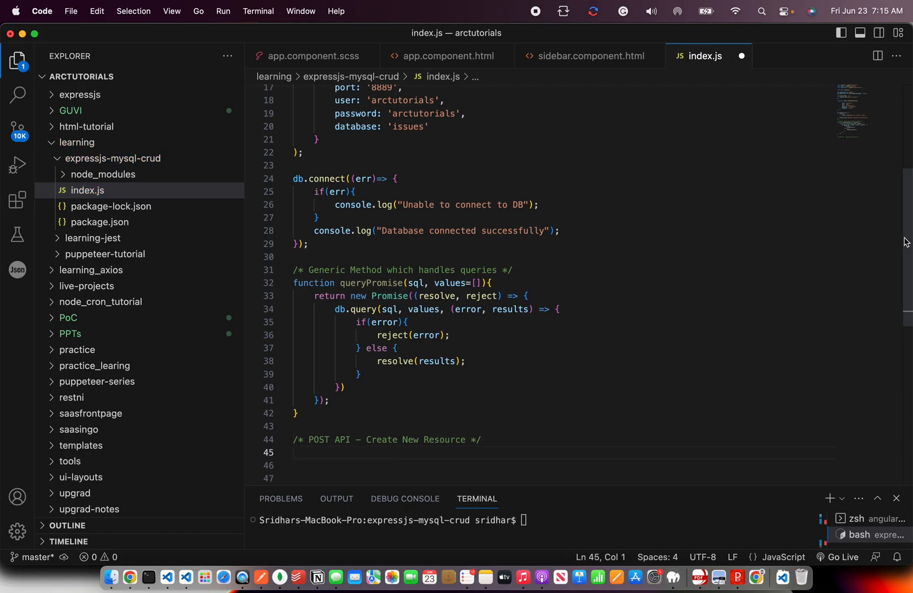
pyautogui.scroll(-3)
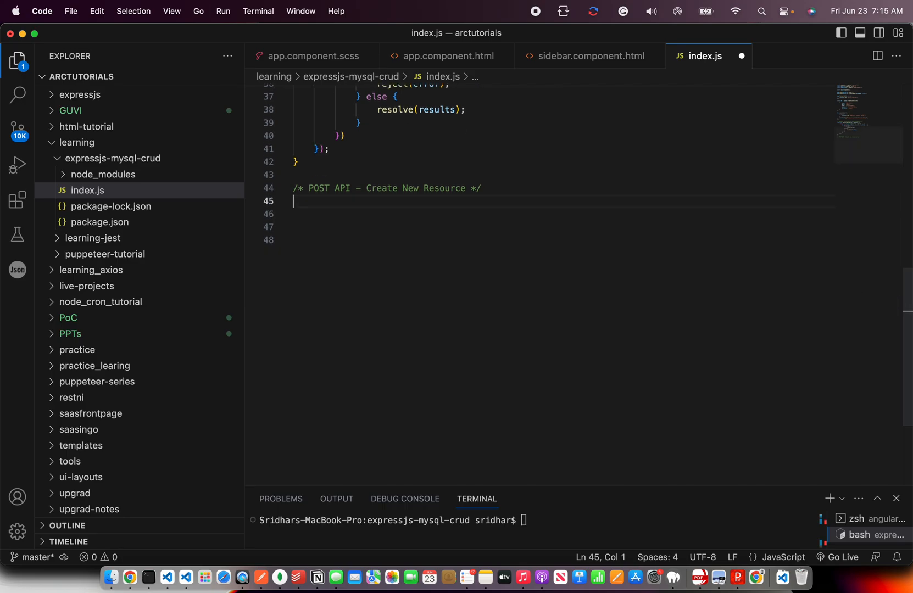
# Write an empty app.post('/tickets', async (req, res) => { }) handler.
pyautogui.write("app.post('")
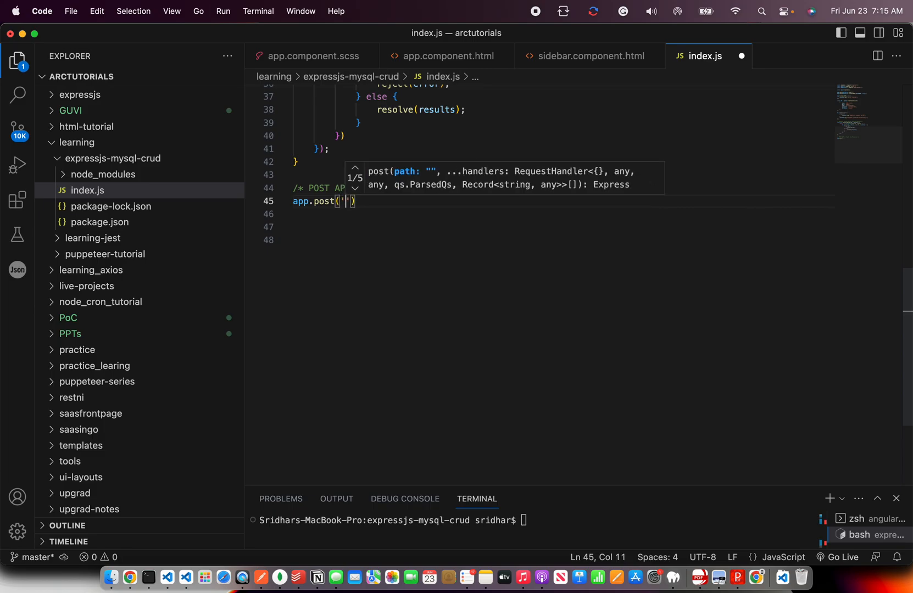
pyautogui.write('/')
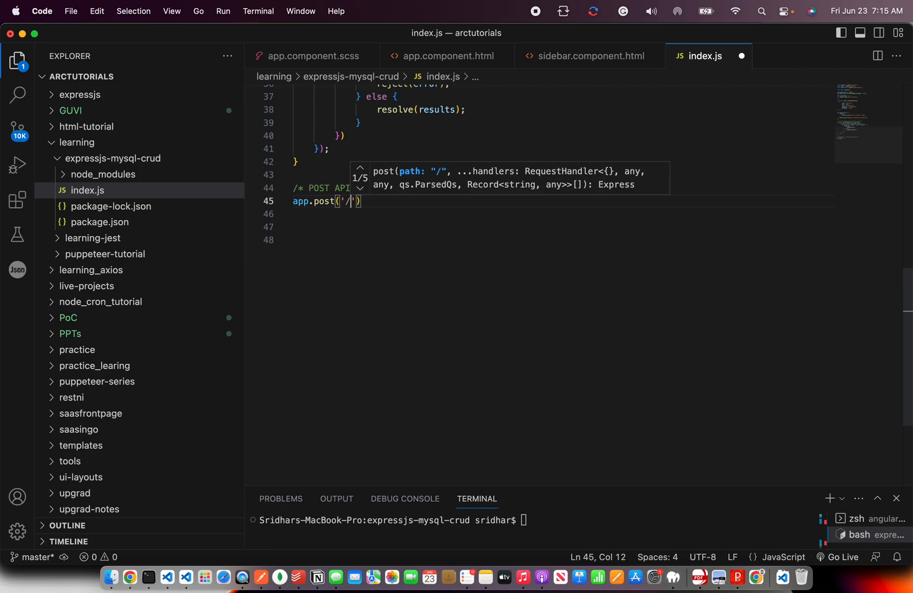
pyautogui.write('tickets')
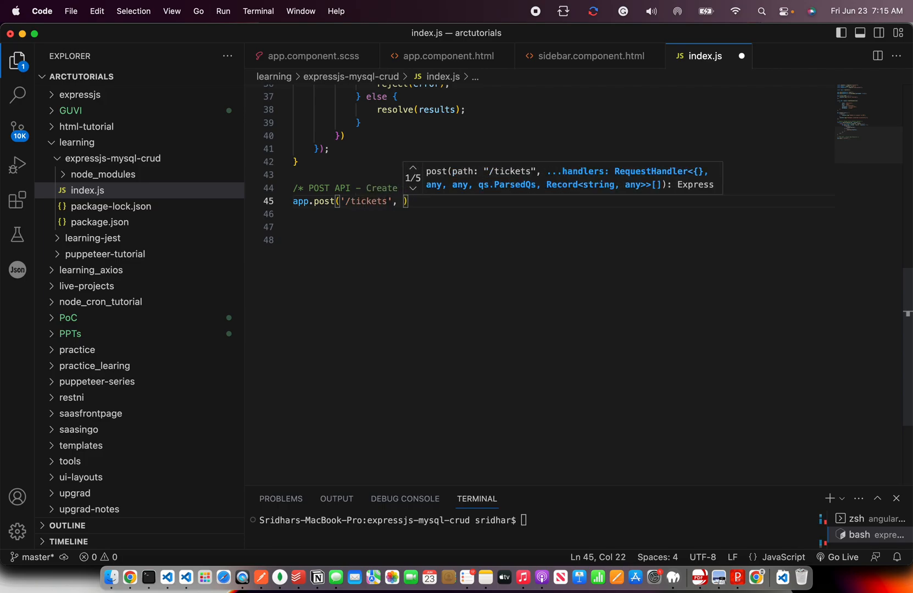
pyautogui.write('async')
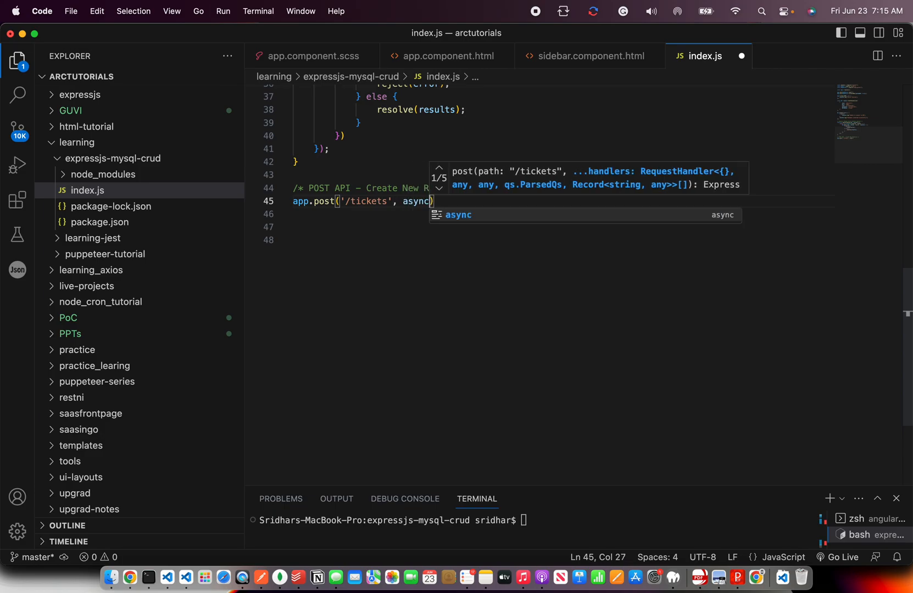
pyautogui.write('(req, res')
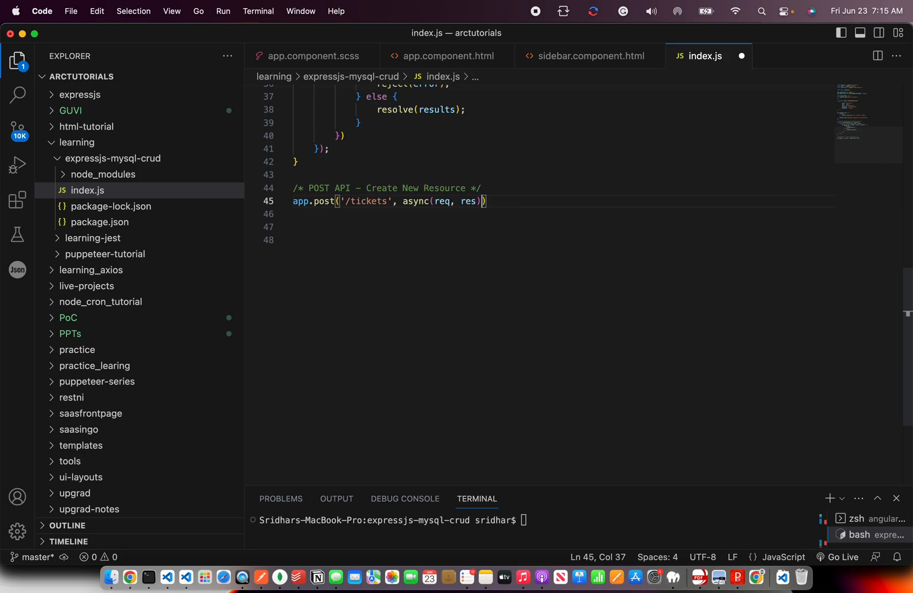
pyautogui.write('=> {')
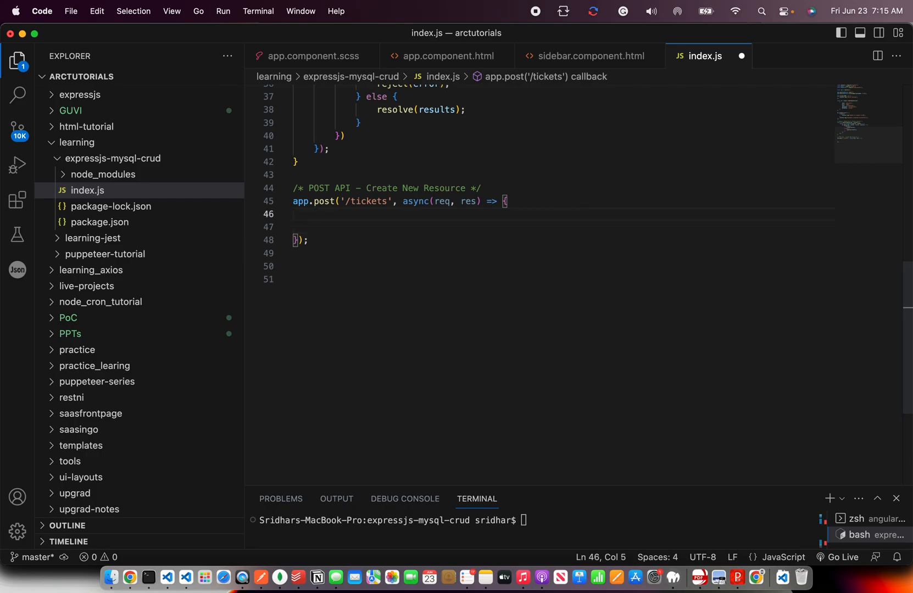
# Add a try/catch block with a comment about collecting data from req.
pyautogui.write('try {')
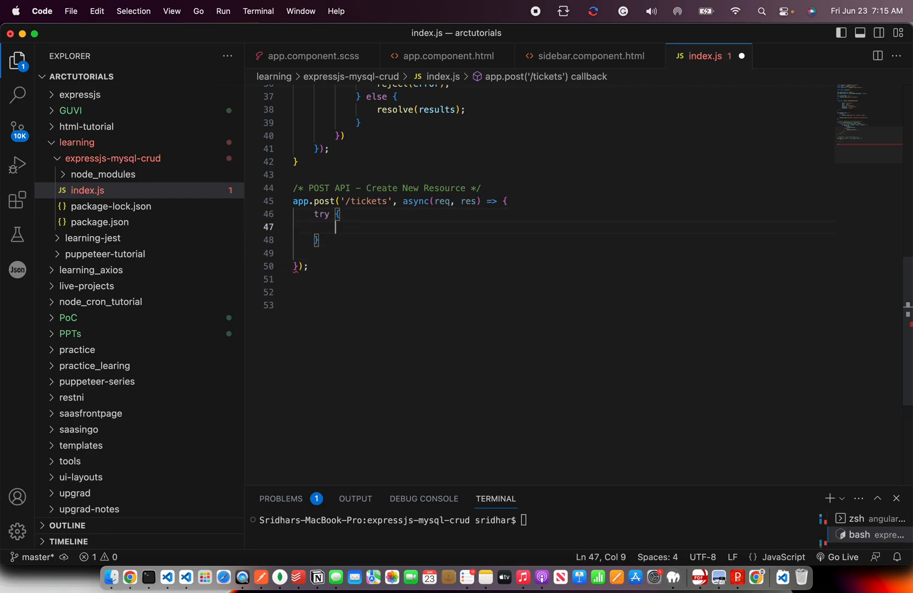
pyautogui.write('} catch(err){')
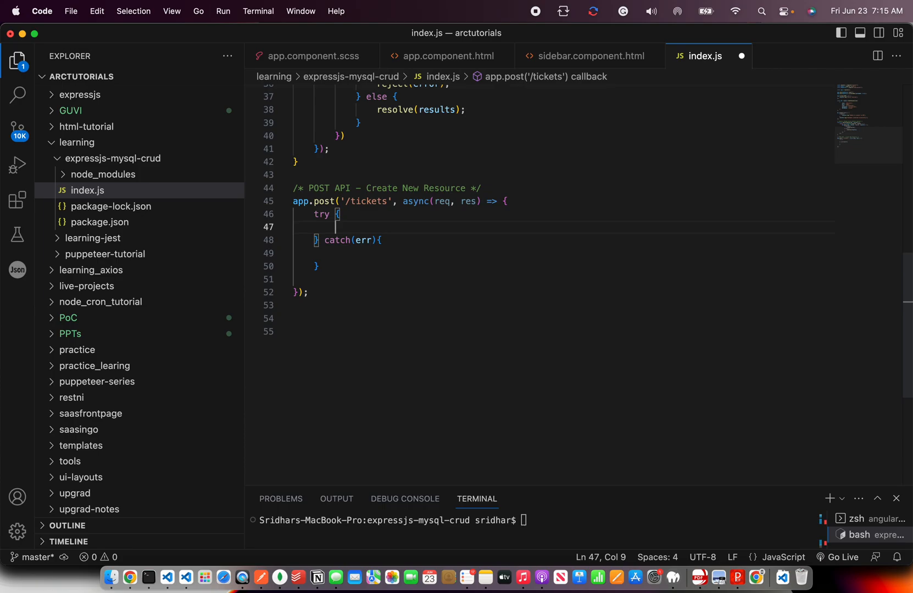
pyautogui.write('// c')
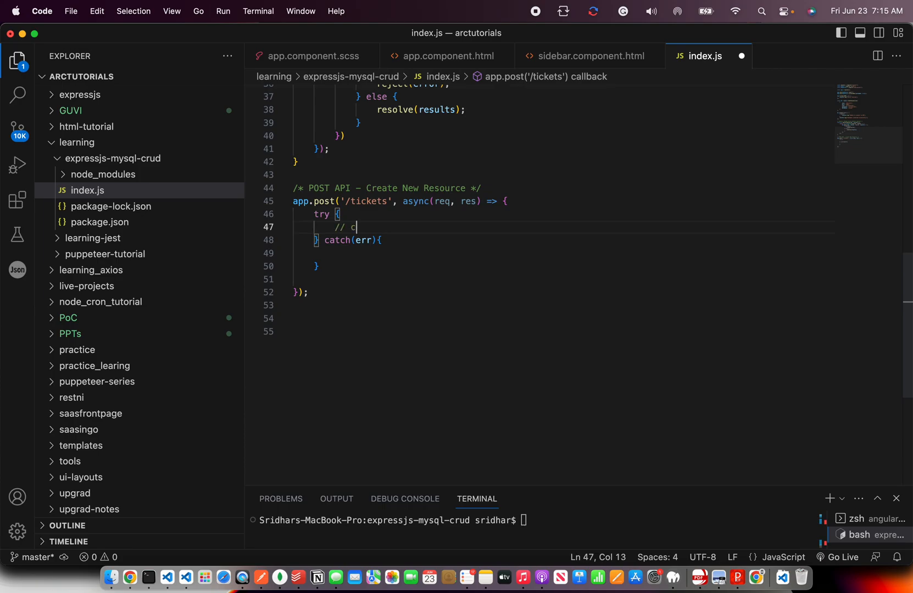
pyautogui.write('ollect all the d')
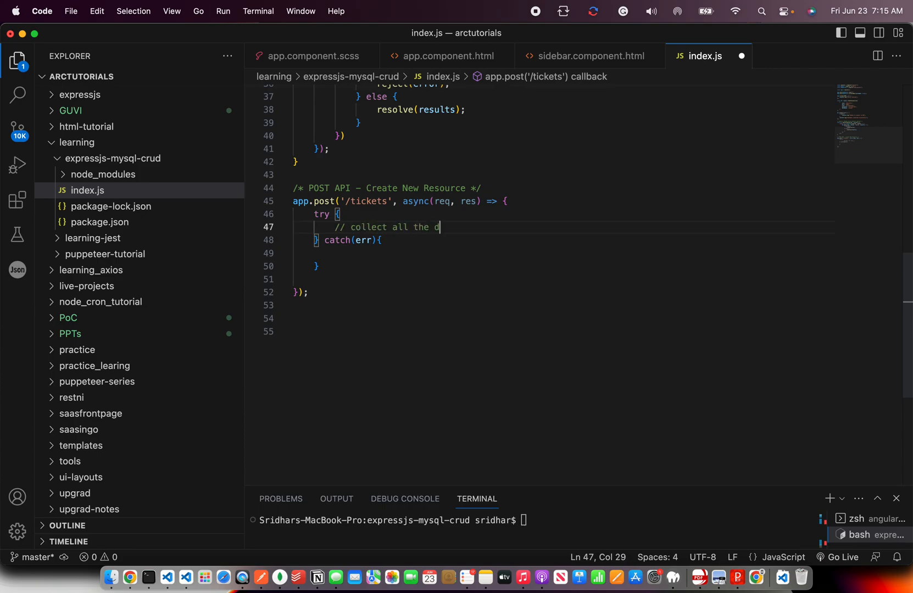
pyautogui.write('ata that com')
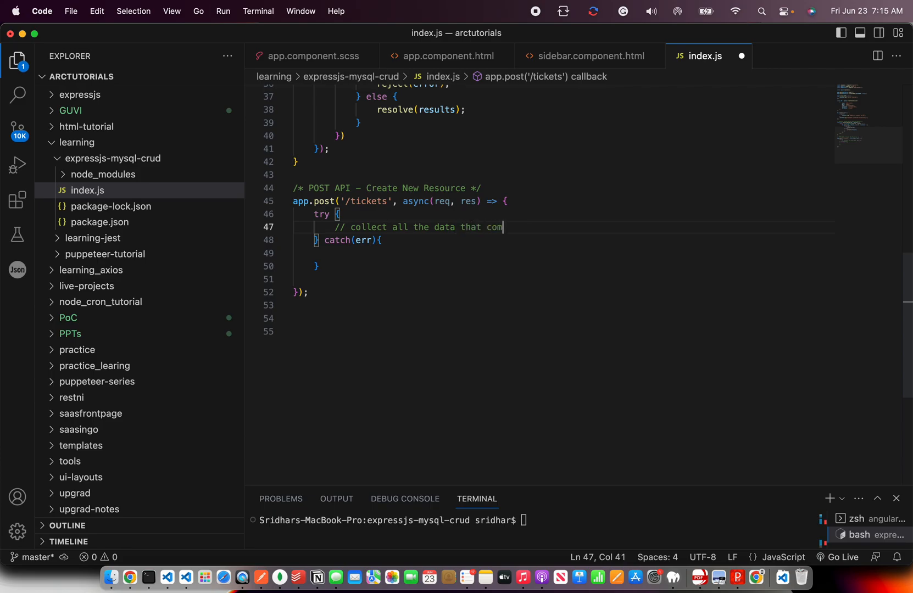
pyautogui.write('es in req.body')
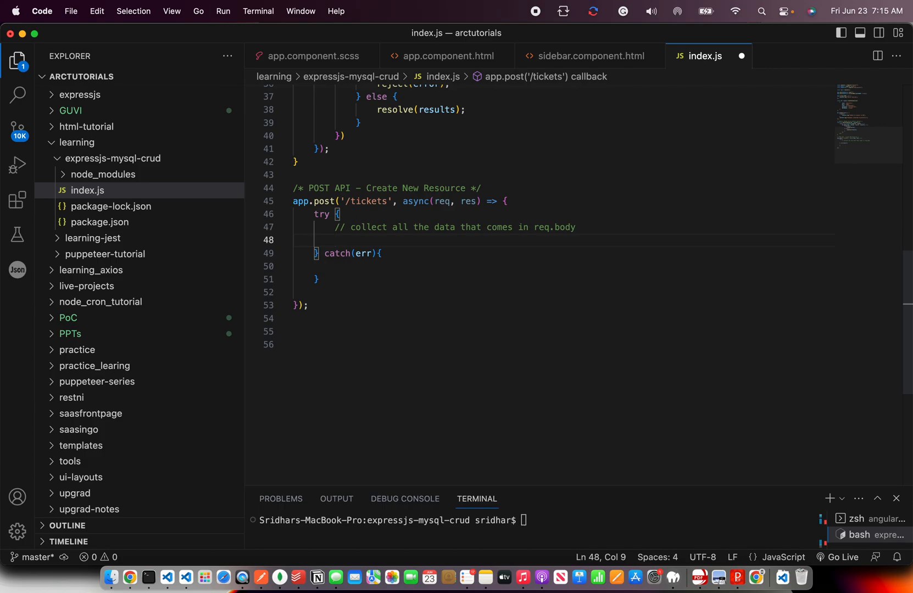
# Destructure title, description and active from req.body.
pyautogui.write('var')
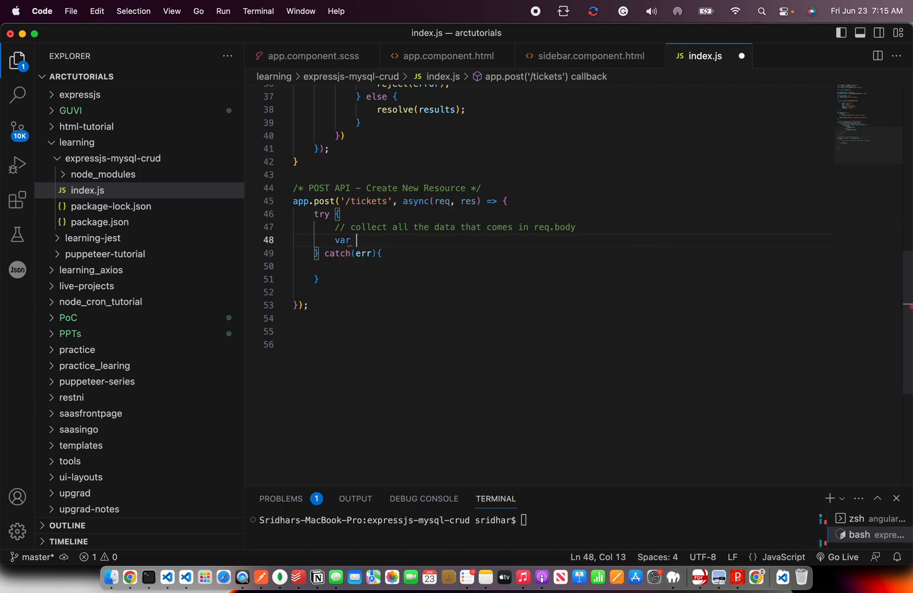
pyautogui.write('{ title, desc}')
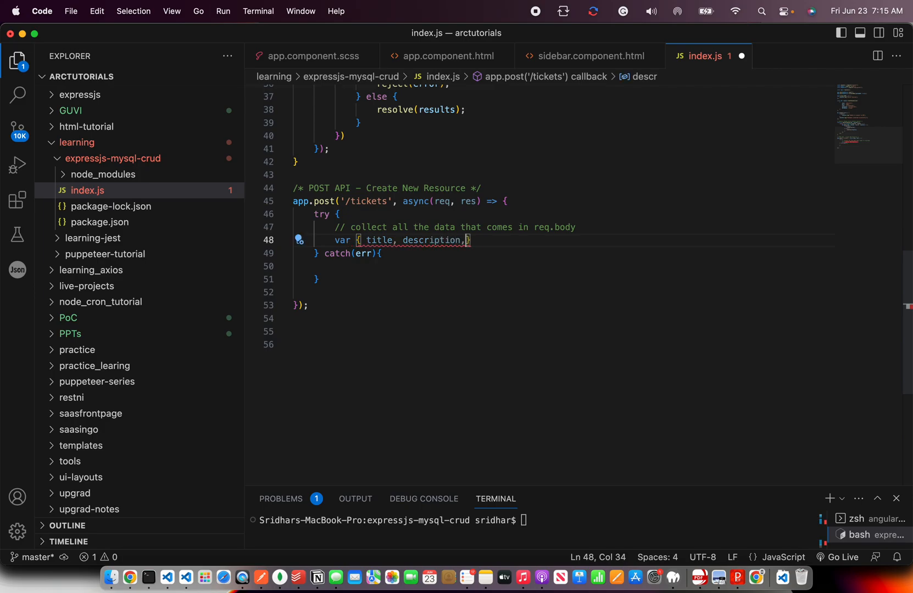
pyautogui.write('active} =')
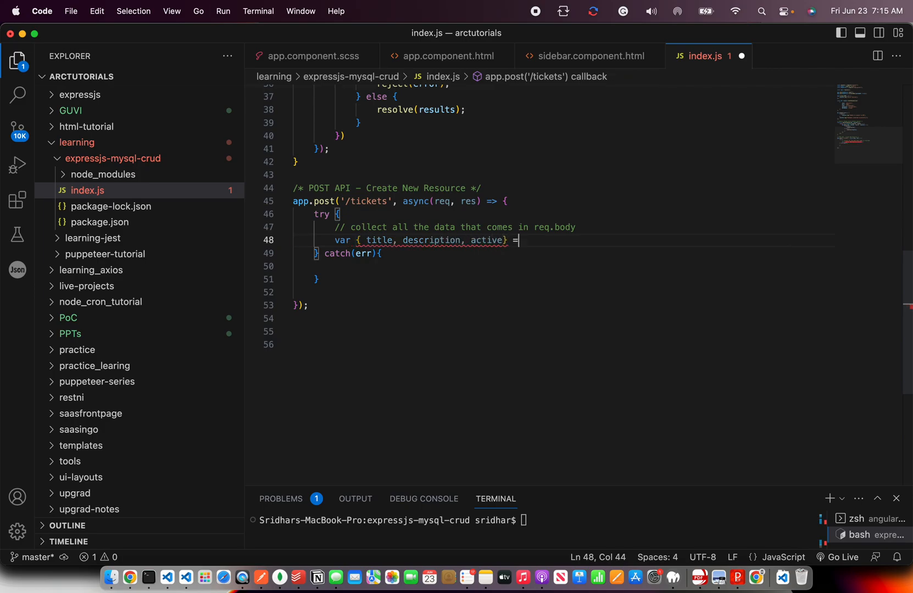
pyautogui.write('req/.')
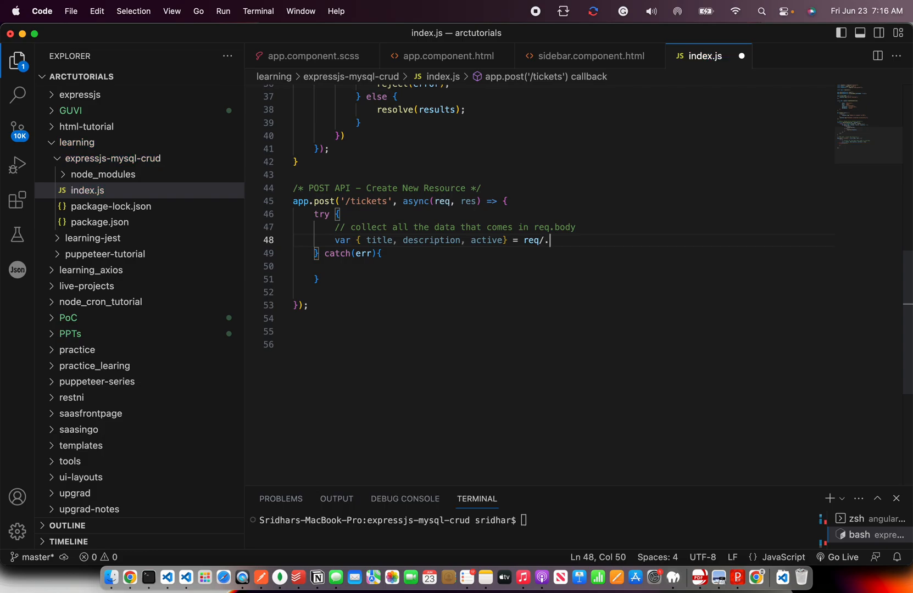
pyautogui.write('body;')
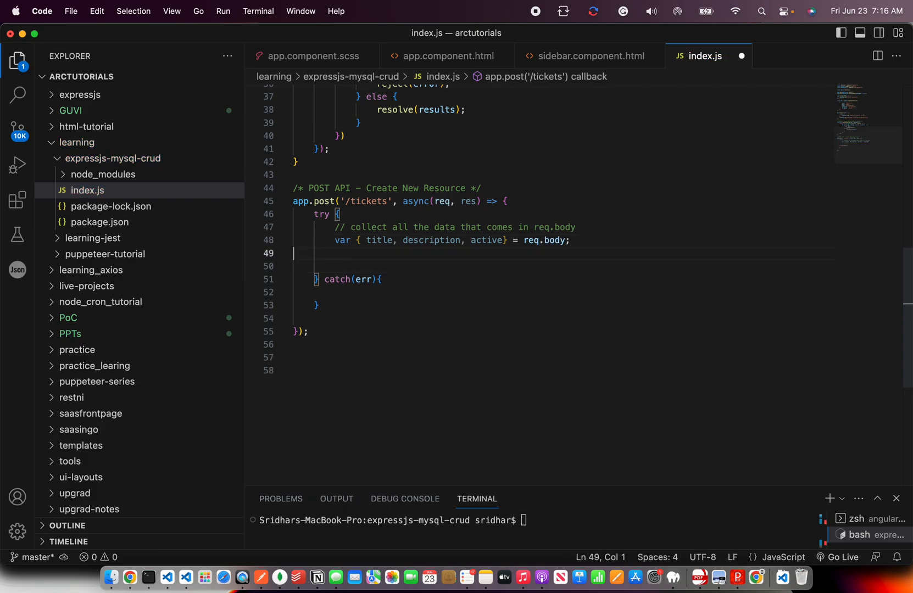
pyautogui.press('enter')
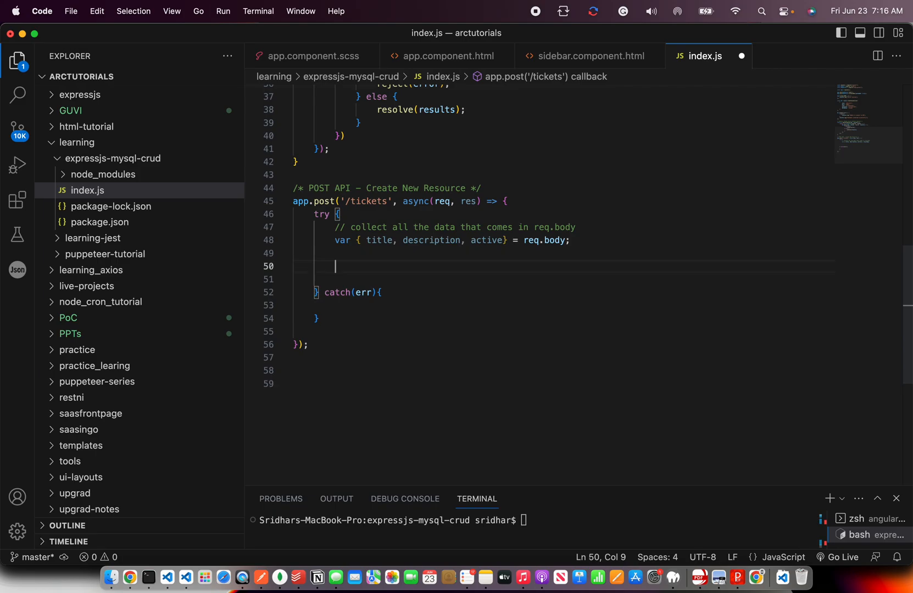
# Validate that title and description exist, throwing 'Title and Description are mandatory'.
pyautogui.write('// V')
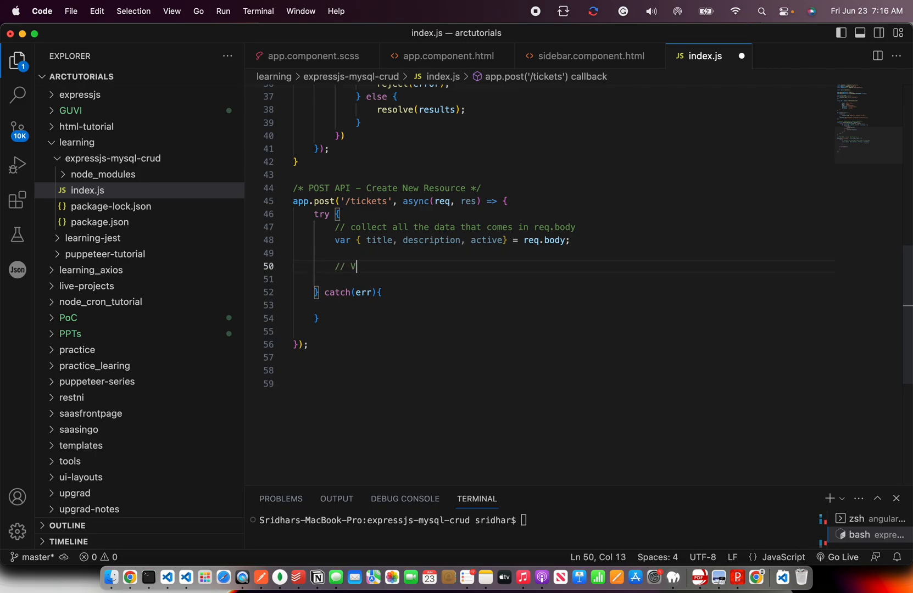
pyautogui.write('alidation')
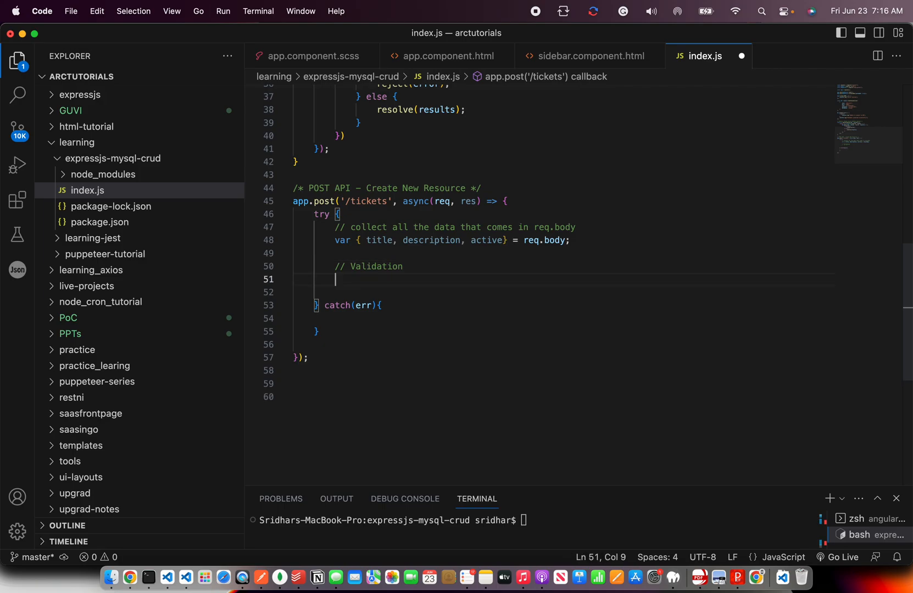
pyautogui.write('if')
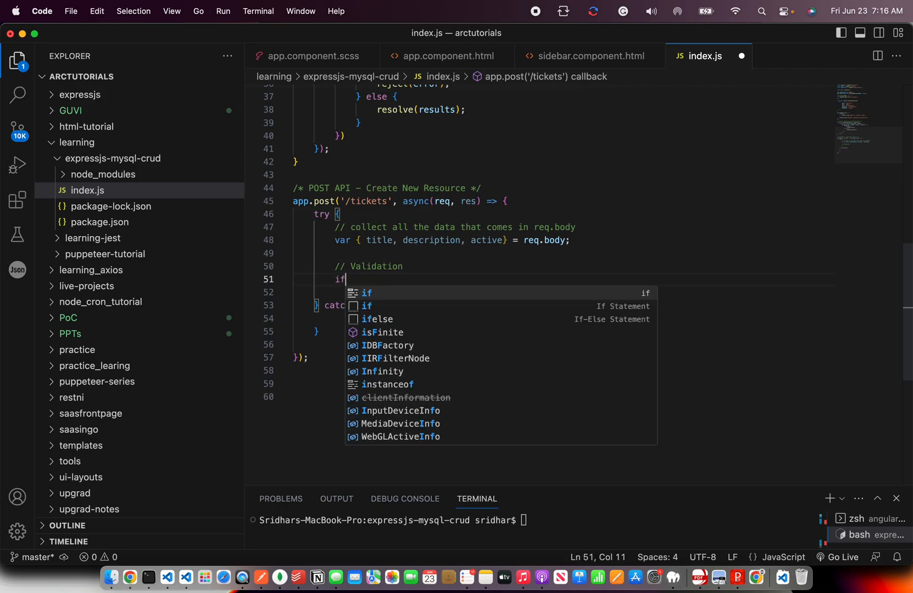
pyautogui.write('(!title )')
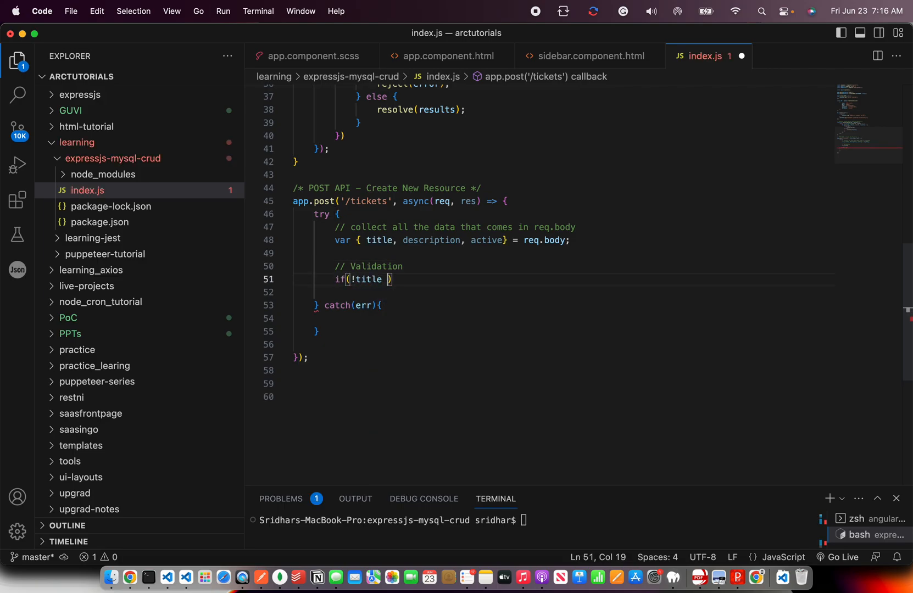
pyautogui.write('|')
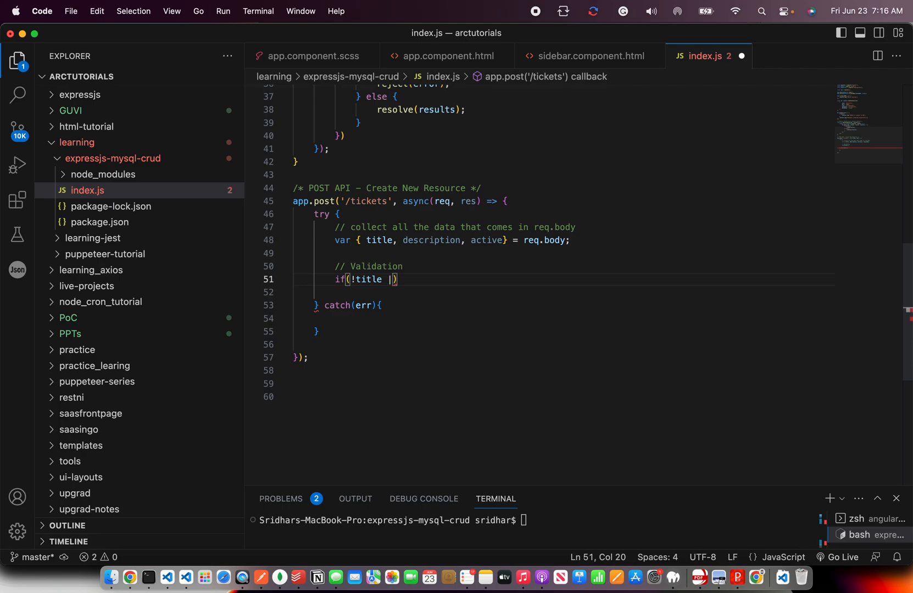
pyautogui.write('| !description')
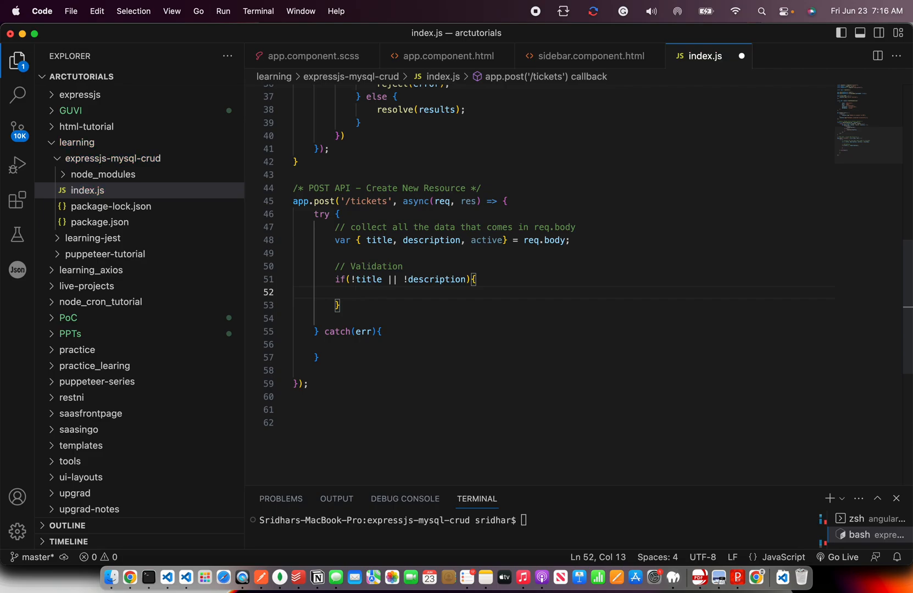
pyautogui.write('throw new Error("T')
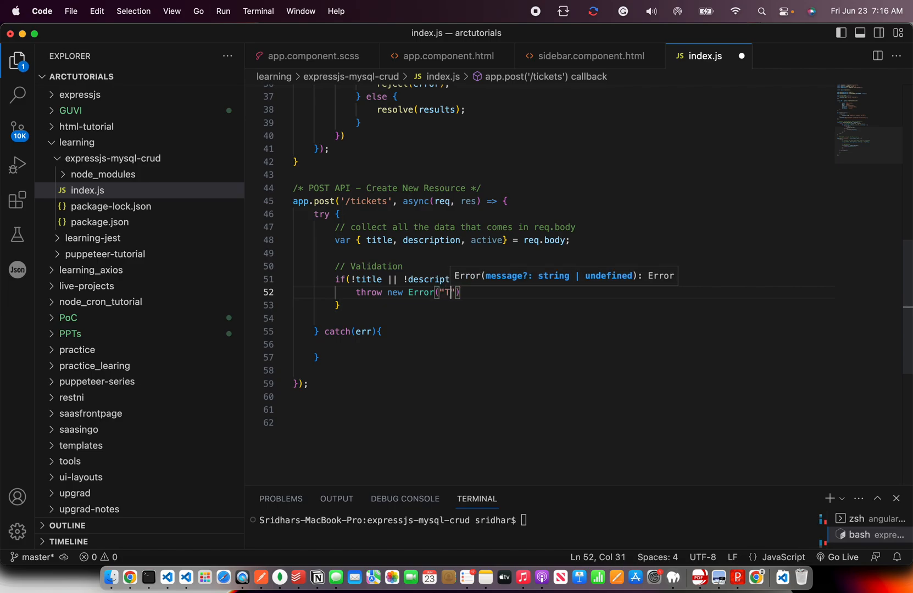
pyautogui.write('itle and D')
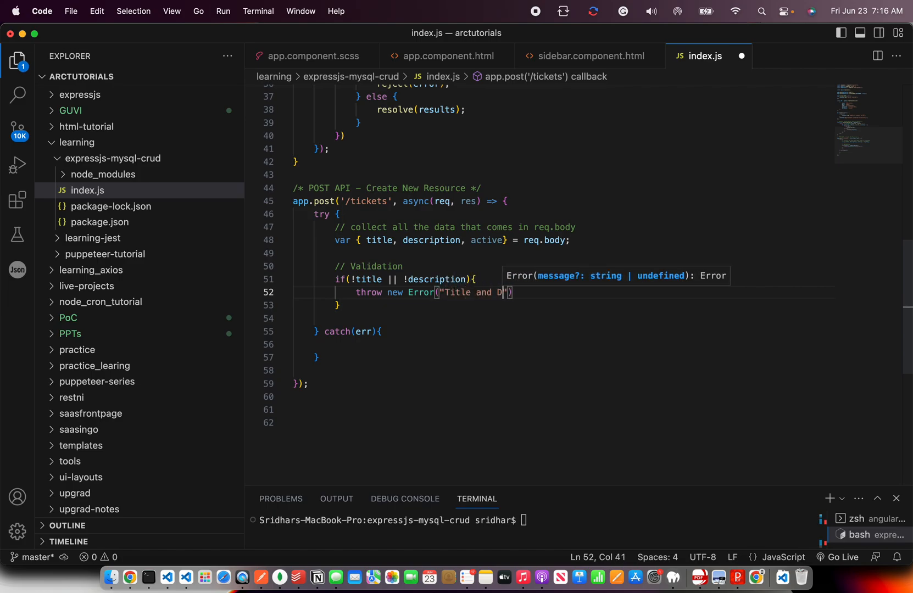
pyautogui.write('escription are')
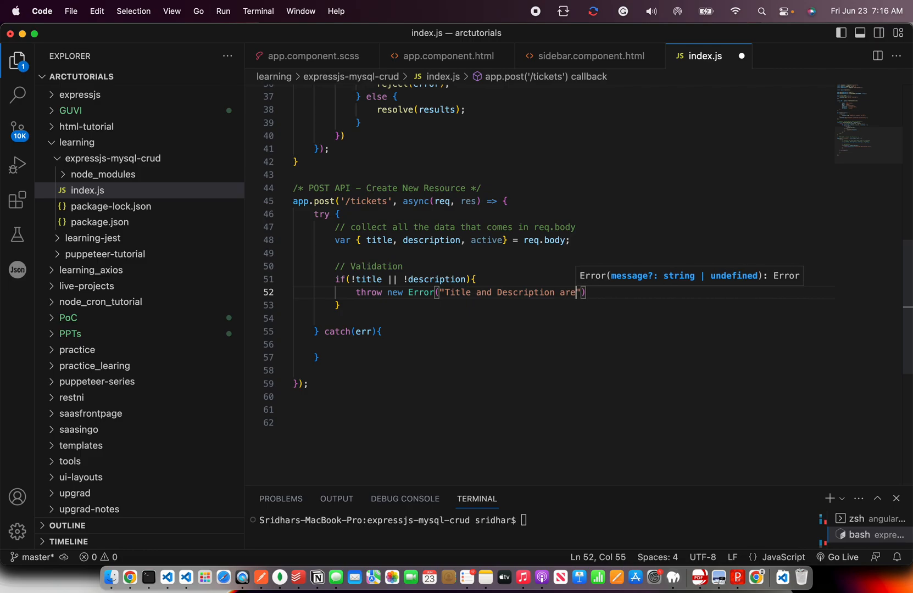
pyautogui.write('mandatory')
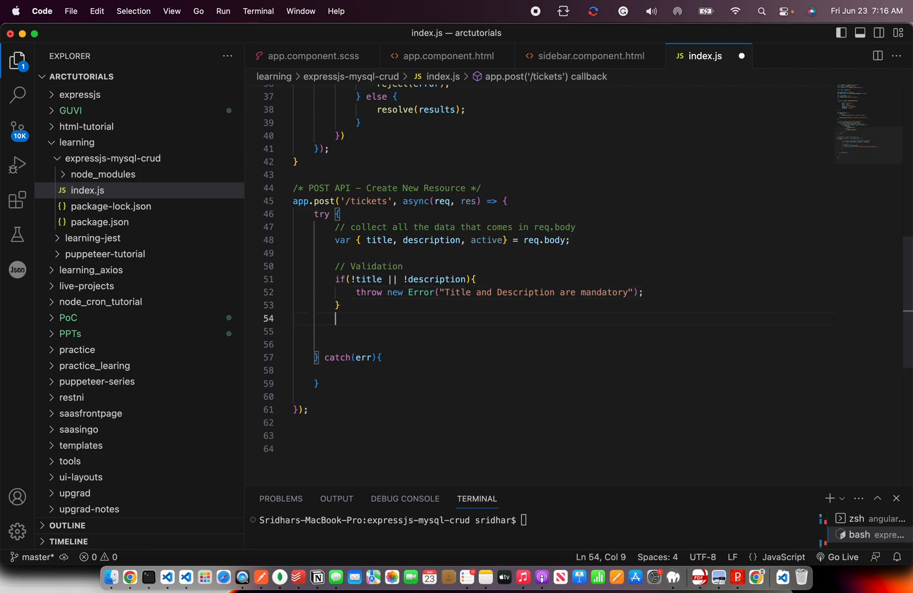
pyautogui.press('enter')
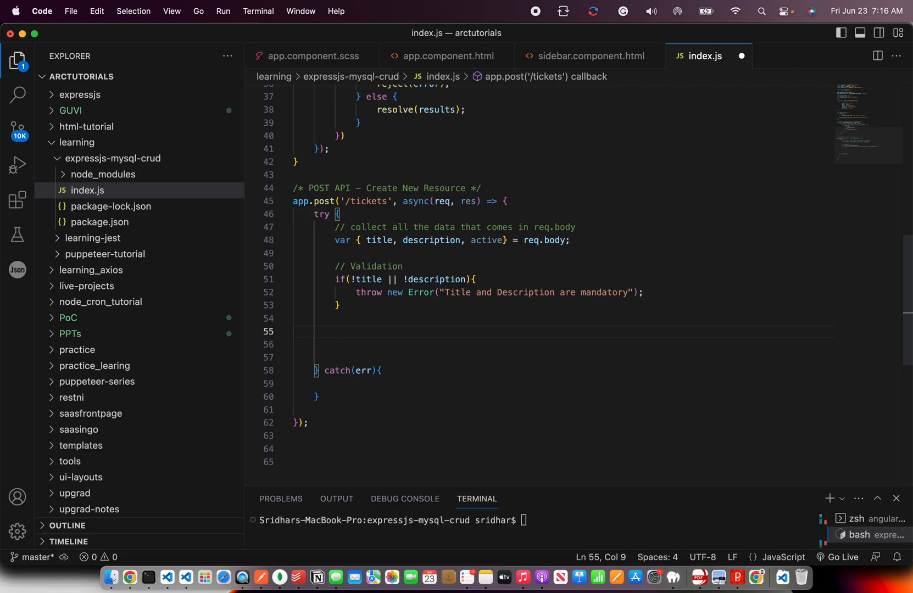
# Set active = true when missing, commented 'By default we are setting active as true'.
pyautogui.click(334, 332)
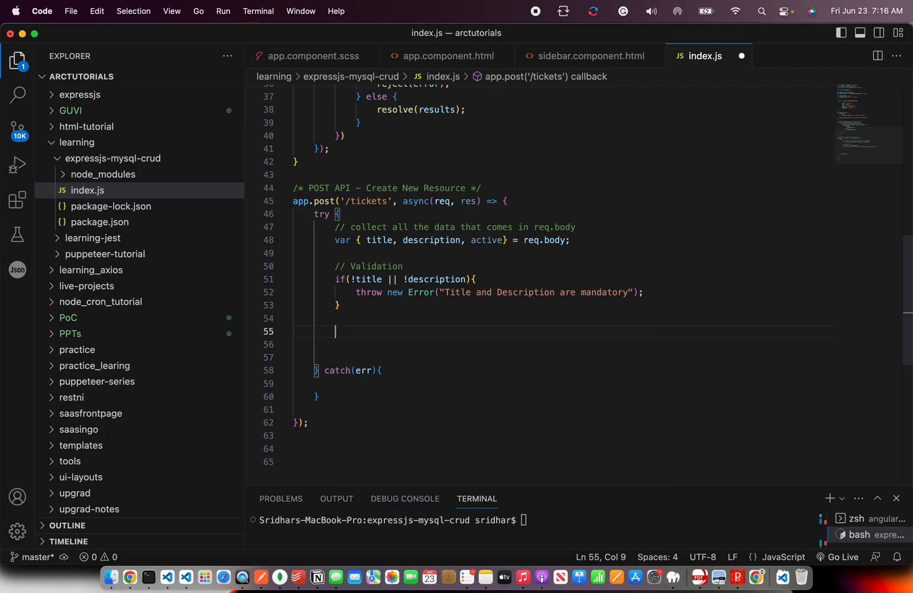
pyautogui.click(129, 577)
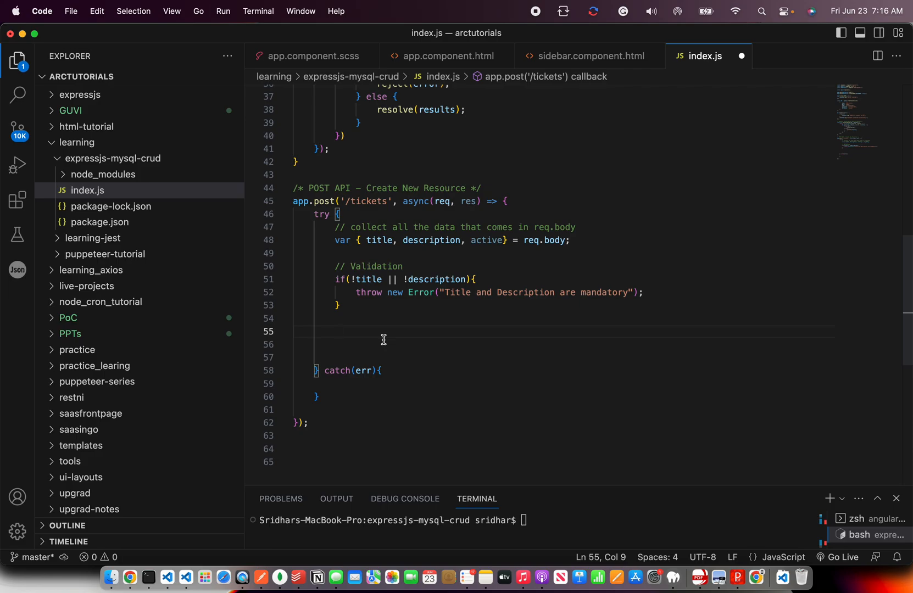
pyautogui.write('if(')
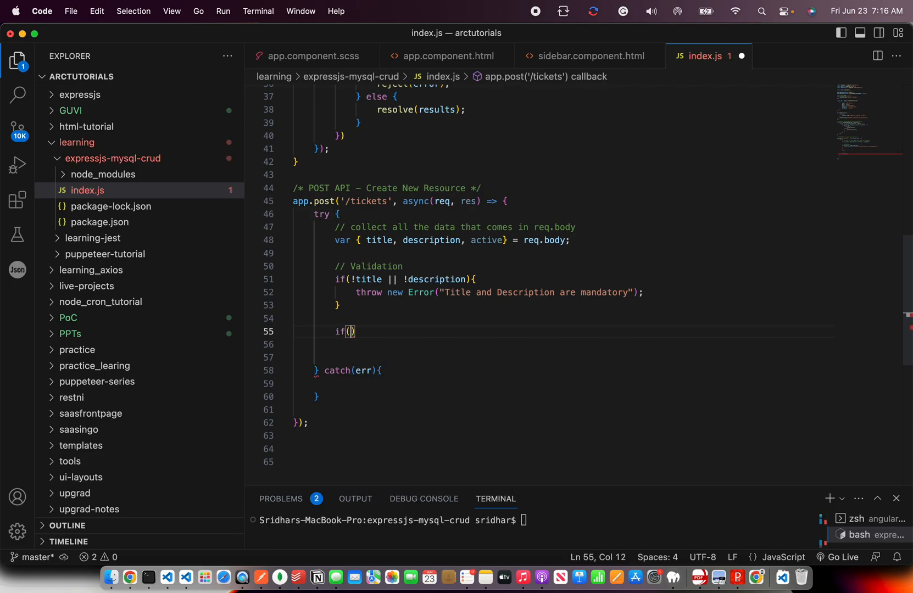
pyautogui.write('!active')
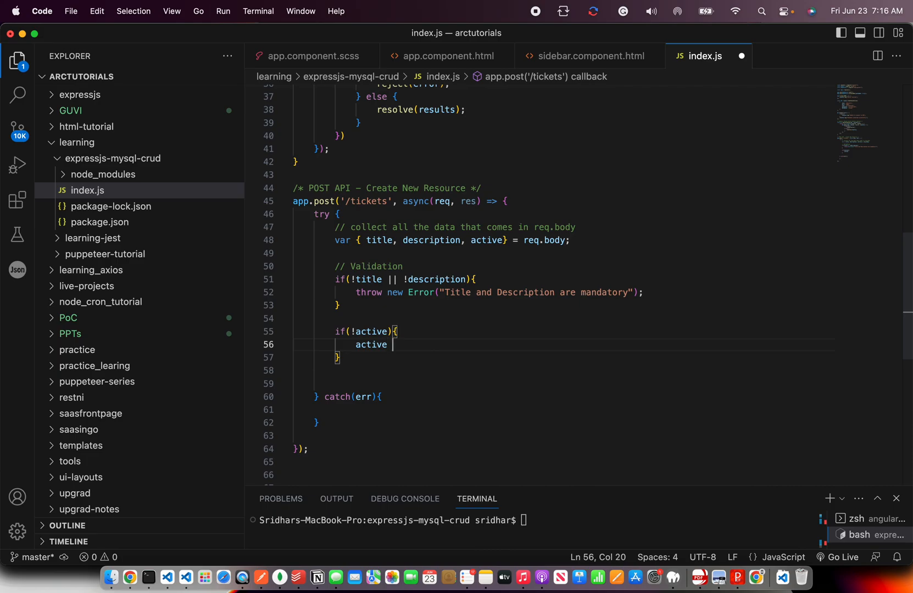
pyautogui.write('= true;')
pyautogui.write('//')
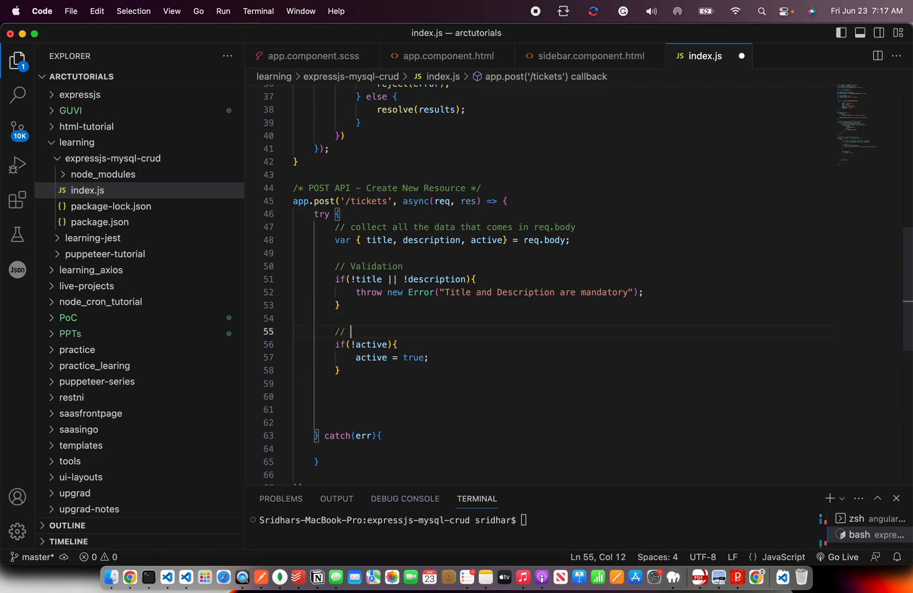
pyautogui.write('By default we s')
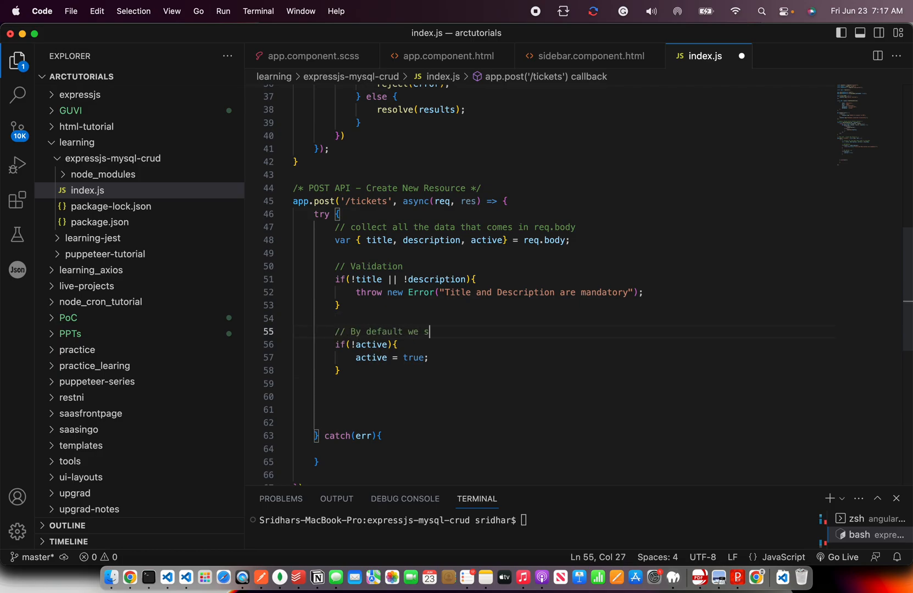
pyautogui.write('are setting actuve')
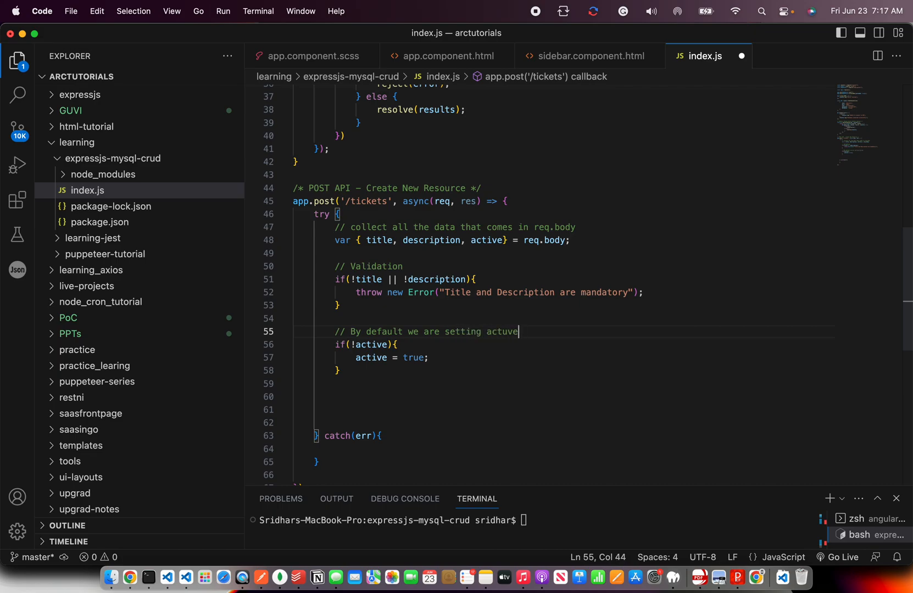
pyautogui.write('as true')
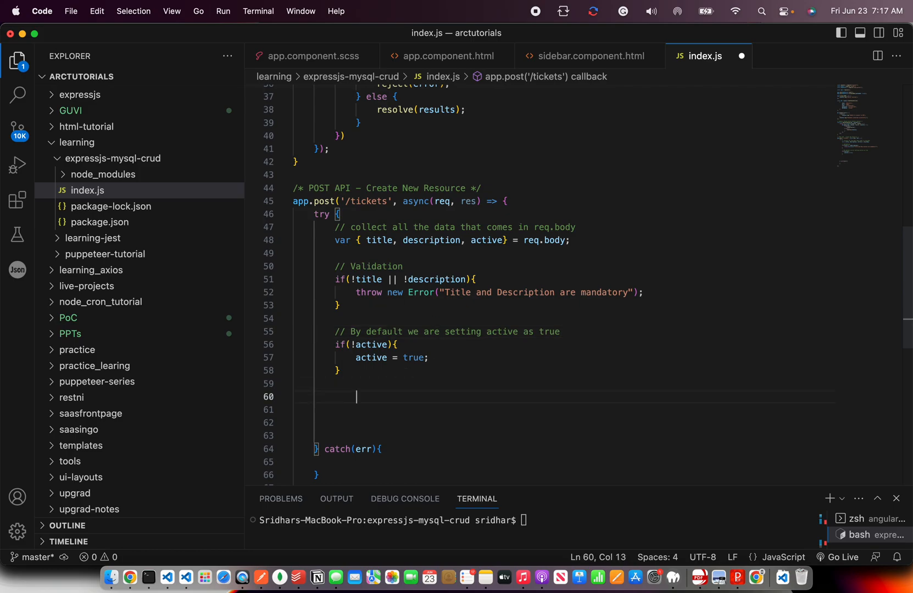
pyautogui.write('\\')
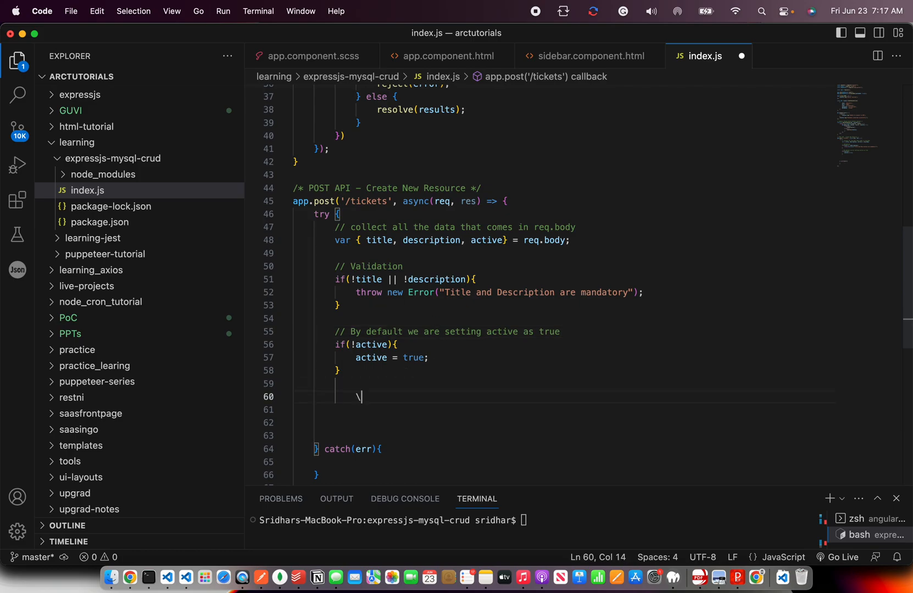
# Define const issue = {title, description, active}; in the handler.
pyautogui.write('const')
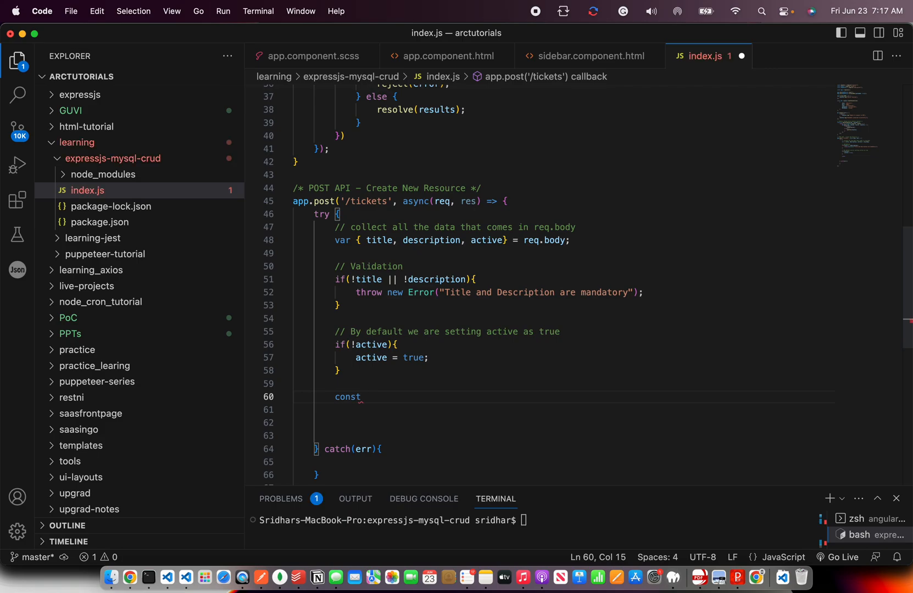
pyautogui.write('issue =')
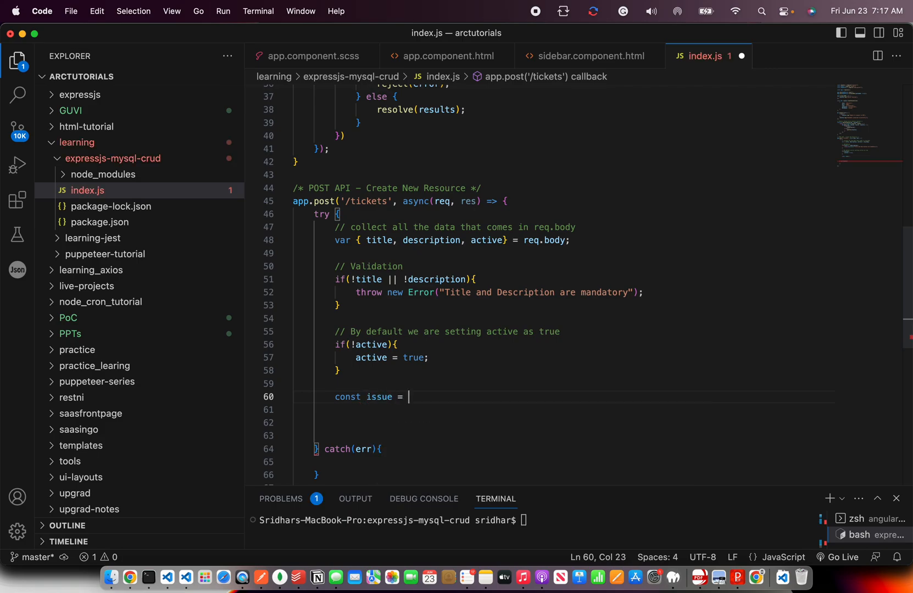
pyautogui.doubleClick(379, 397)
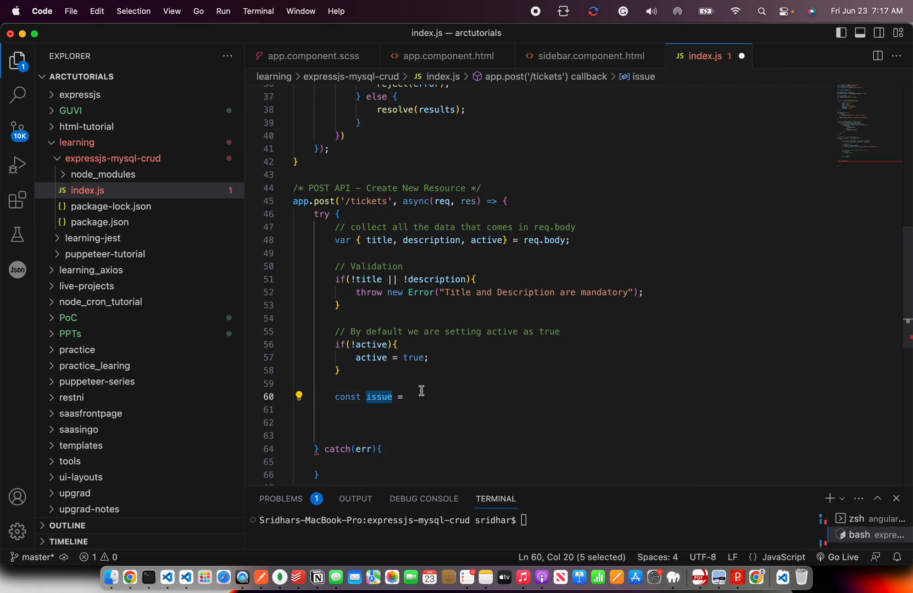
pyautogui.click(370, 240)
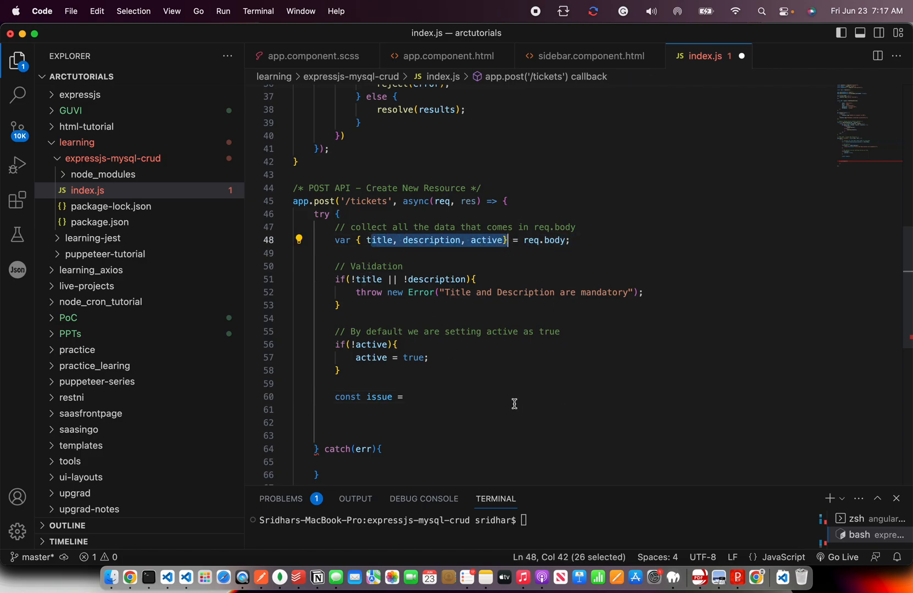
pyautogui.write('{}')
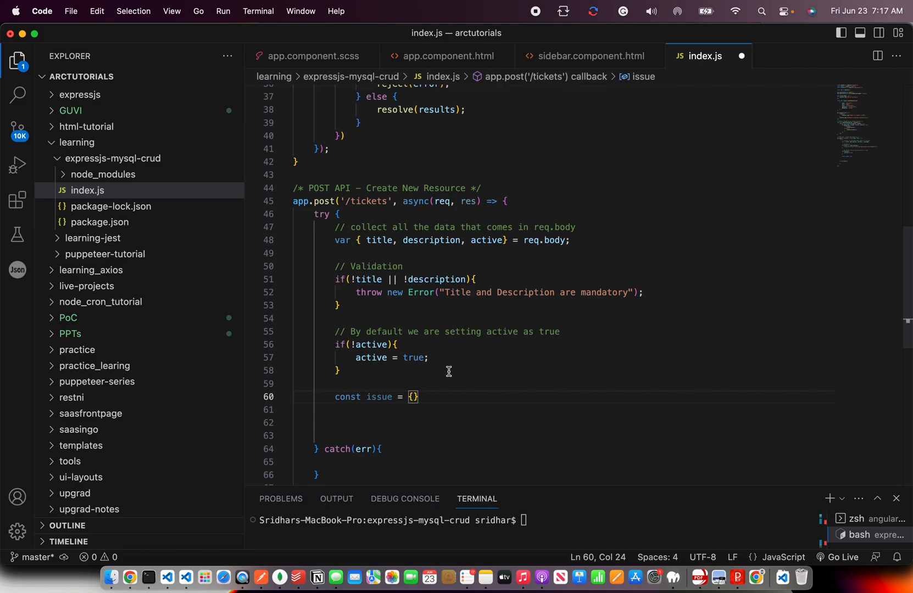
pyautogui.write('title, d')
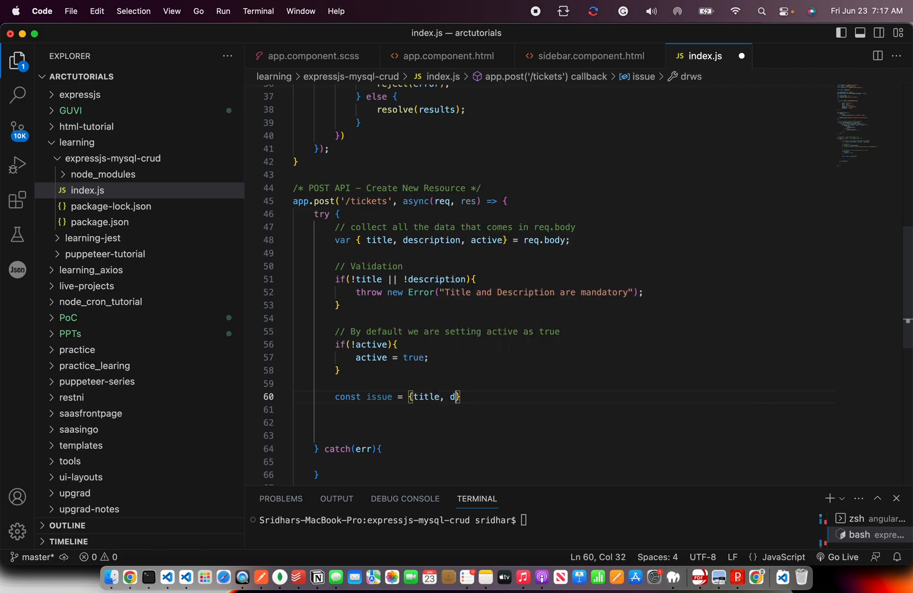
pyautogui.write('escription, active')
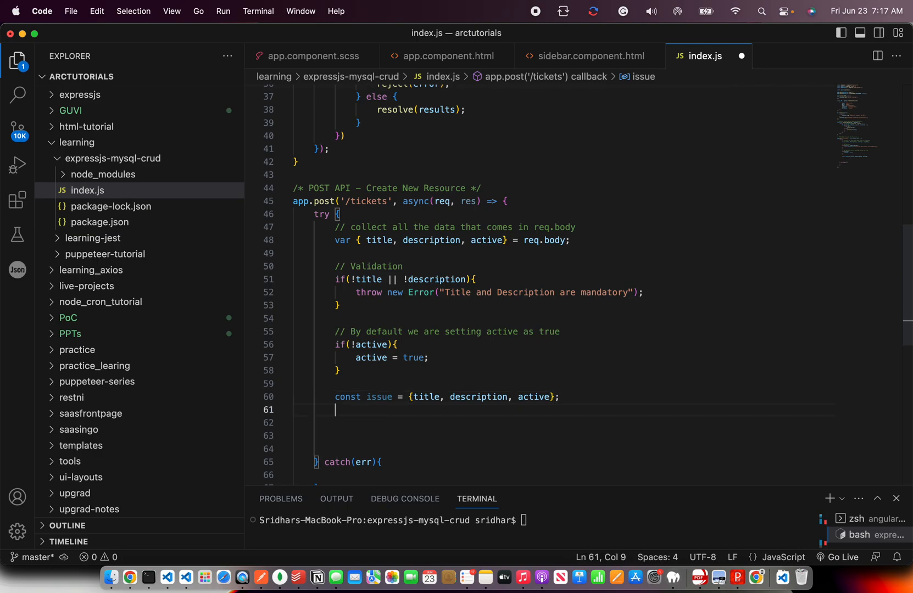
pyautogui.write('const SQL =')
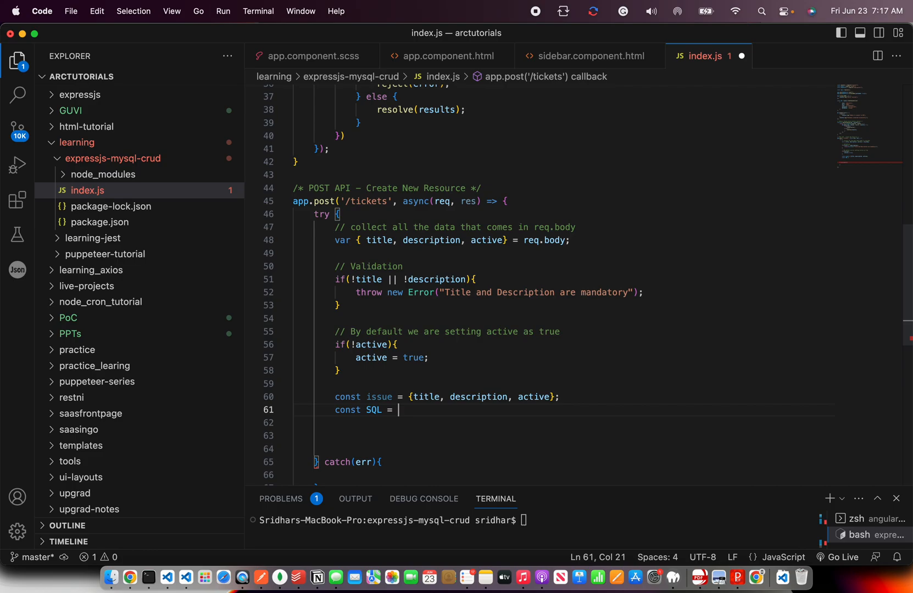
# Write the SQL string INSERT INTO `tickets` (title, description, active).
pyautogui.write('"I')
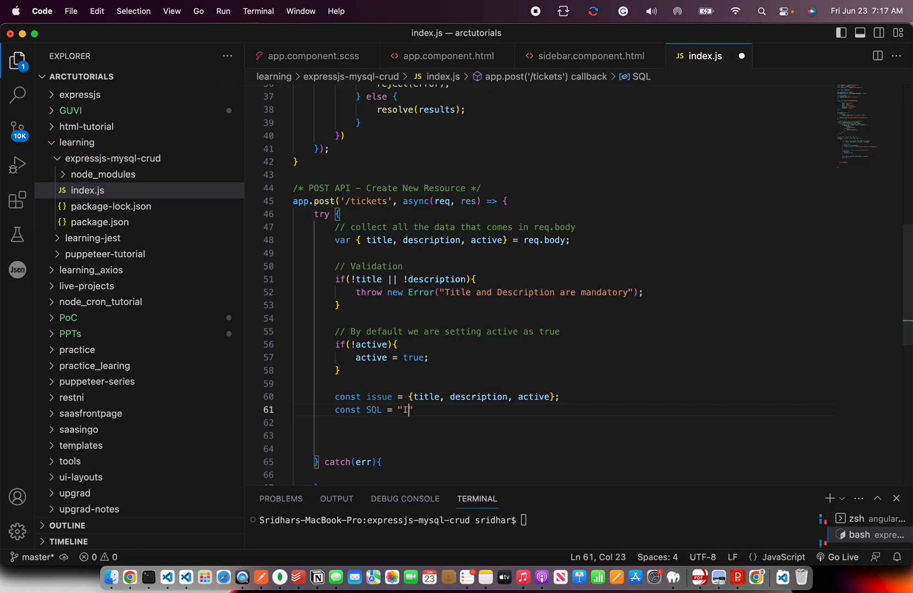
pyautogui.write('NSERT INTO S')
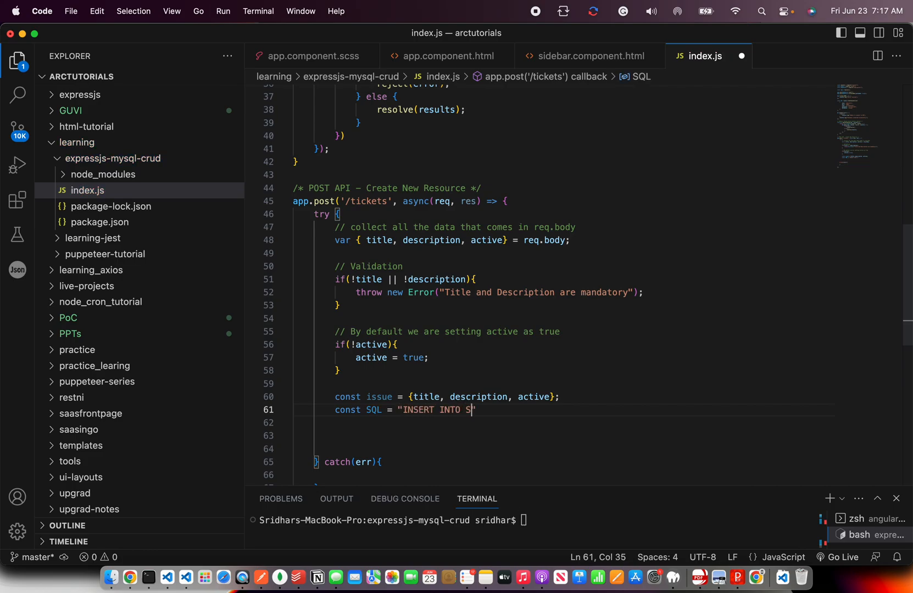
pyautogui.press('Backspace')
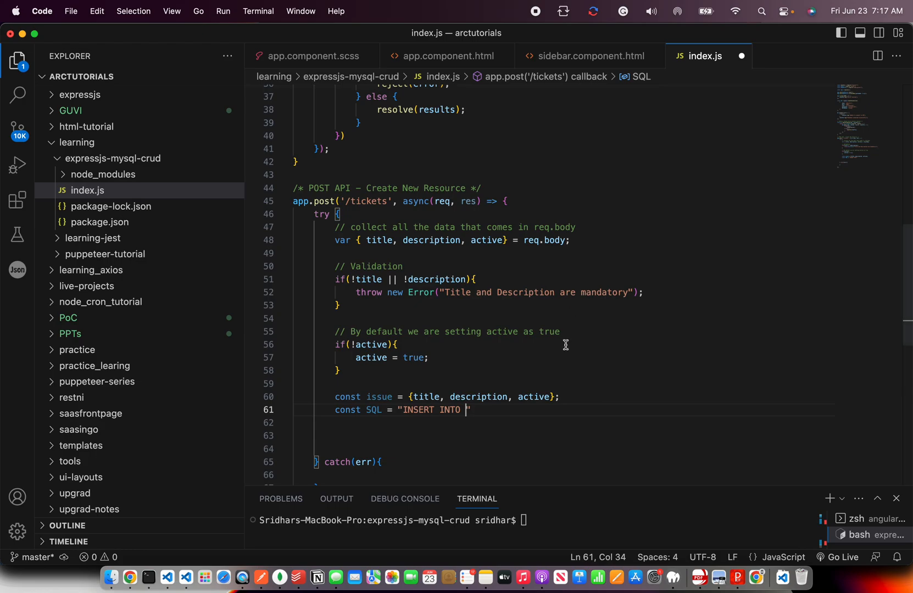
pyautogui.write('`')
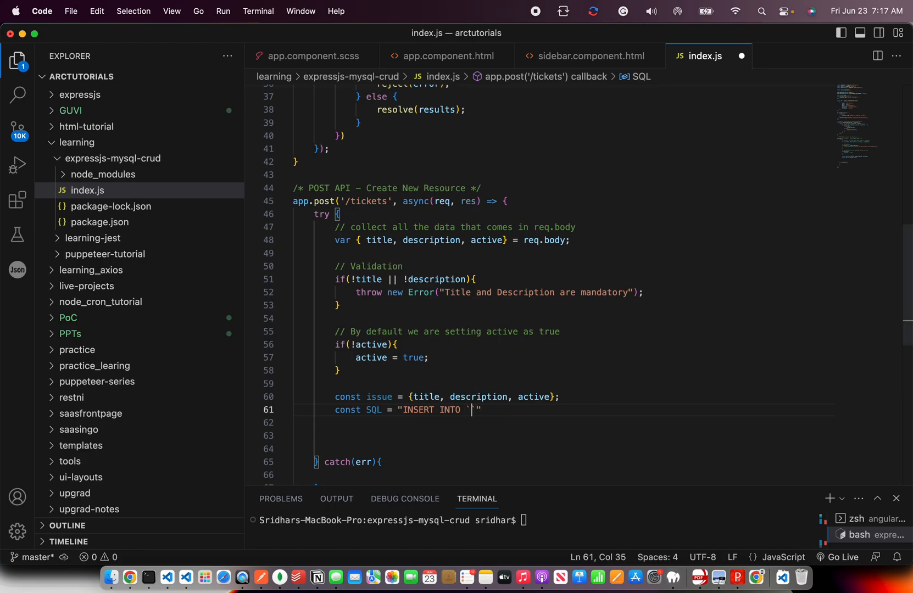
pyautogui.write('ticket')
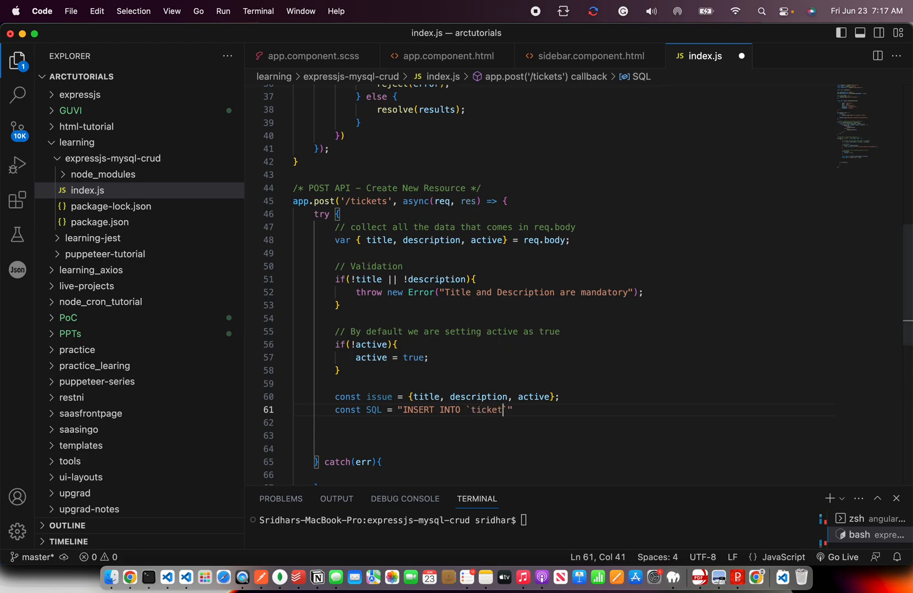
pyautogui.write('` VAL')
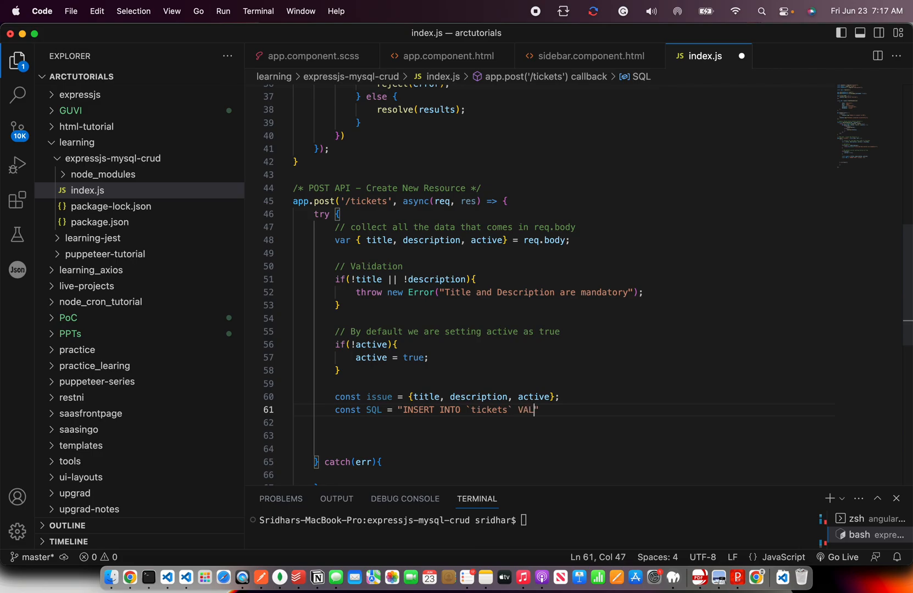
pyautogui.press('Backspace')
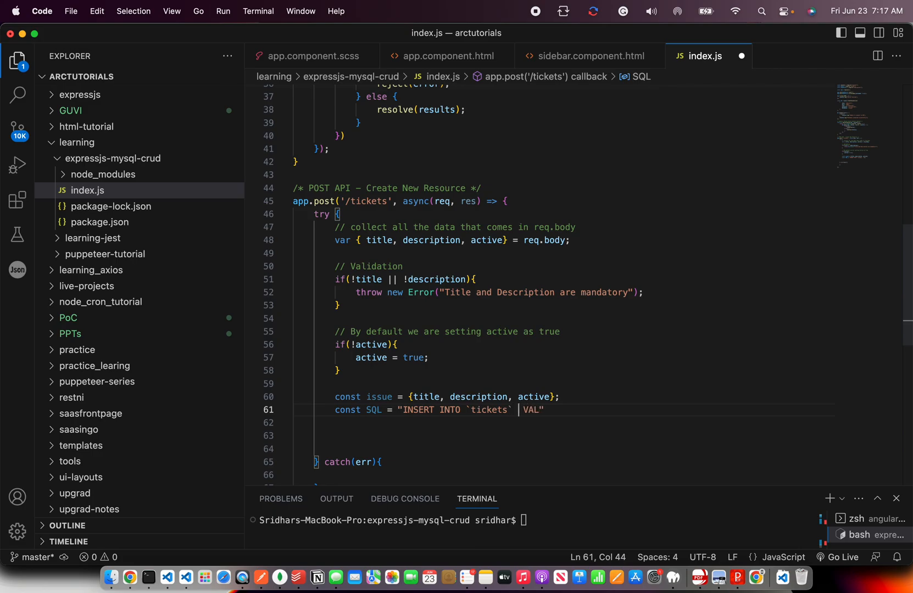
pyautogui.write('(t')
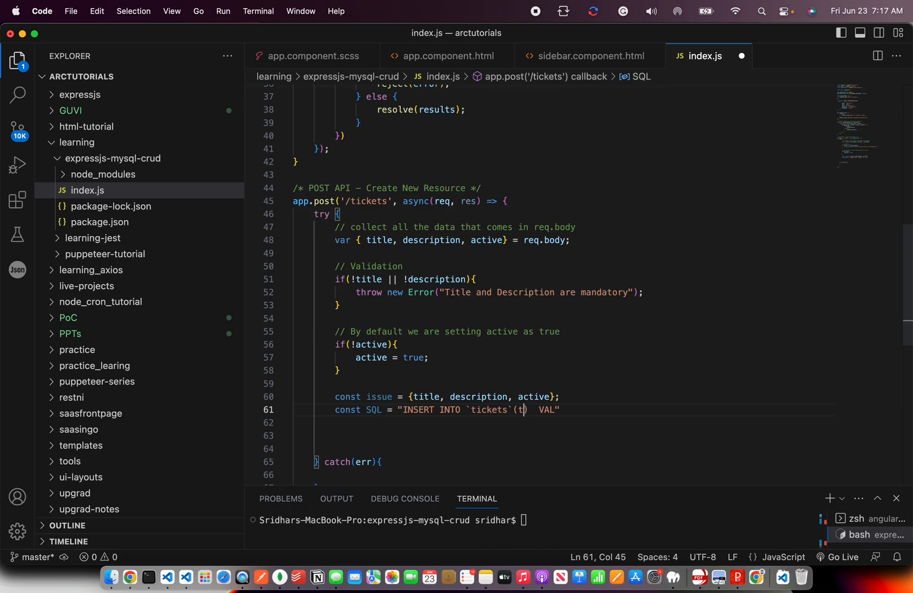
pyautogui.write('itle, descript')
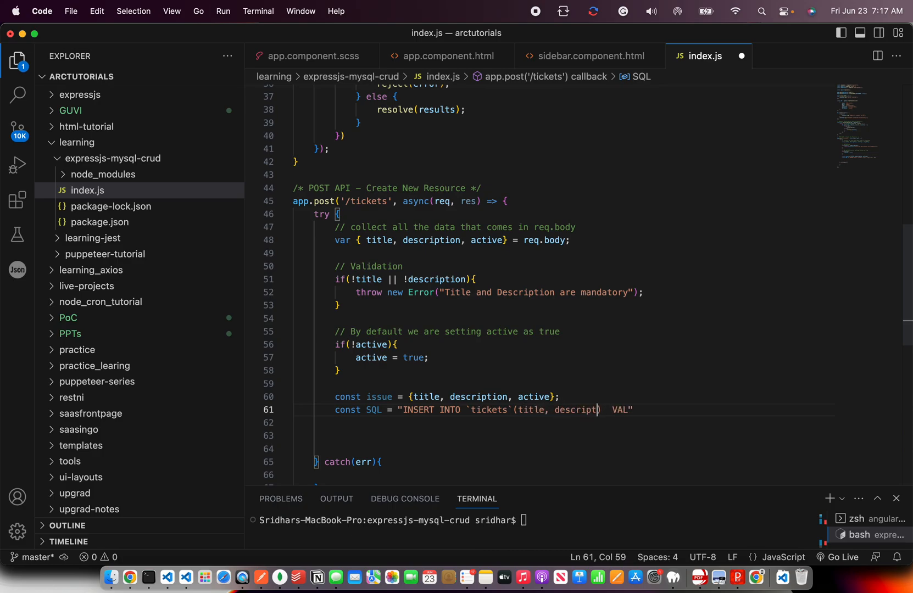
pyautogui.write('ion, active)')
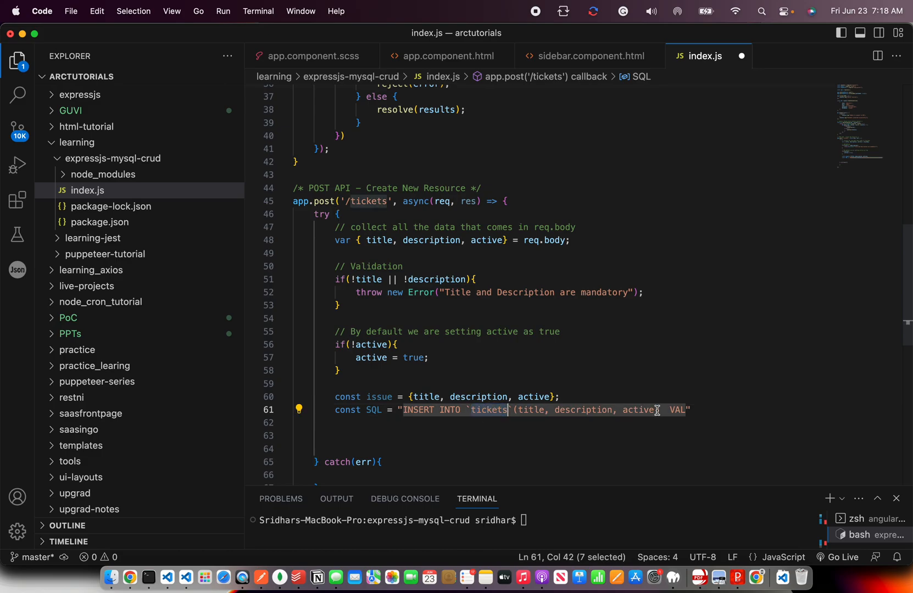
# Complete the SQL with VALUES (?,?,?);.
pyautogui.write('VALUES')
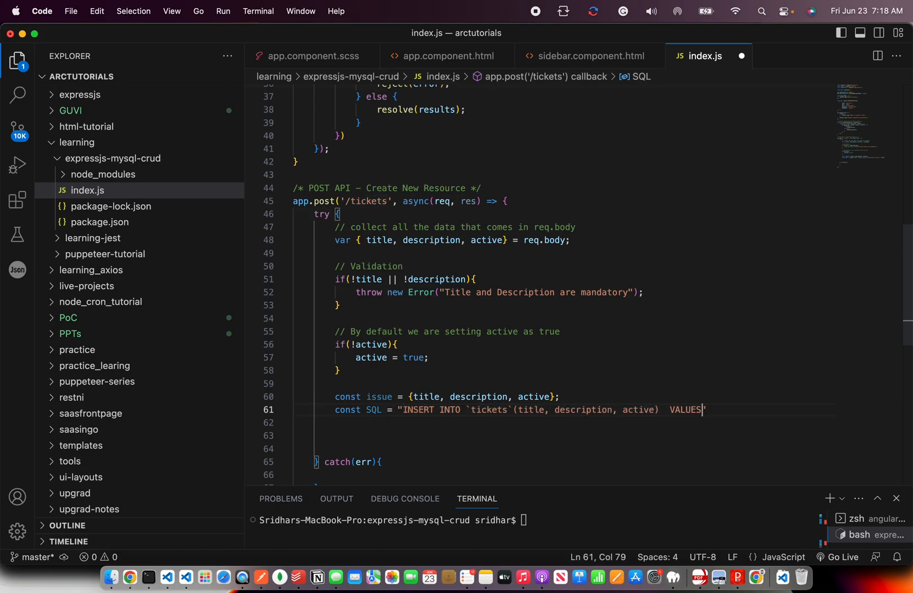
pyautogui.moveTo(779, 414)
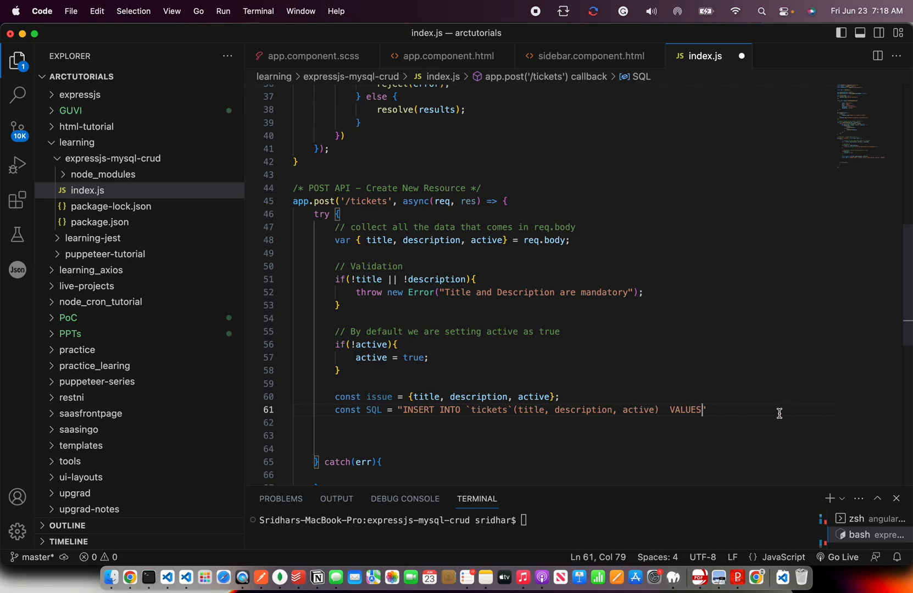
pyautogui.moveTo(731, 422)
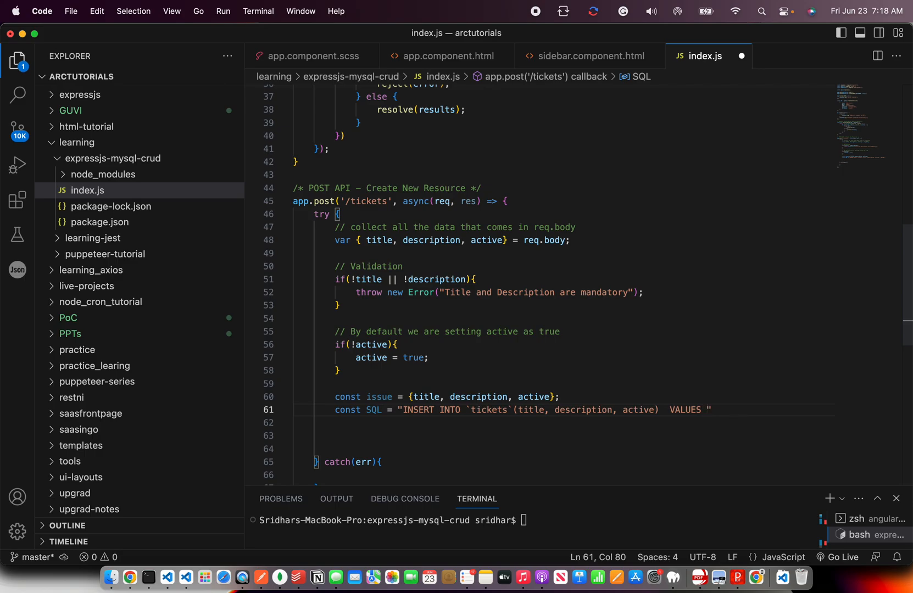
pyautogui.write('(')
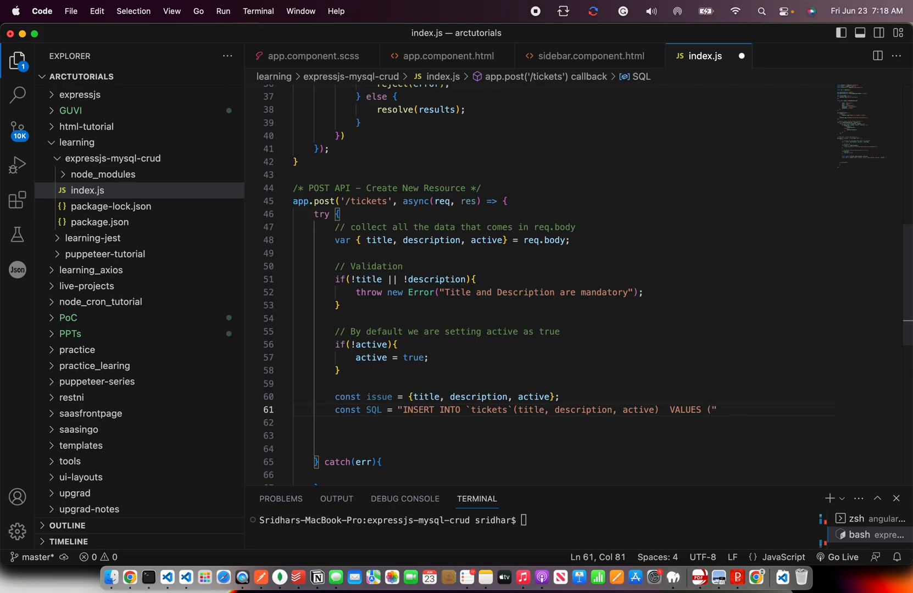
pyautogui.write('?,')
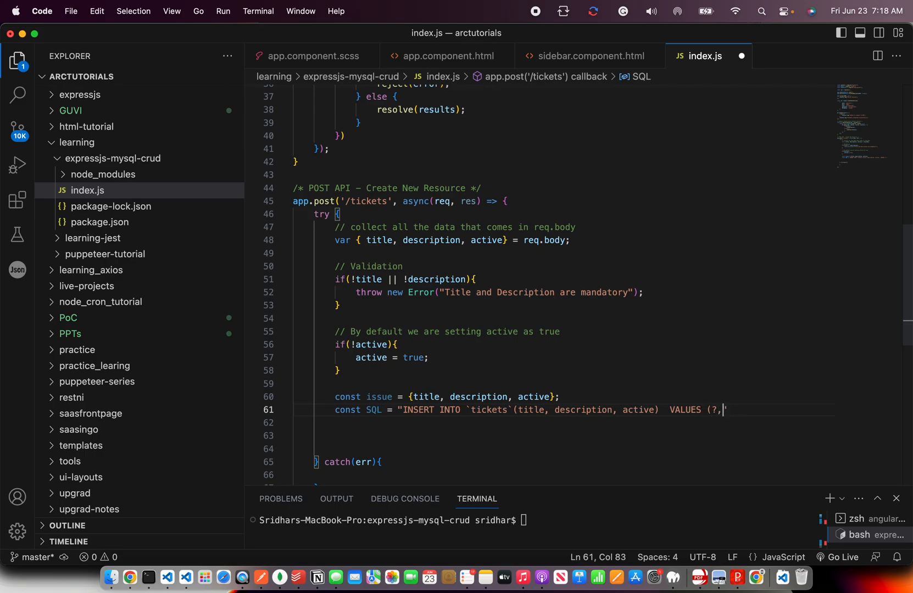
pyautogui.write('?,?)')
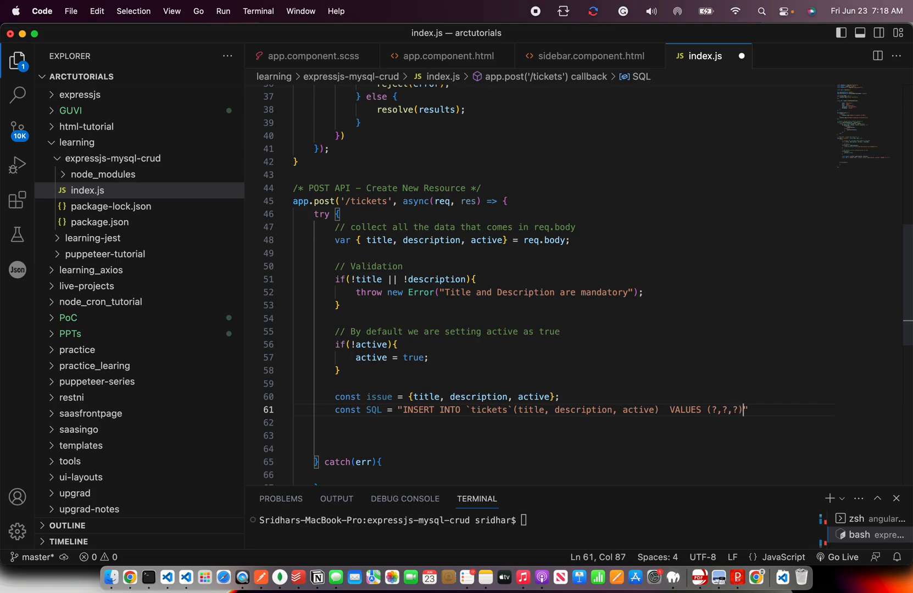
pyautogui.write(';')
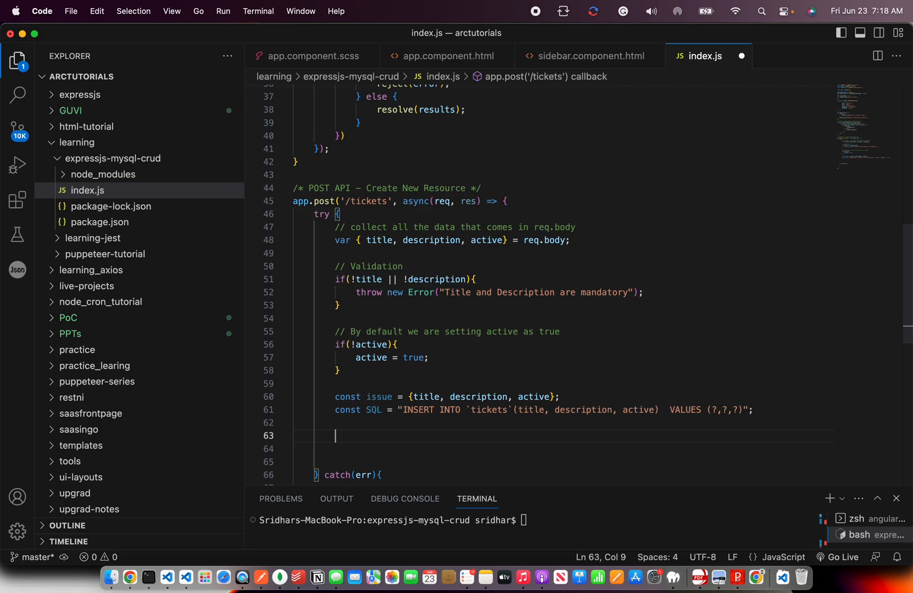
# Add const result = await queryPromise(SQL, values);.
pyautogui.write('const')
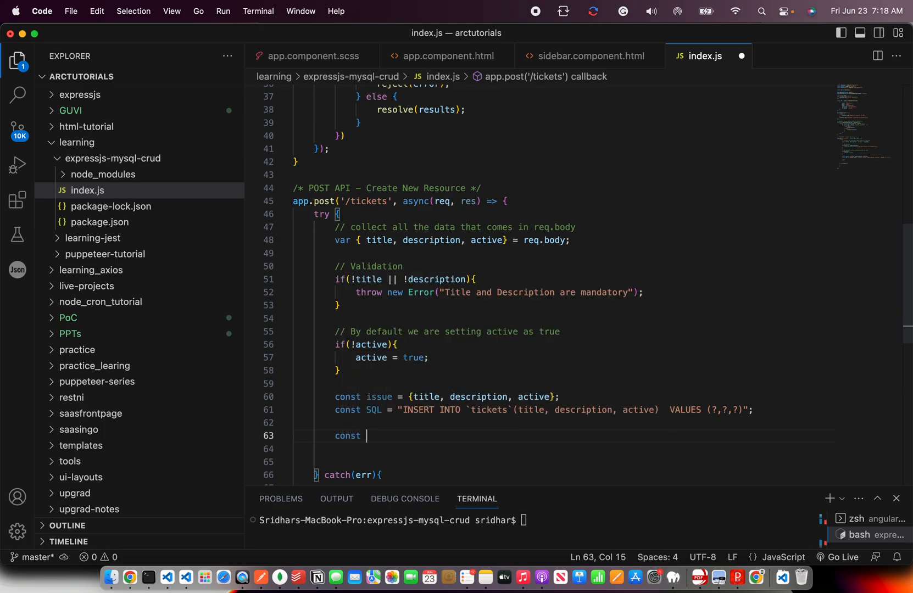
pyautogui.write('result =')
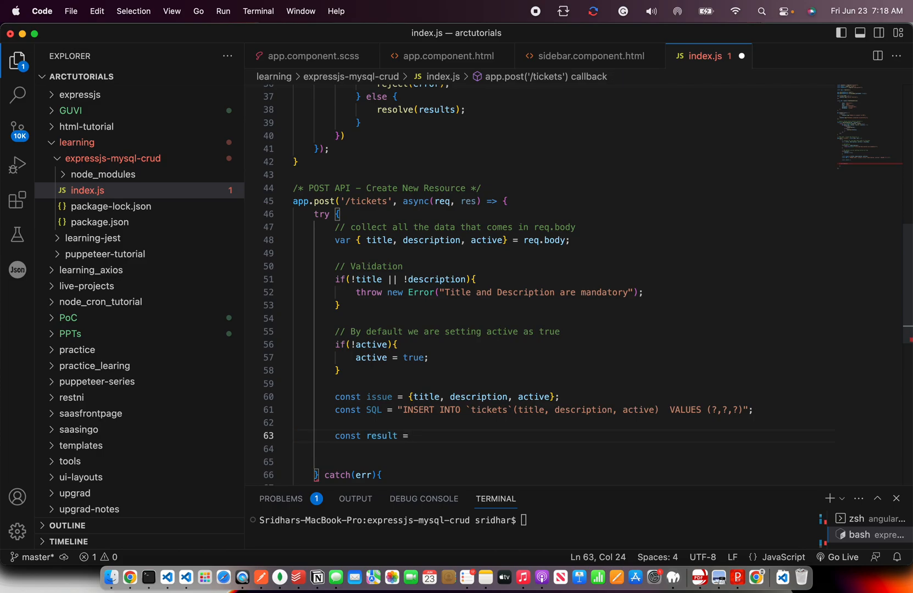
pyautogui.write('await queryPromise(')
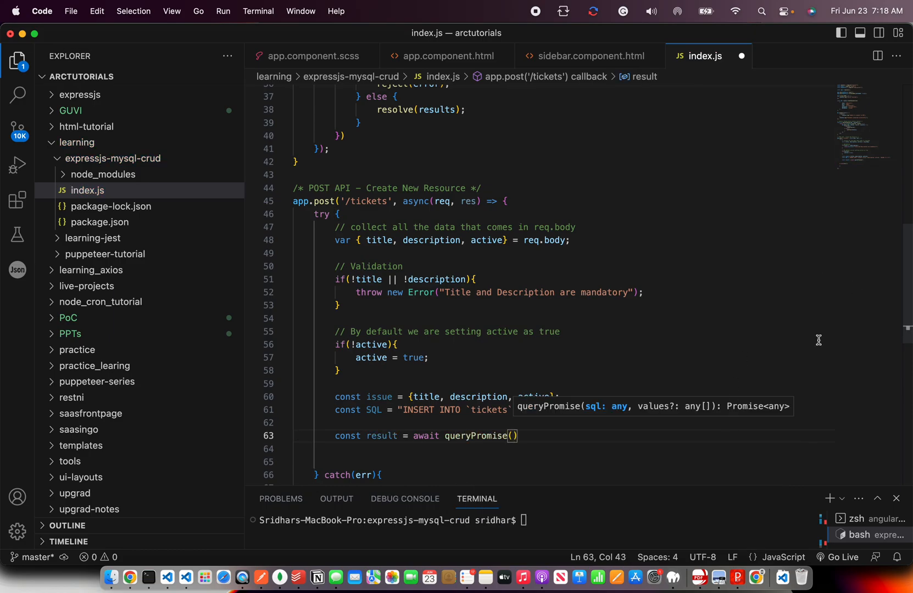
pyautogui.scroll(3)
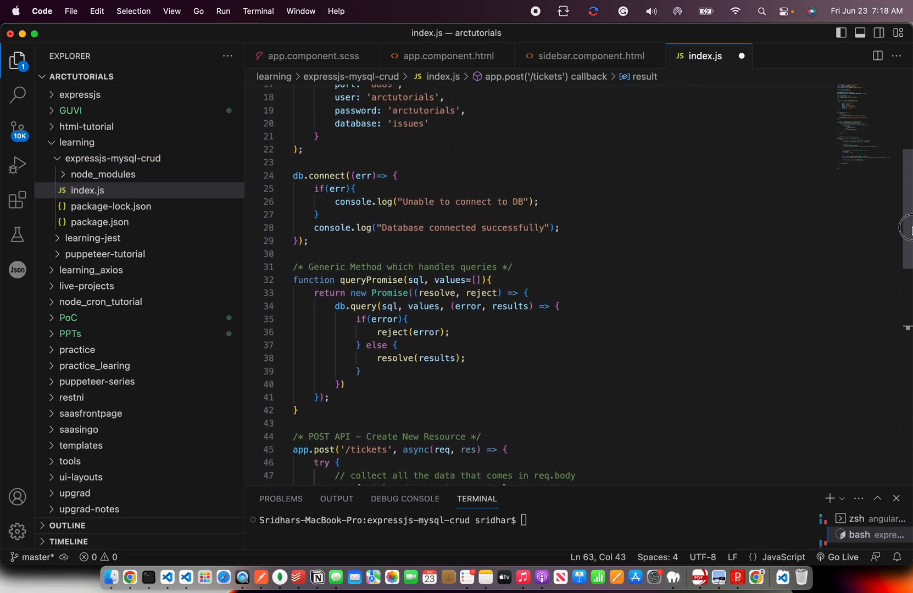
pyautogui.scroll(-3)
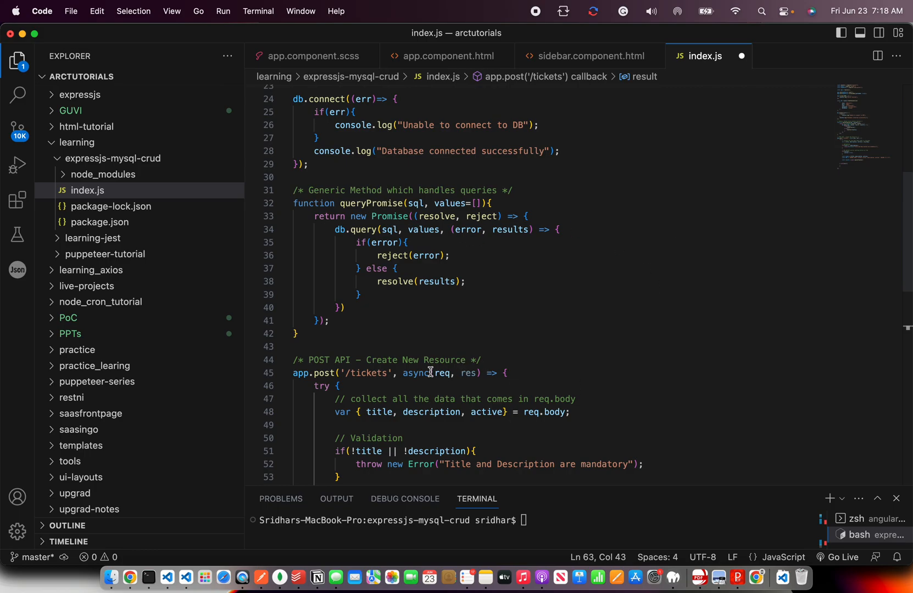
pyautogui.scroll(-3)
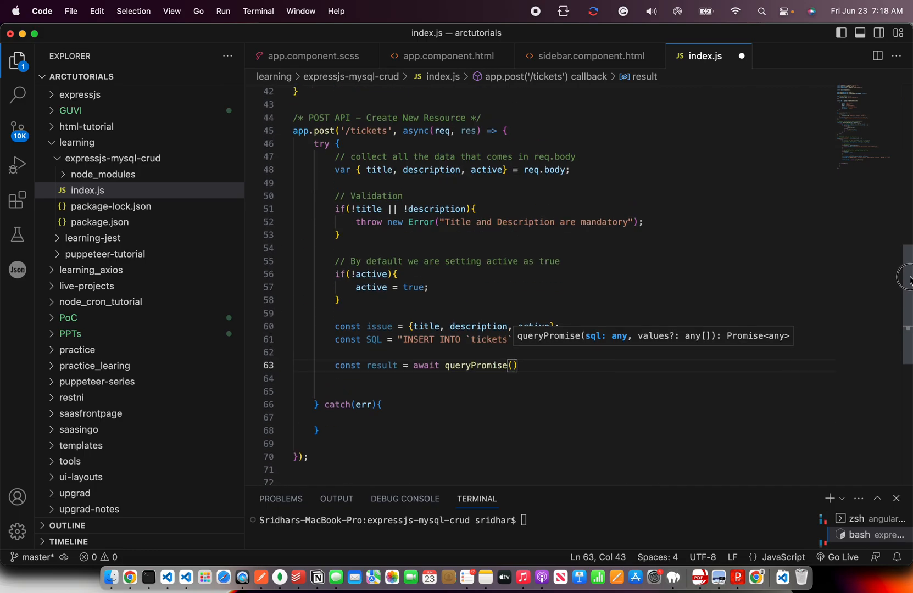
pyautogui.scroll(3)
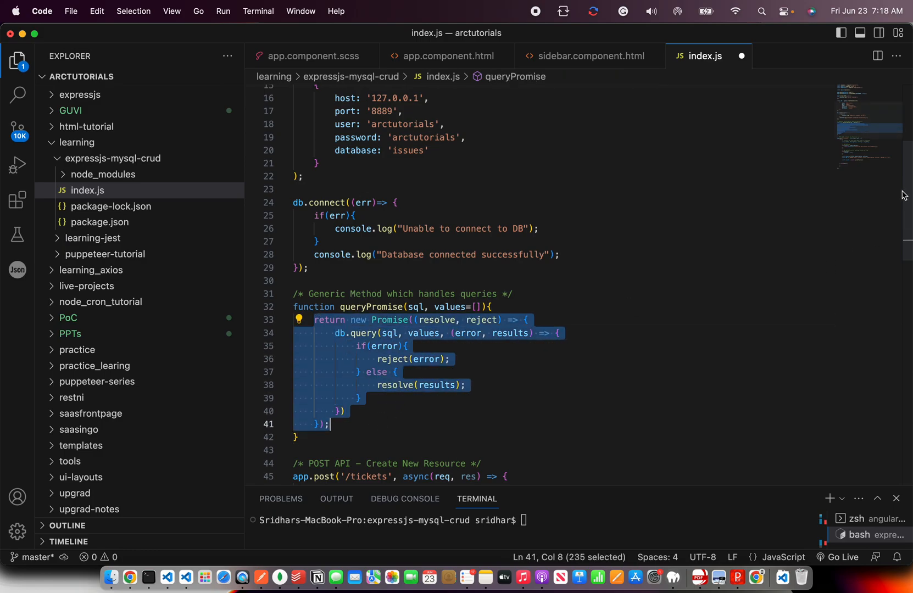
pyautogui.scroll(-3)
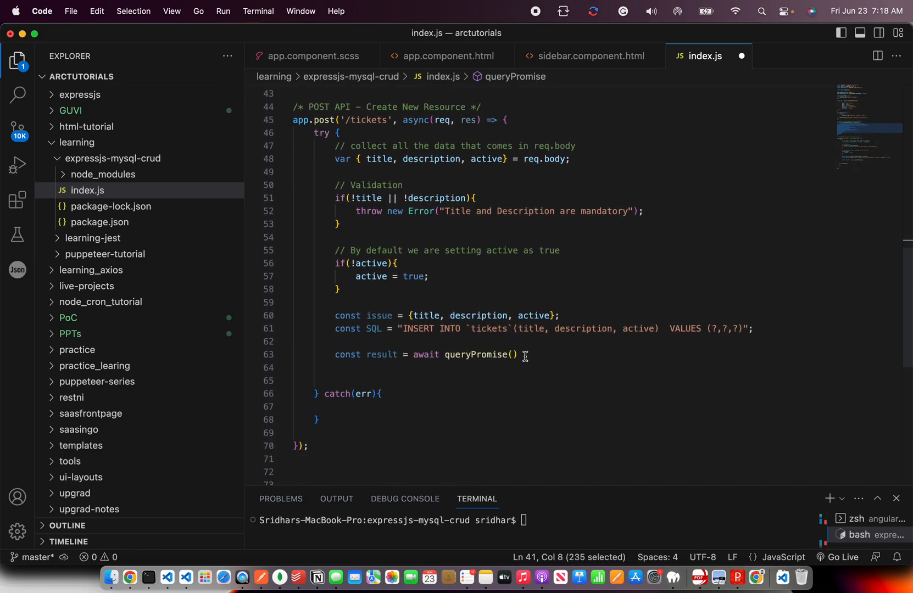
pyautogui.click(511, 355)
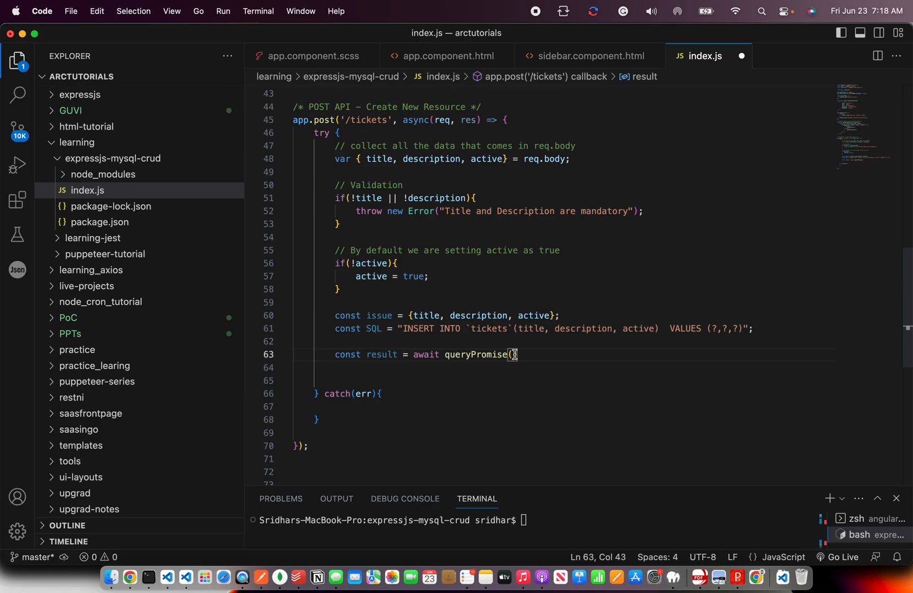
pyautogui.write('SQL,')
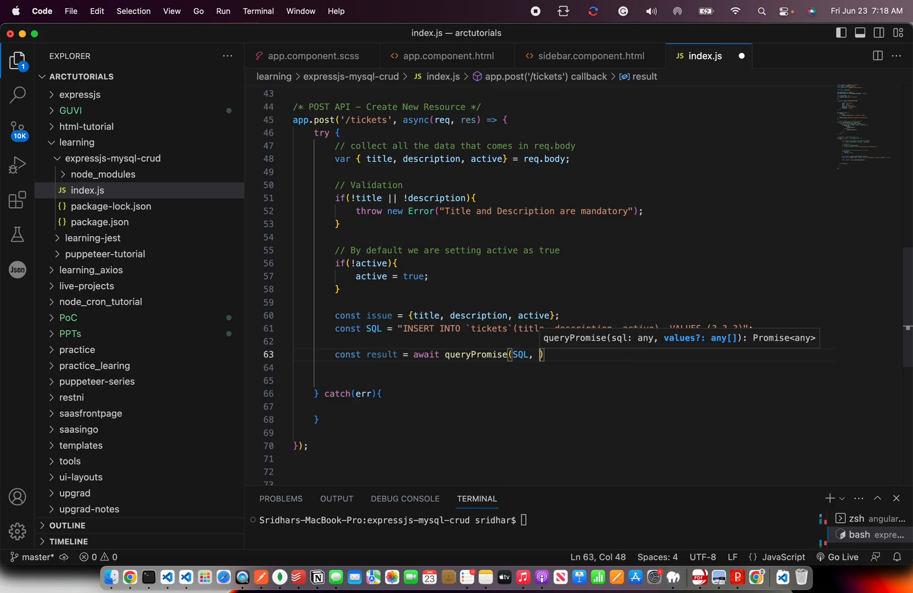
pyautogui.write('values')
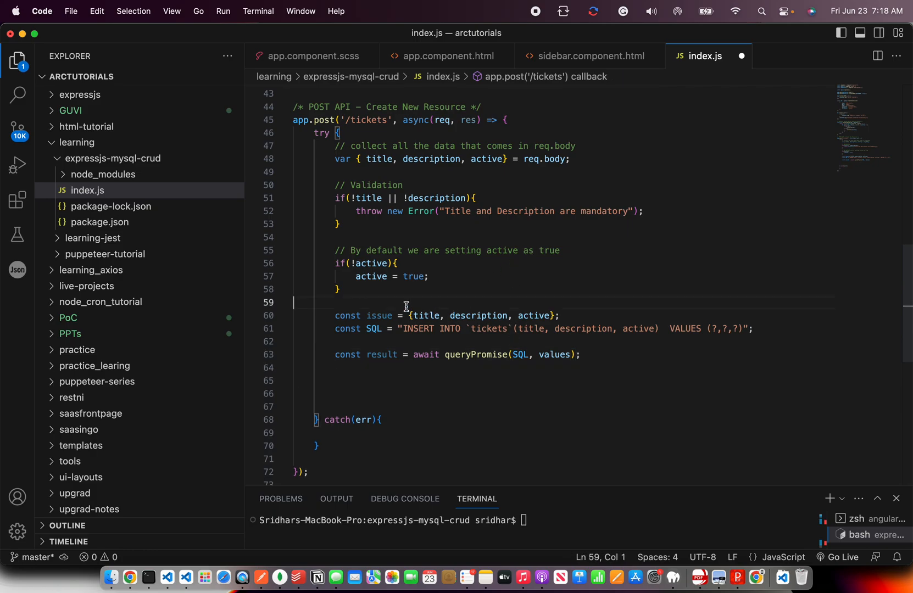
# Add '// Building the query' and '// Executing the query' comments, then highlight queryPromise usages.
pyautogui.write('// Buil')
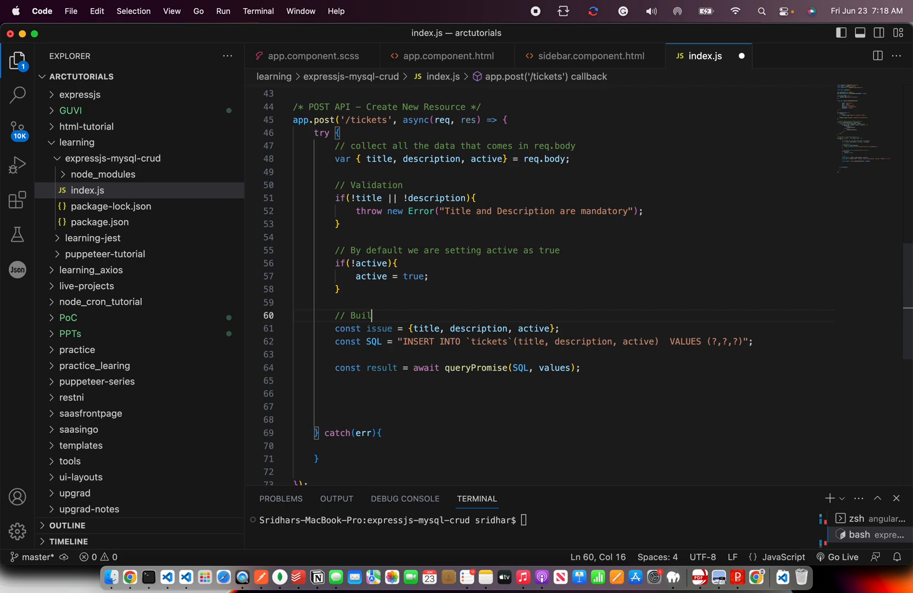
pyautogui.write('ding the query')
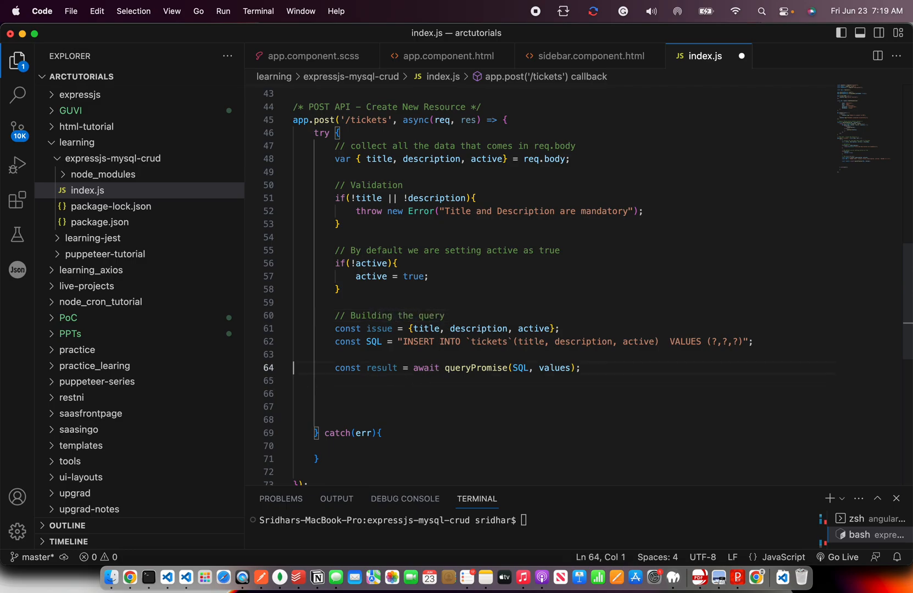
pyautogui.write('// Executing the query')
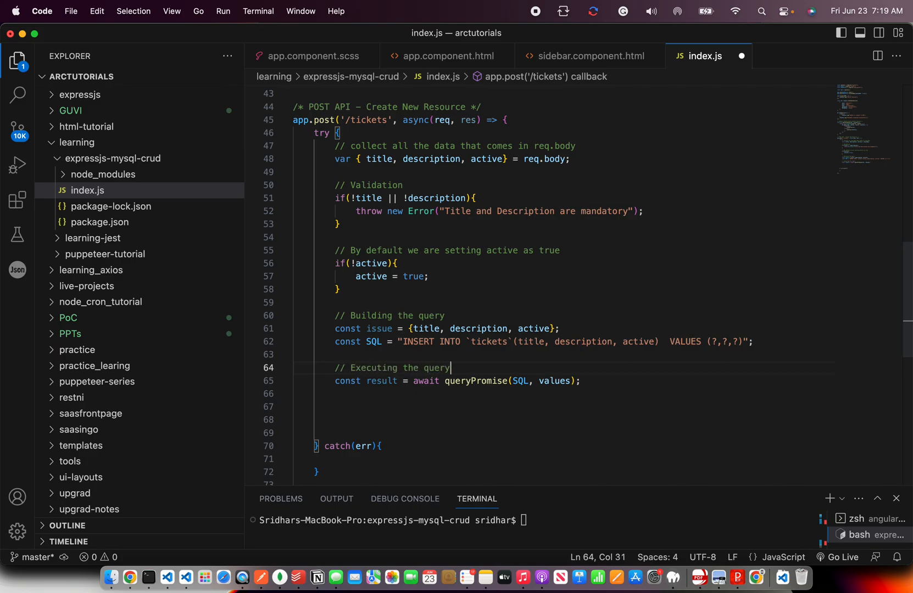
pyautogui.doubleClick(474, 381)
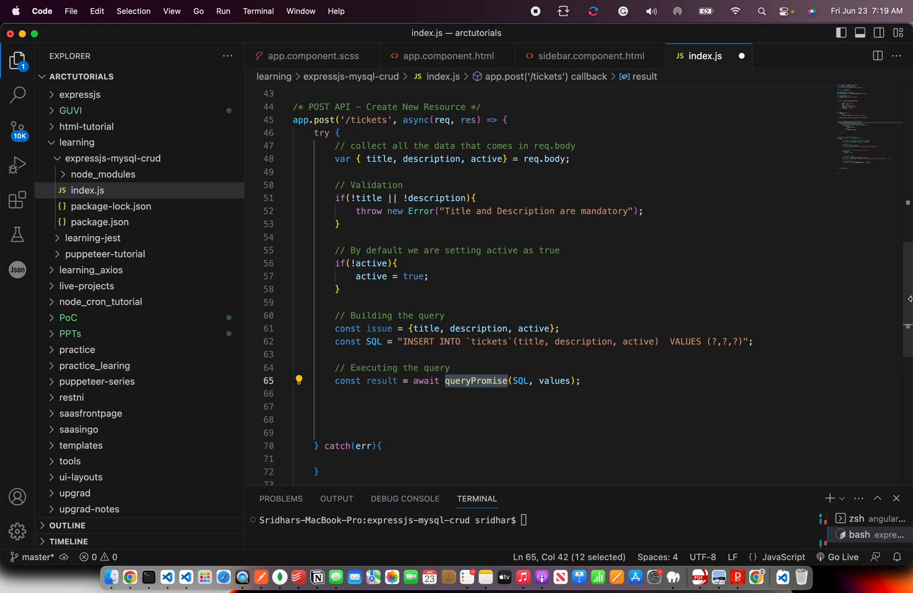
pyautogui.scroll(3)
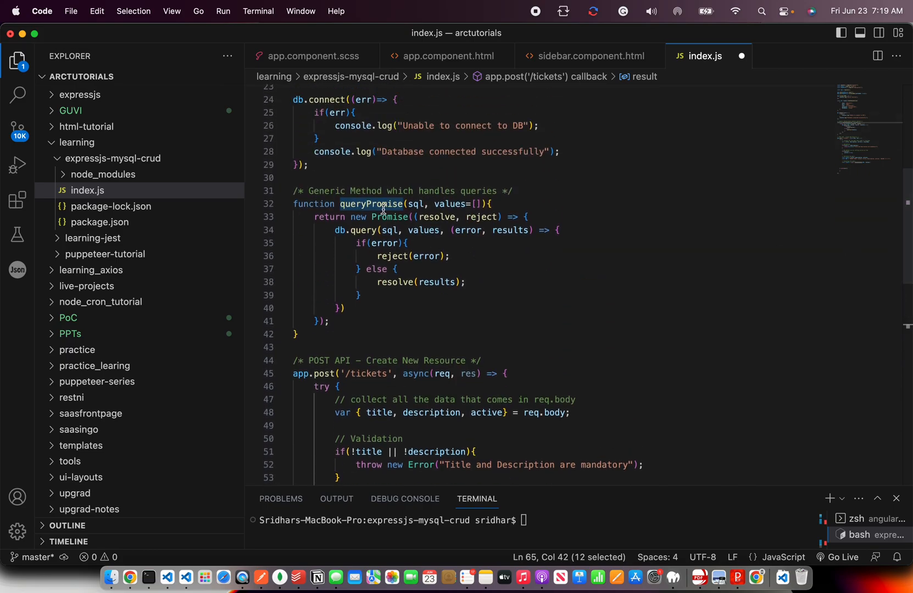
pyautogui.scroll(-3)
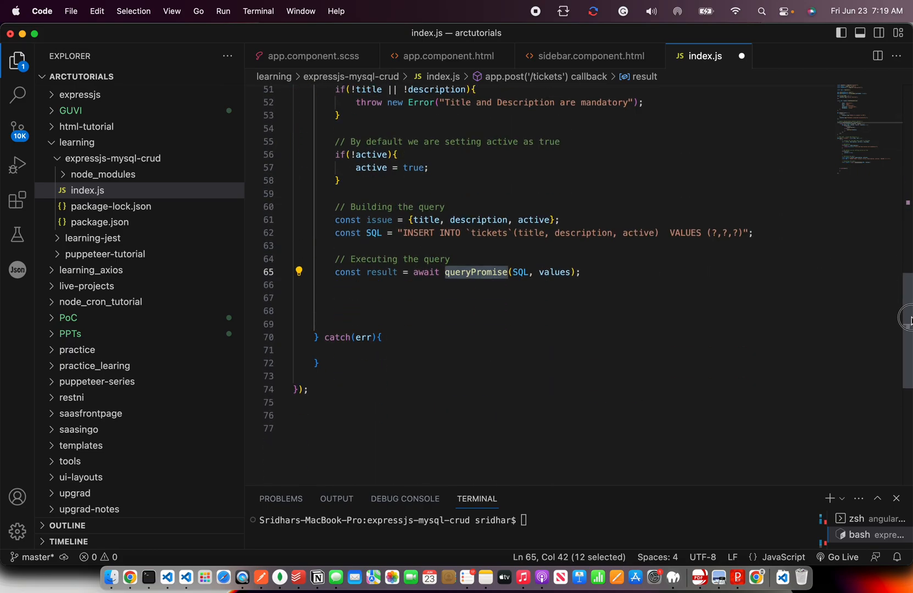
pyautogui.click(326, 252)
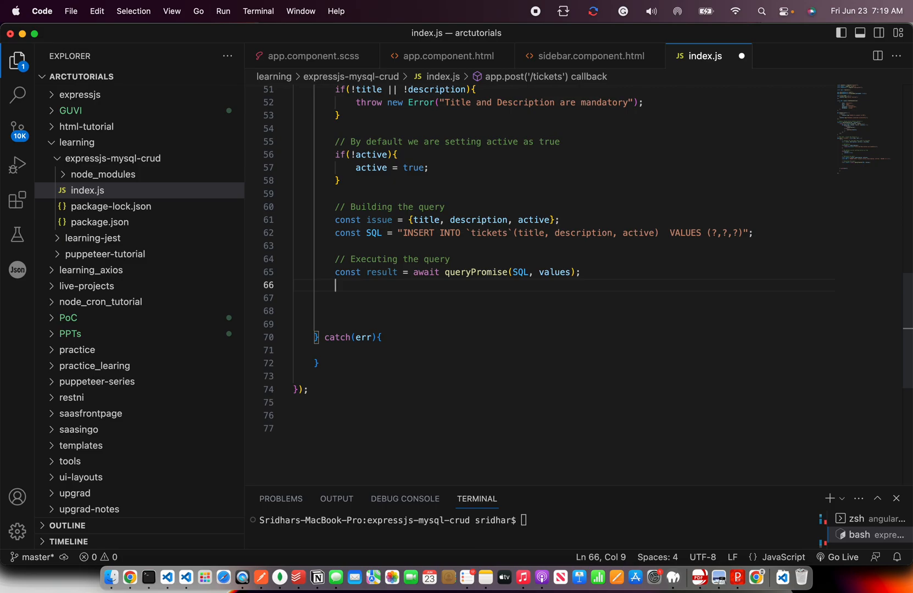
# Return res.json with insertId, title, description and active, and add console.log(err) in the catch block.
pyautogui.write('res')
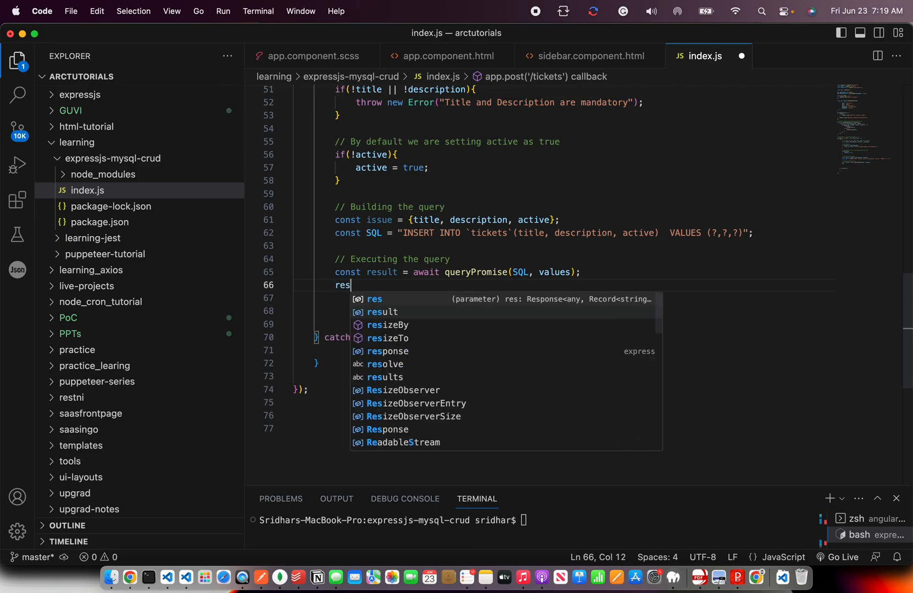
pyautogui.write('.')
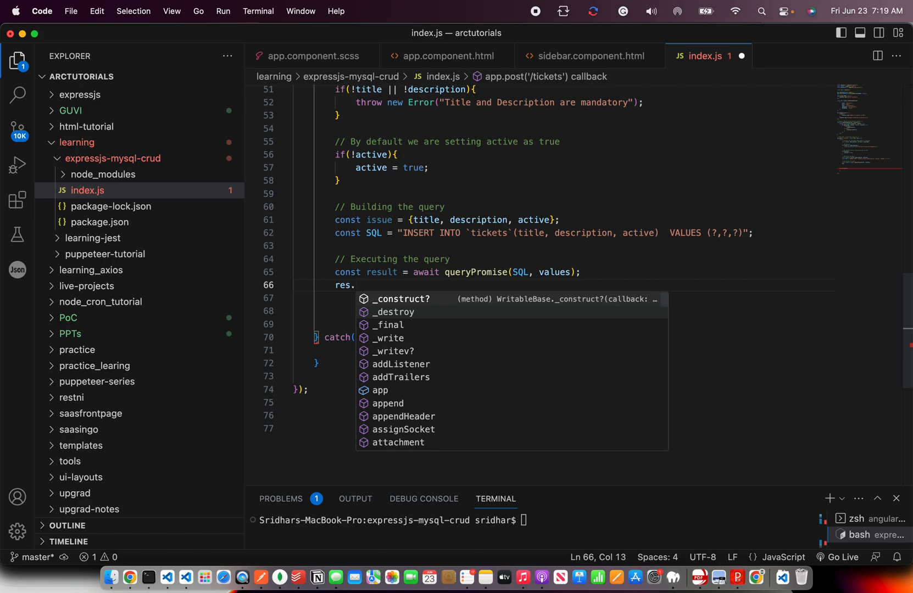
pyautogui.write('json')
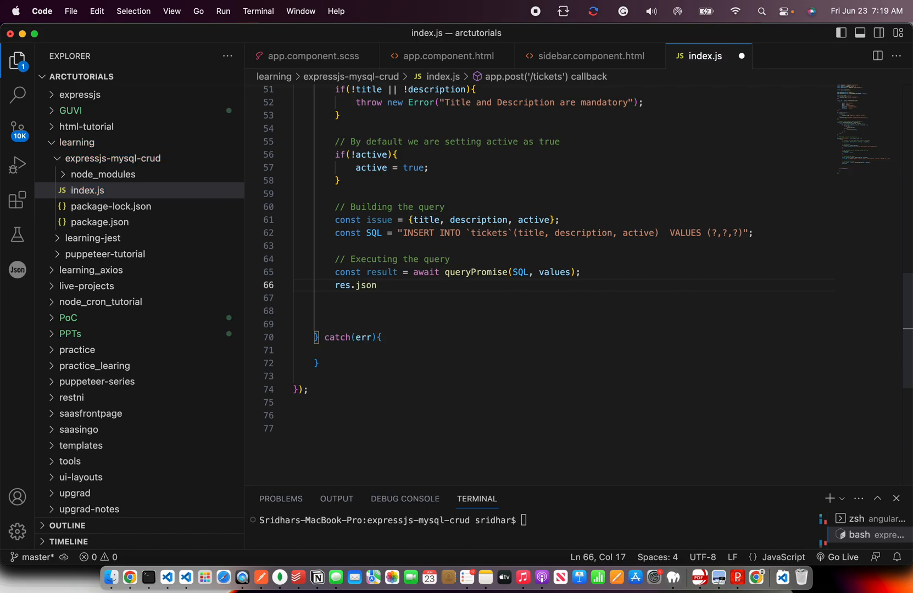
pyautogui.write('(')
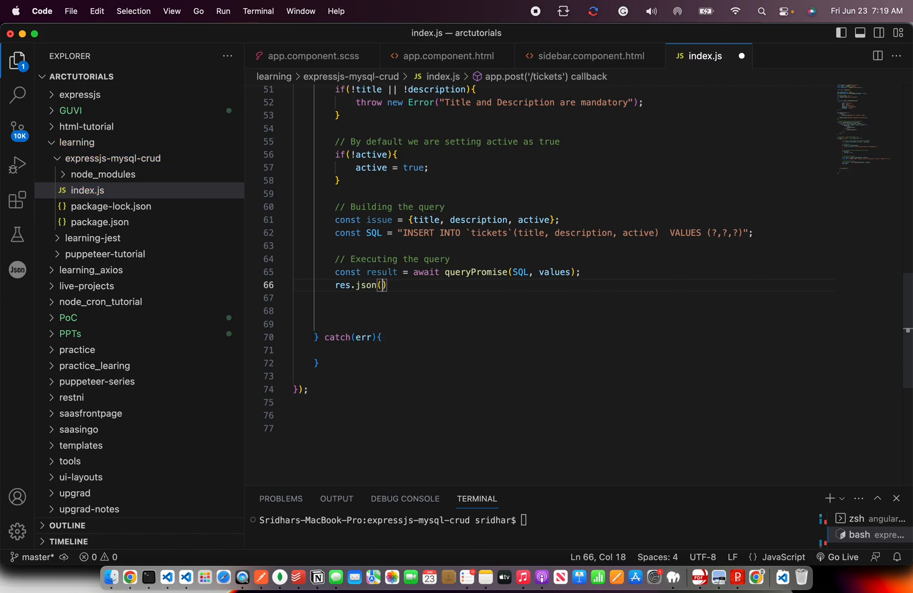
pyautogui.write('{id:')
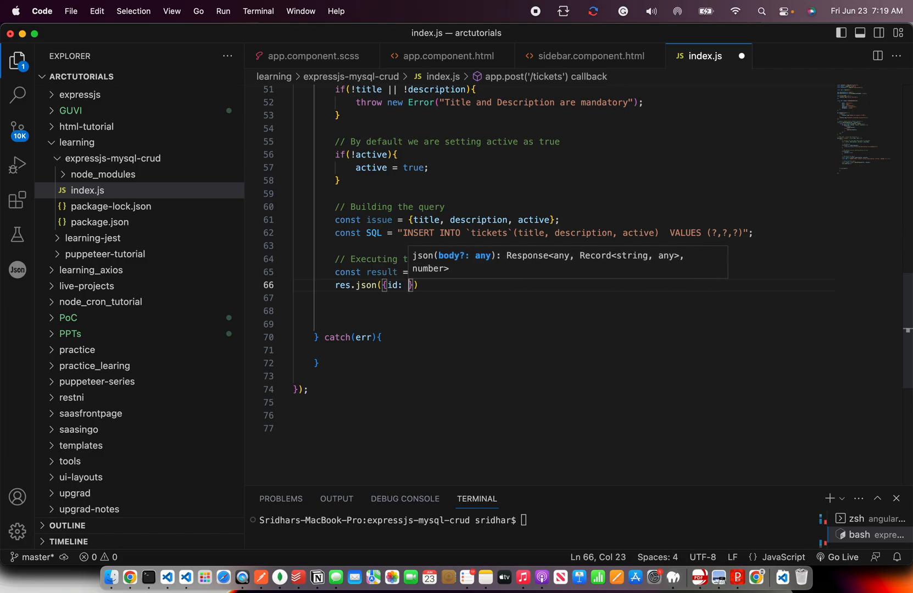
pyautogui.write('r')
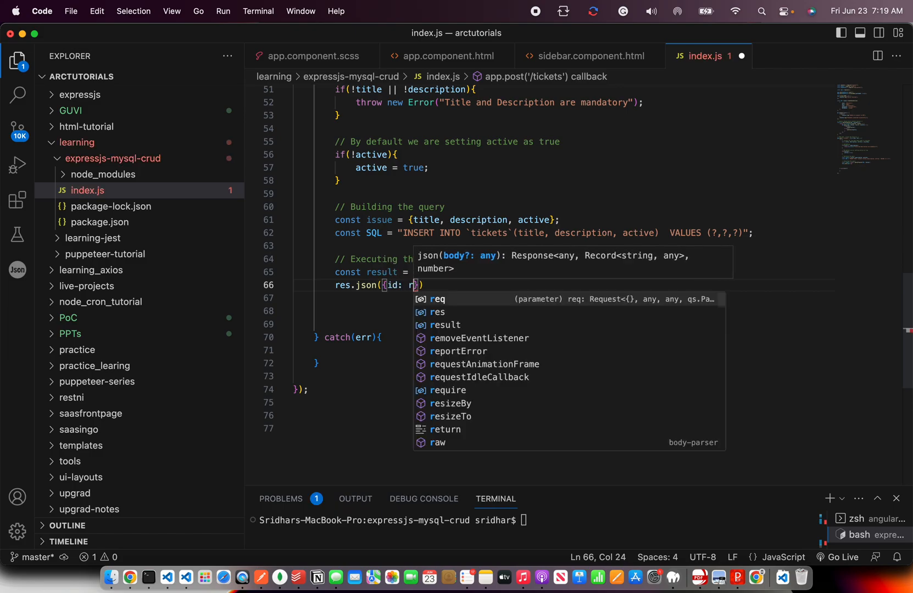
pyautogui.write('esult.in')
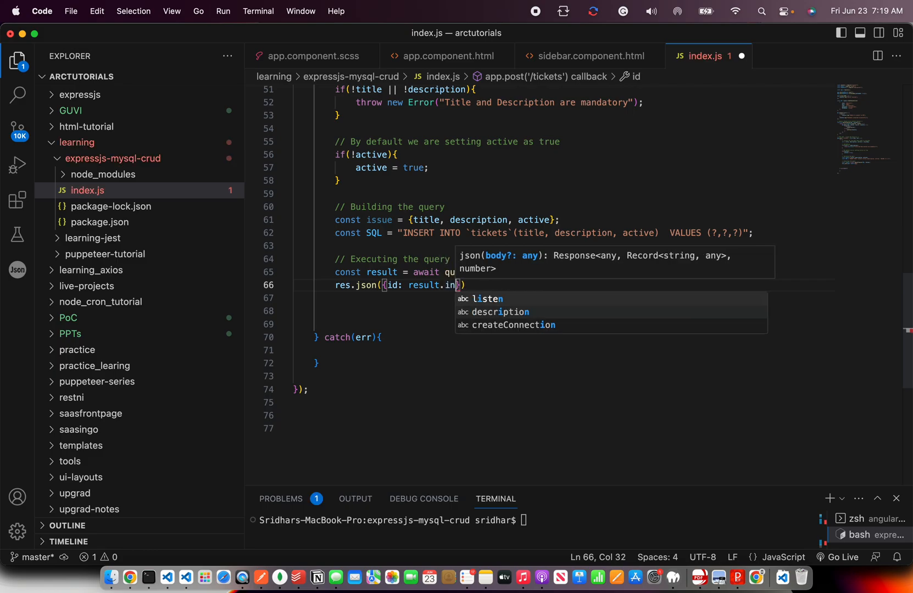
pyautogui.write('sertId, t')
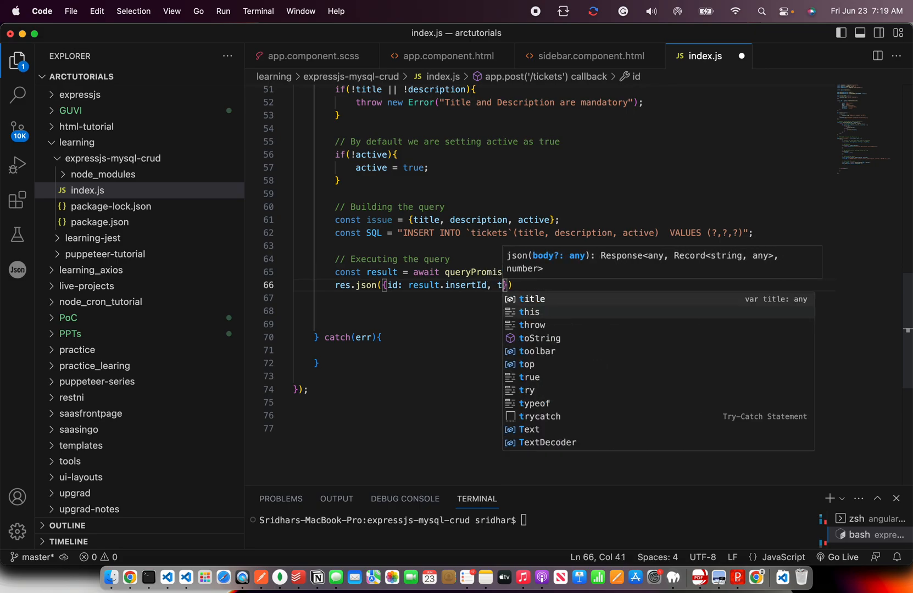
pyautogui.write('itle, ders')
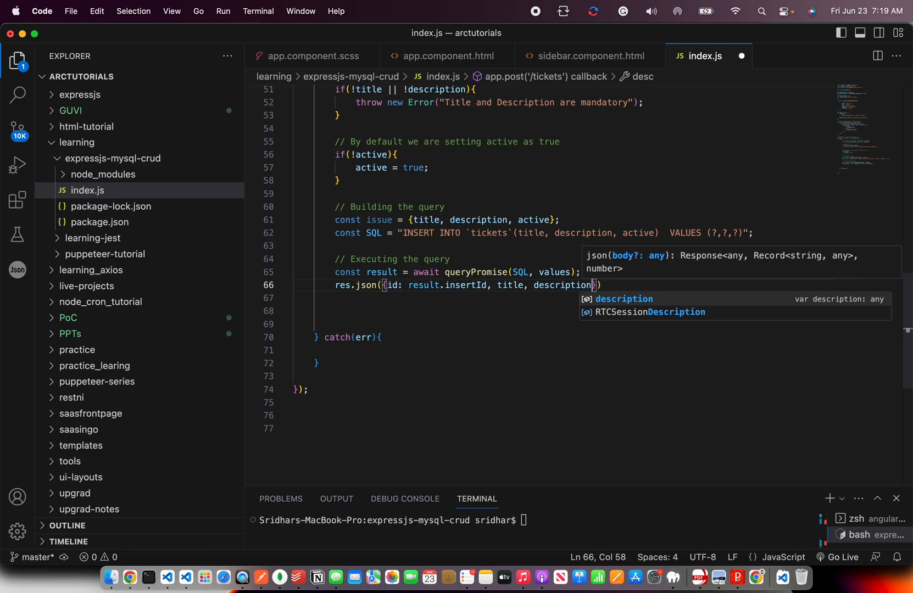
pyautogui.write(', active')
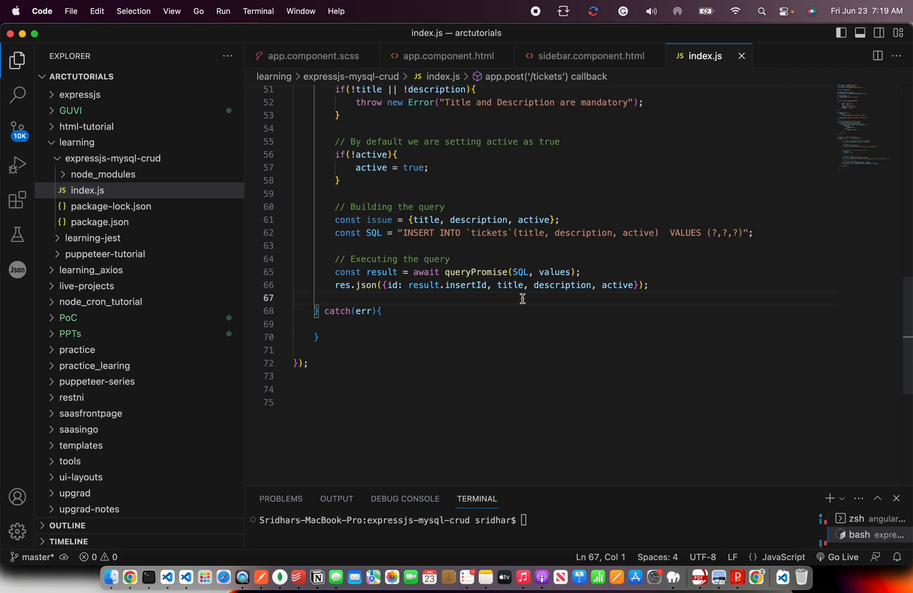
pyautogui.write('console.log(err);')
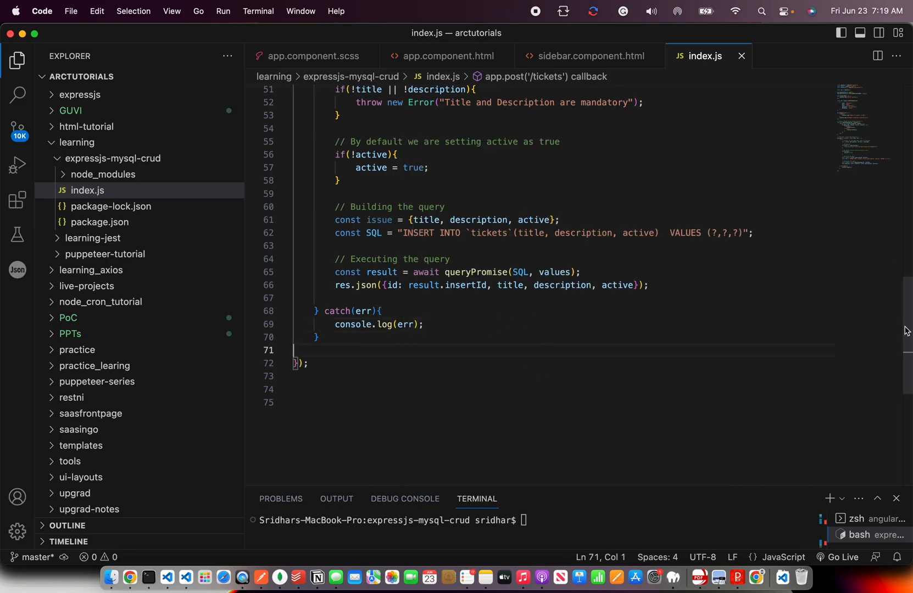
# Replace the values argument in queryPromise(SQL, values) with the issue object.
pyautogui.scroll(3)
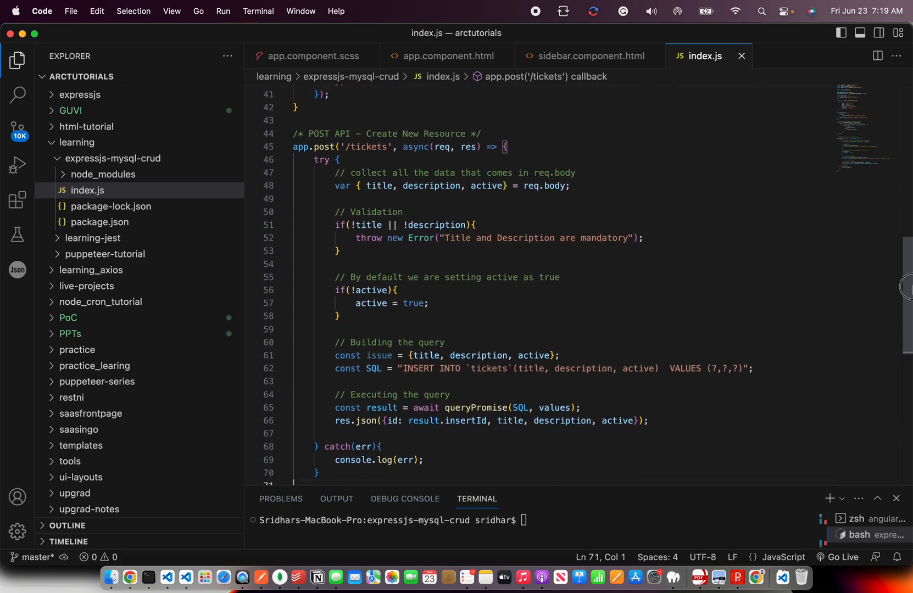
pyautogui.click(294, 330)
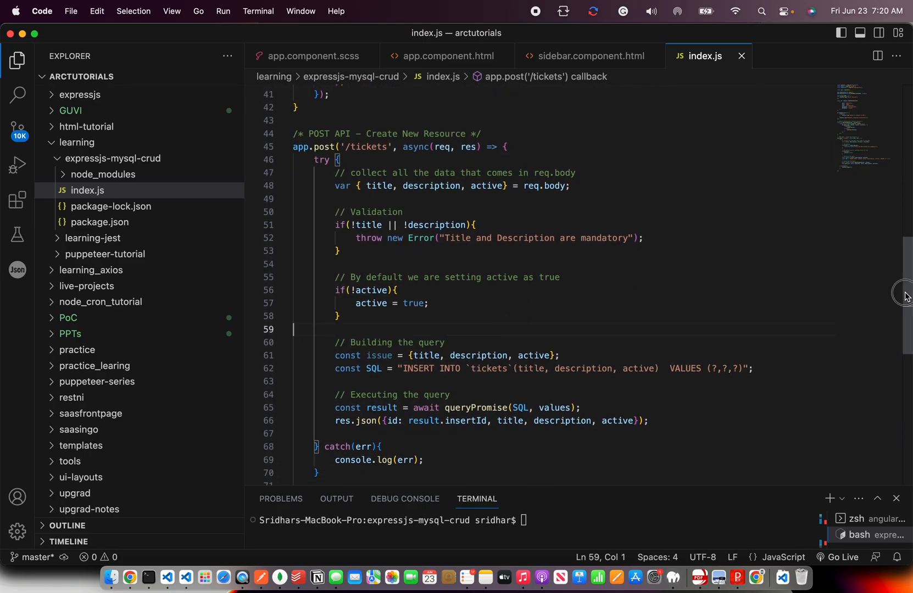
pyautogui.scroll(-3)
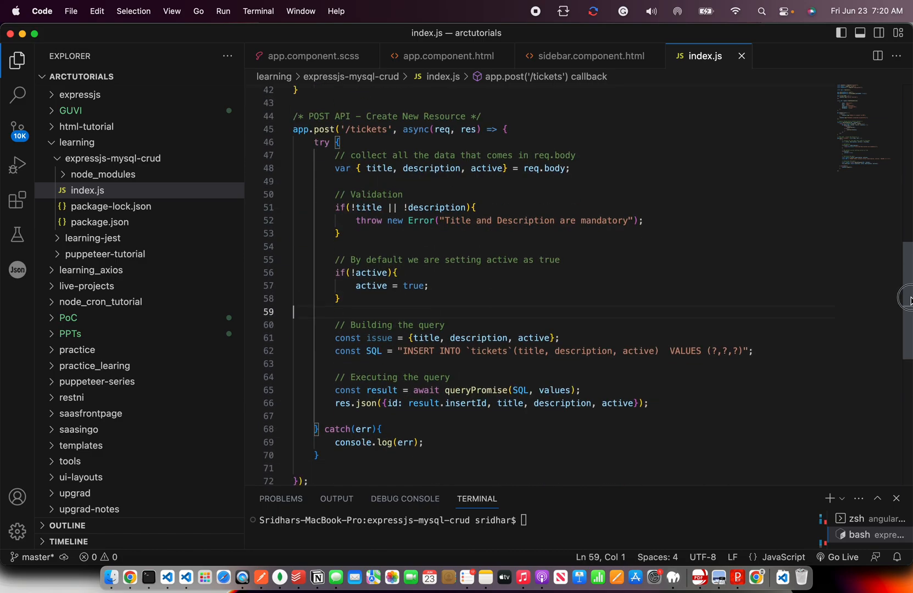
pyautogui.click(386, 339)
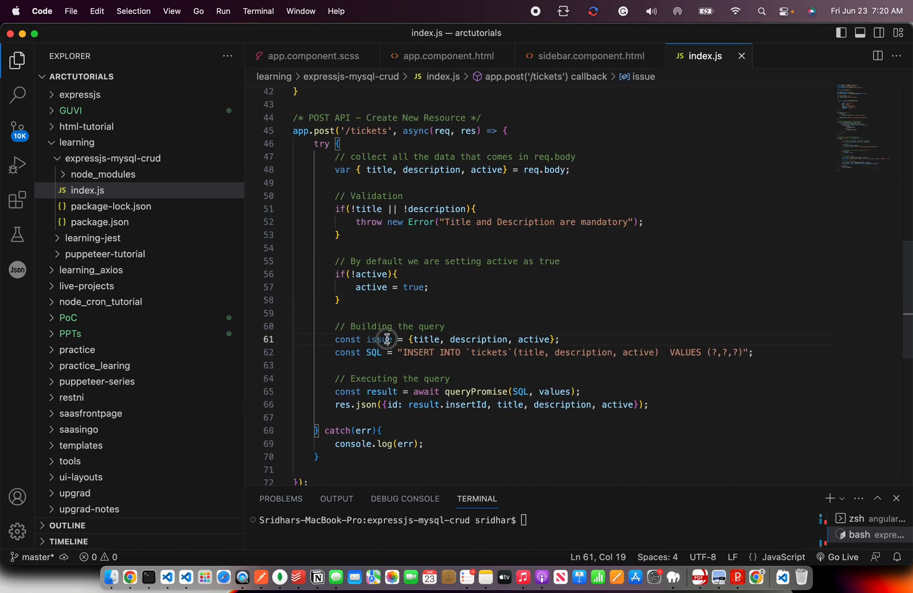
pyautogui.doubleClick(377, 340)
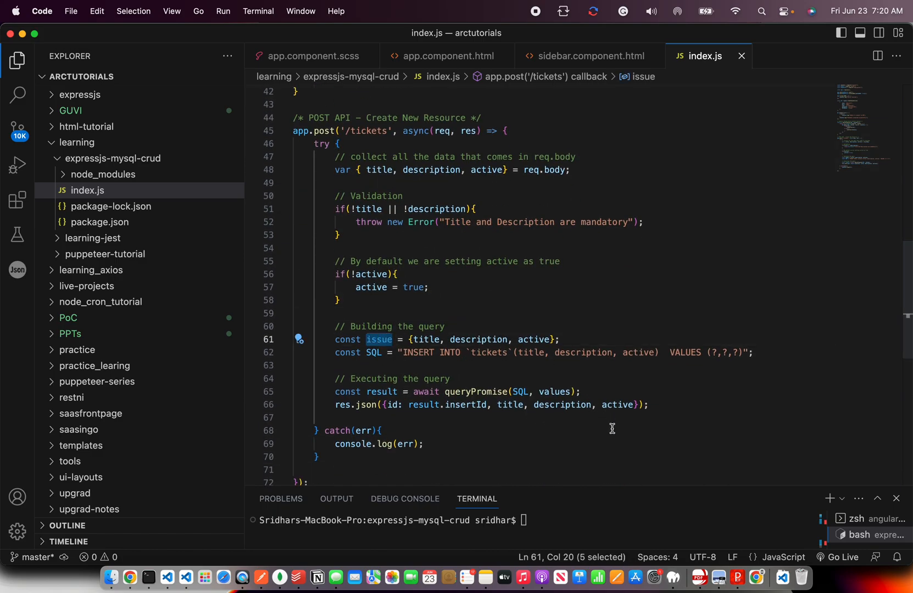
pyautogui.moveTo(548, 391)
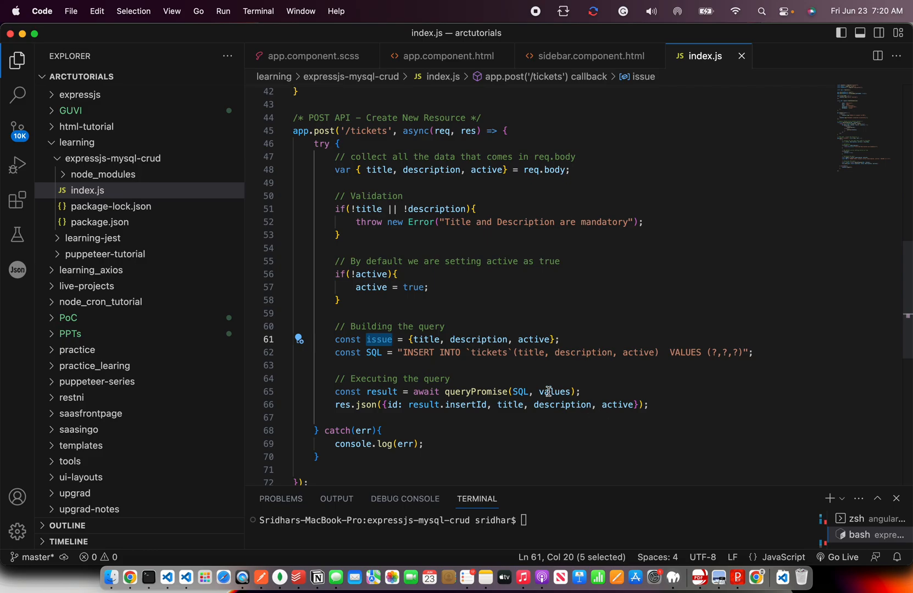
pyautogui.doubleClick(554, 392)
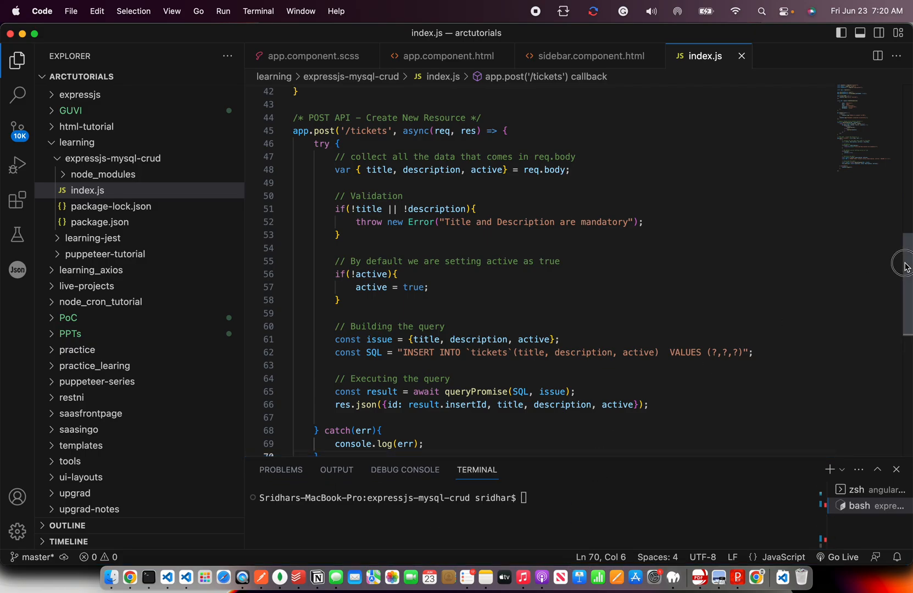
pyautogui.scroll(-3)
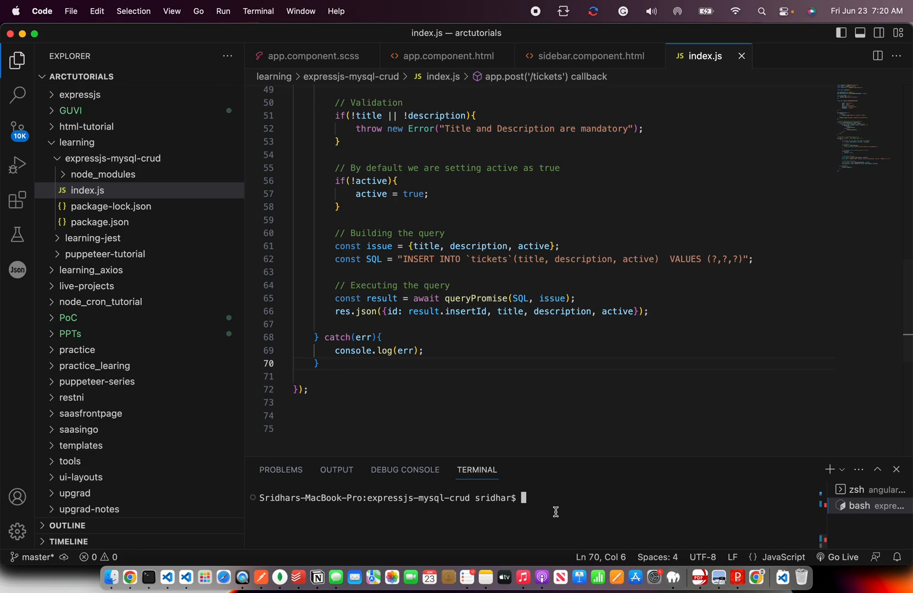
# Start the server with node index.js and send the POST /tickets request from Postman.
pyautogui.write('node index.js')
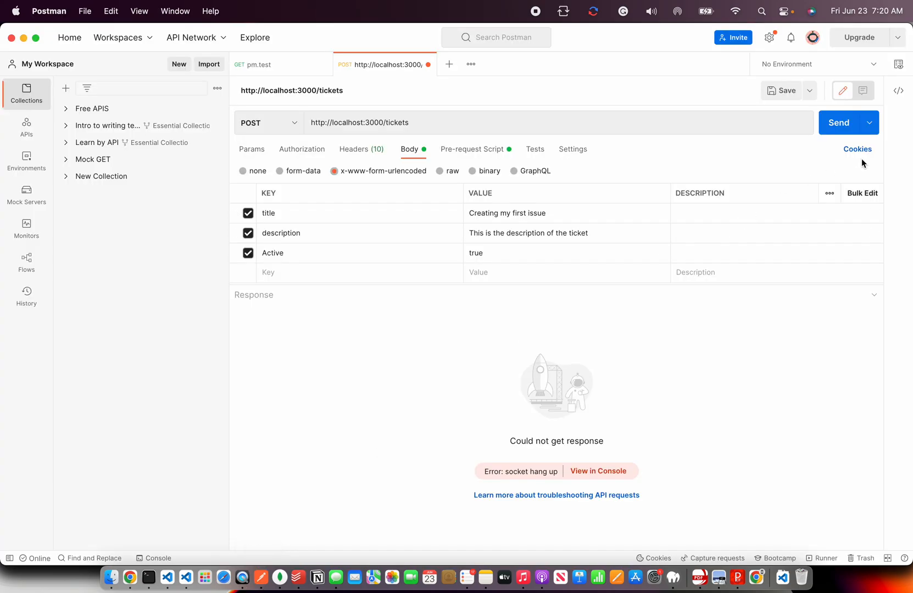
pyautogui.click(843, 122)
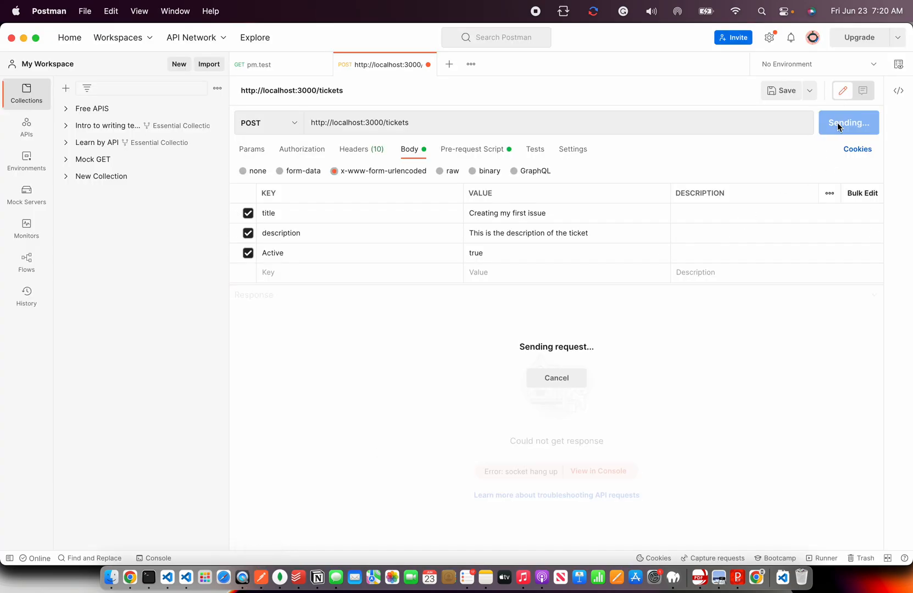
pyautogui.moveTo(391, 339)
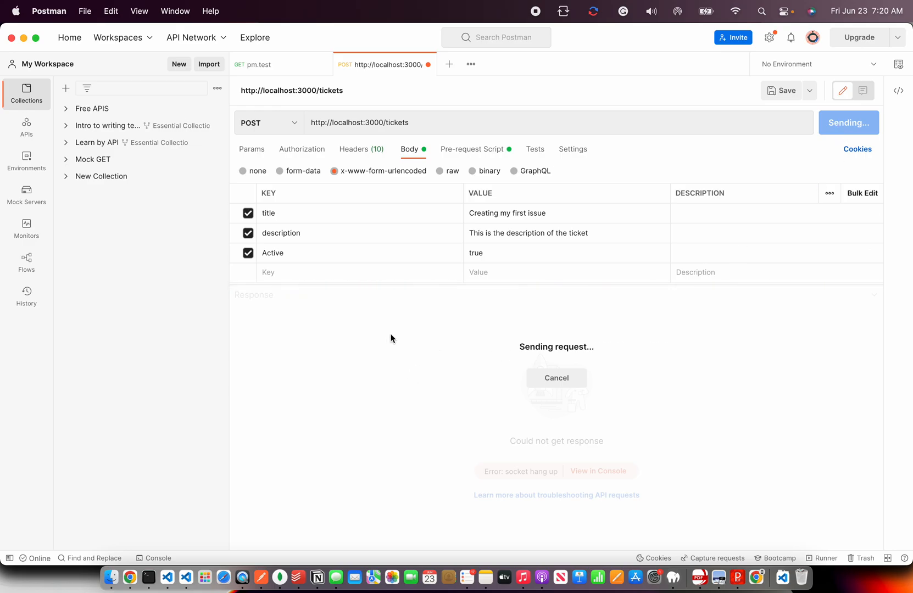
pyautogui.moveTo(416, 352)
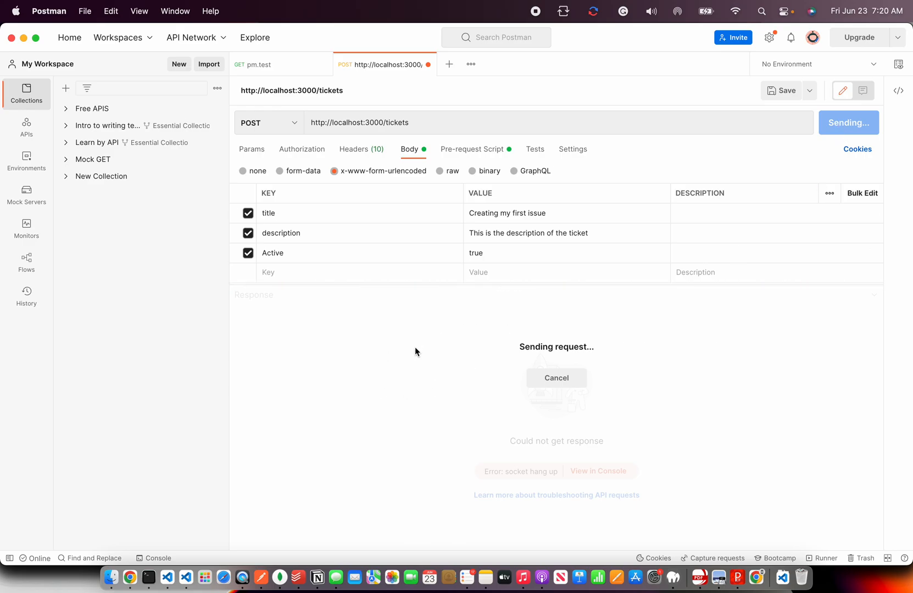
pyautogui.moveTo(186, 578)
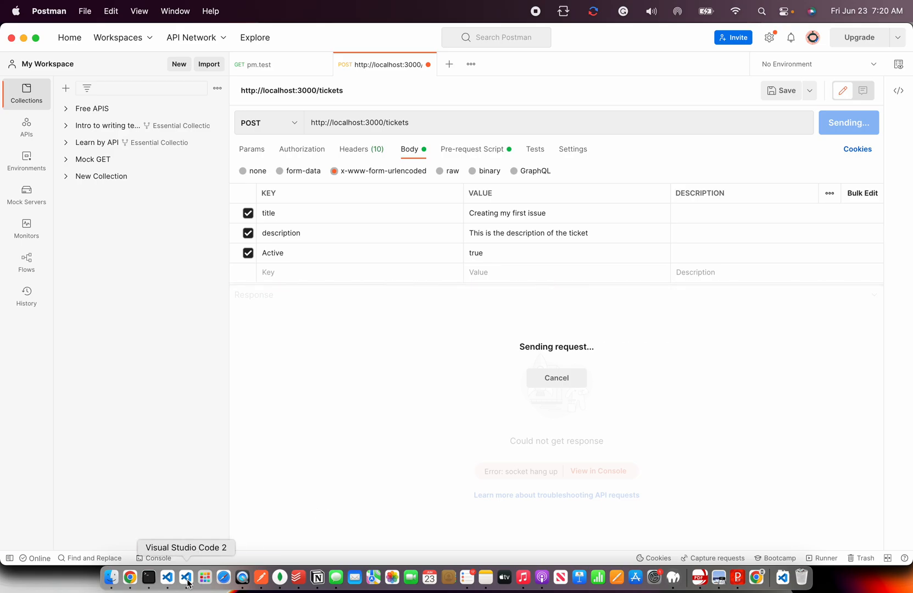
# Delete the stray space before VALUES in the insert SQL string.
pyautogui.click(187, 577)
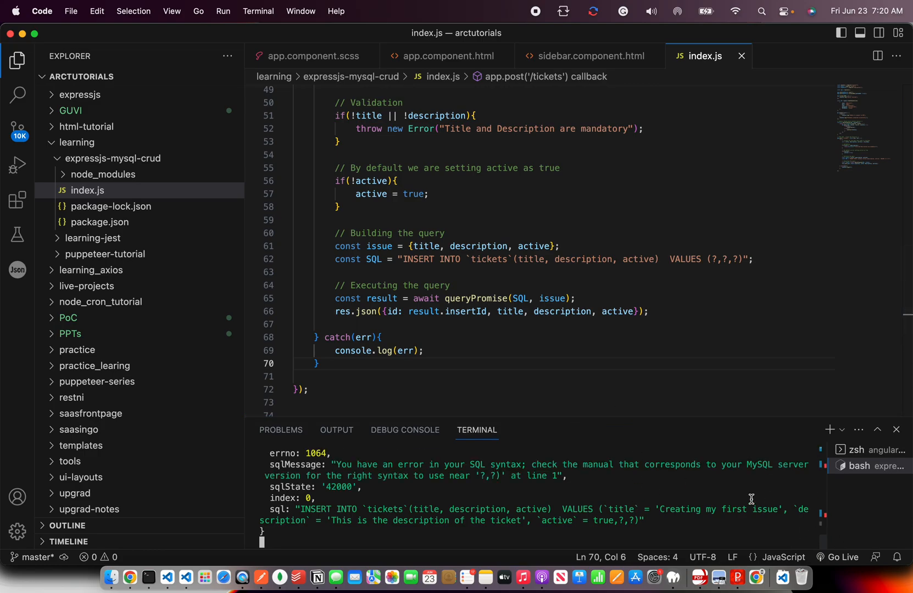
pyautogui.moveTo(768, 527)
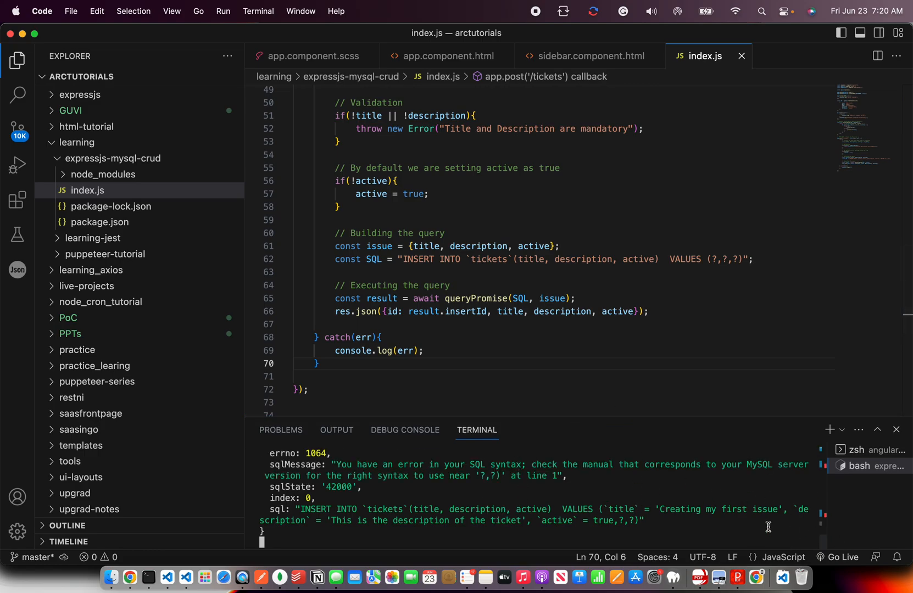
pyautogui.scroll(-3)
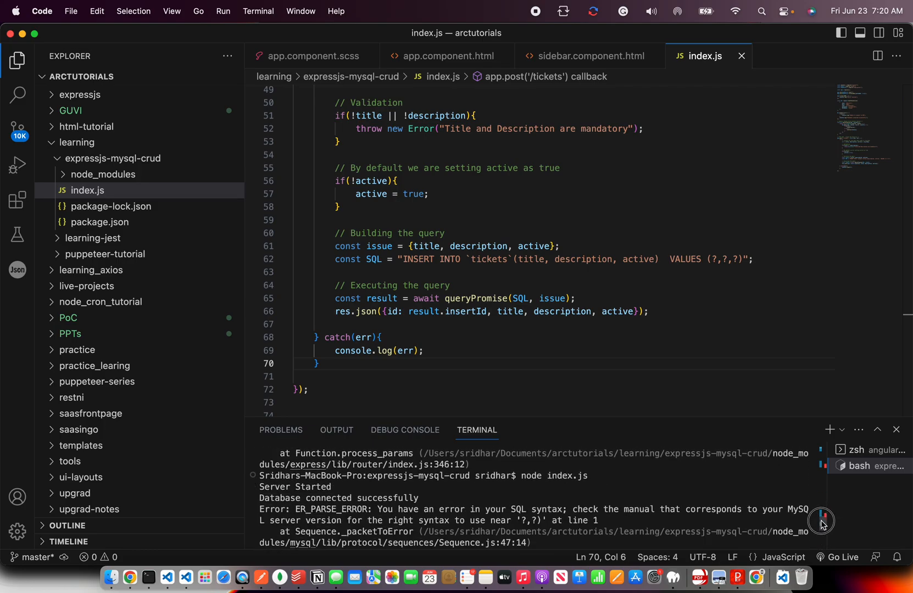
pyautogui.scroll(-3)
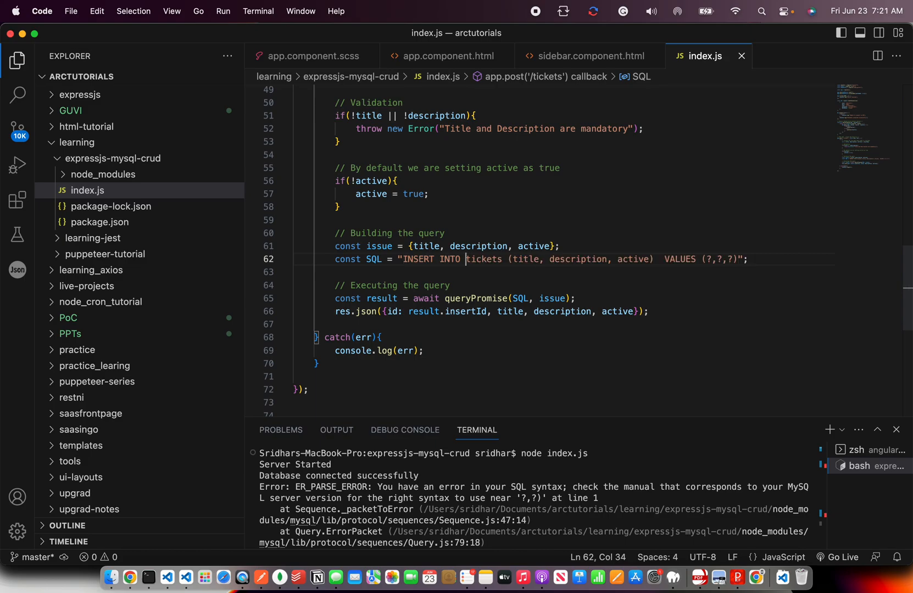
pyautogui.moveTo(637, 222)
pyautogui.write(']')
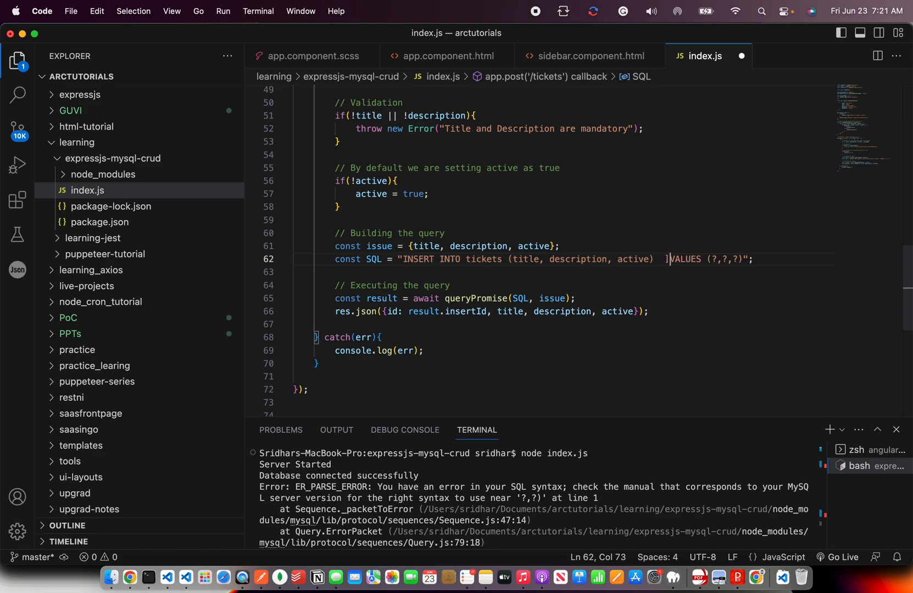
pyautogui.press('Backspace')
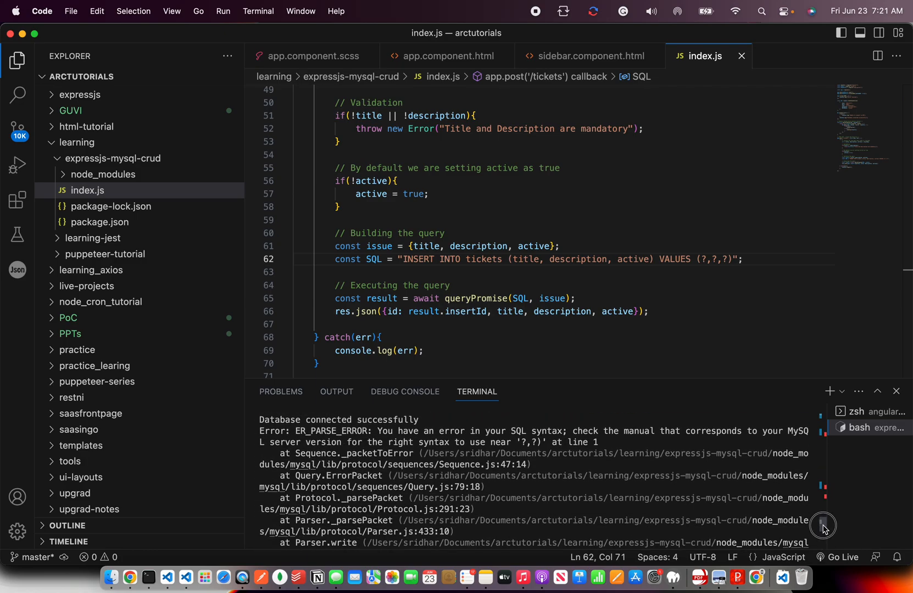
pyautogui.moveTo(564, 423)
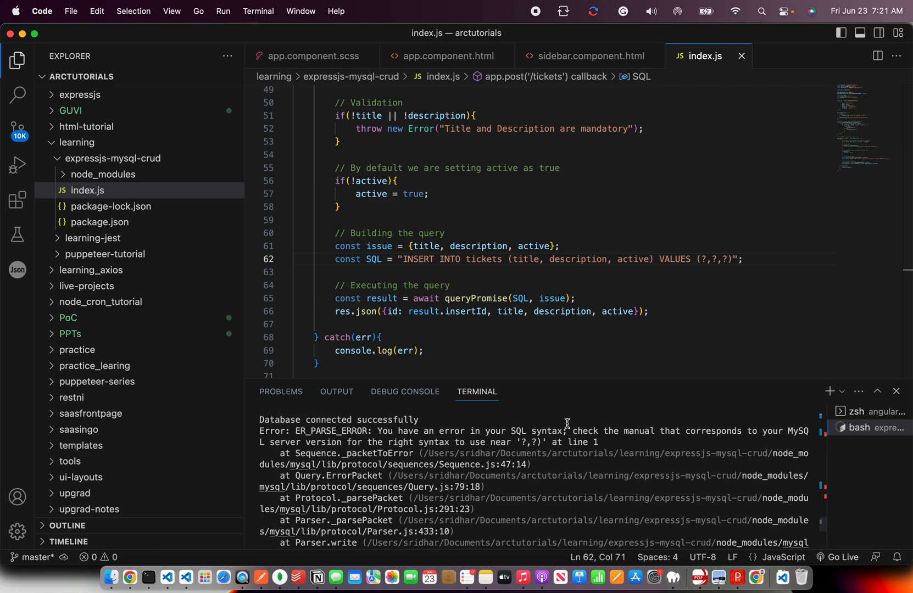
pyautogui.moveTo(657, 211)
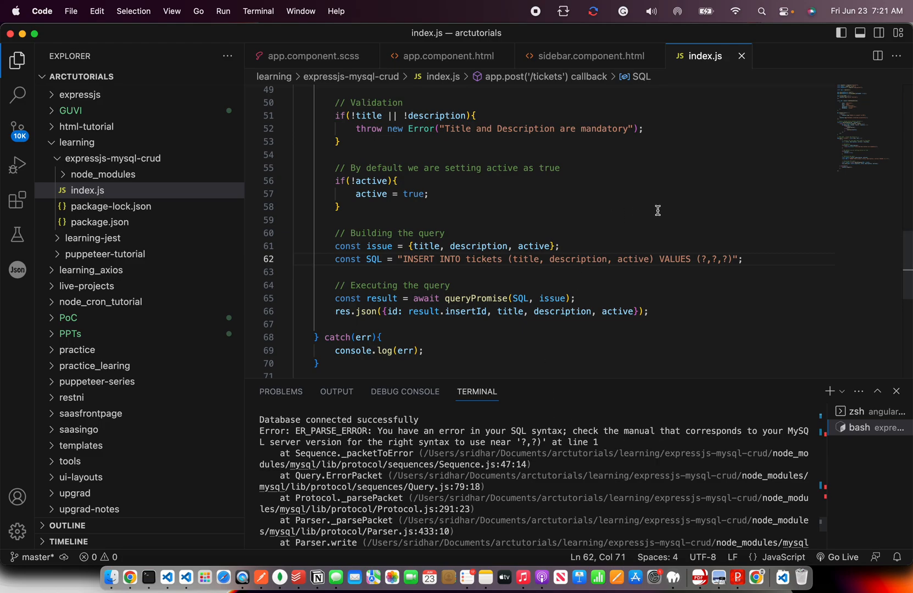
# Change the issue values declaration from object braces to array brackets.
pyautogui.click(341, 207)
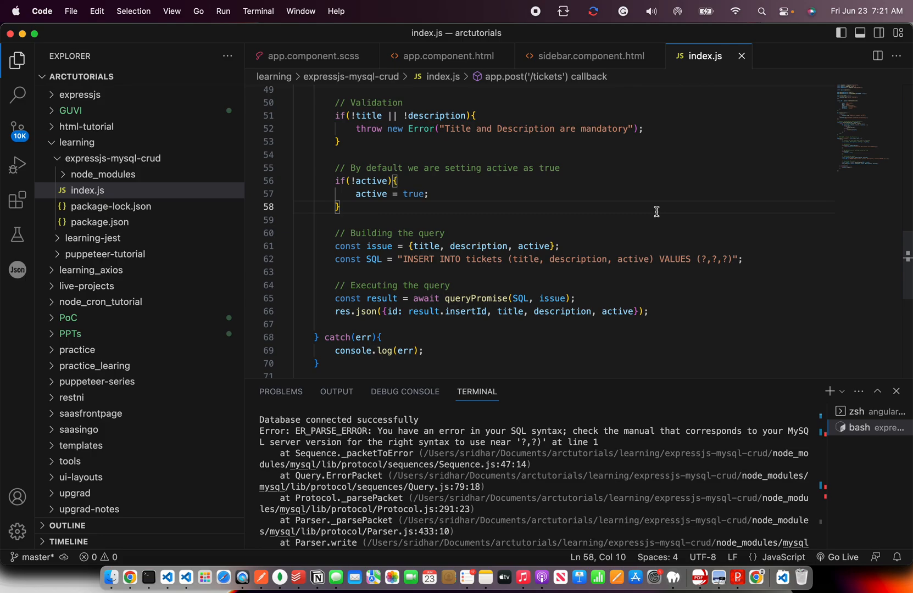
pyautogui.moveTo(640, 196)
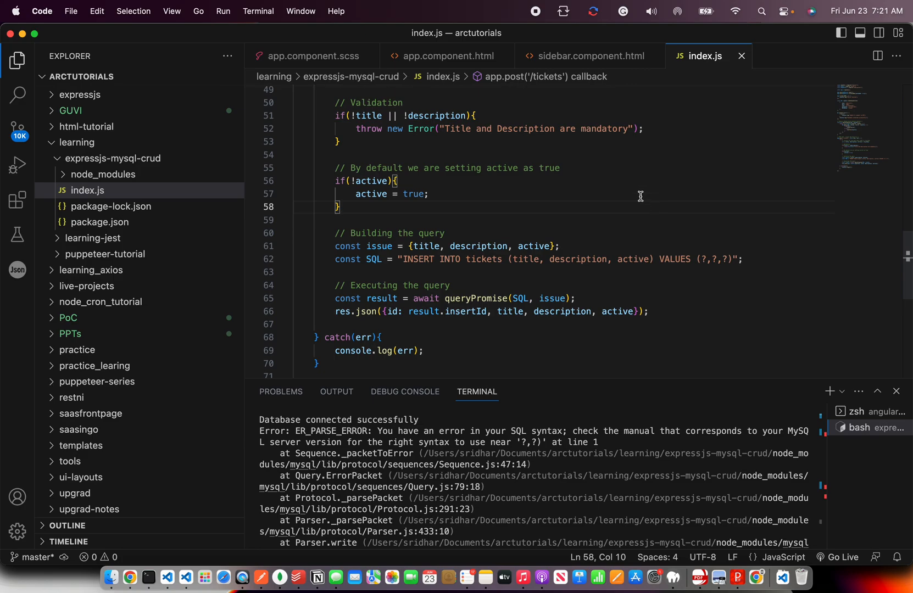
pyautogui.click(414, 252)
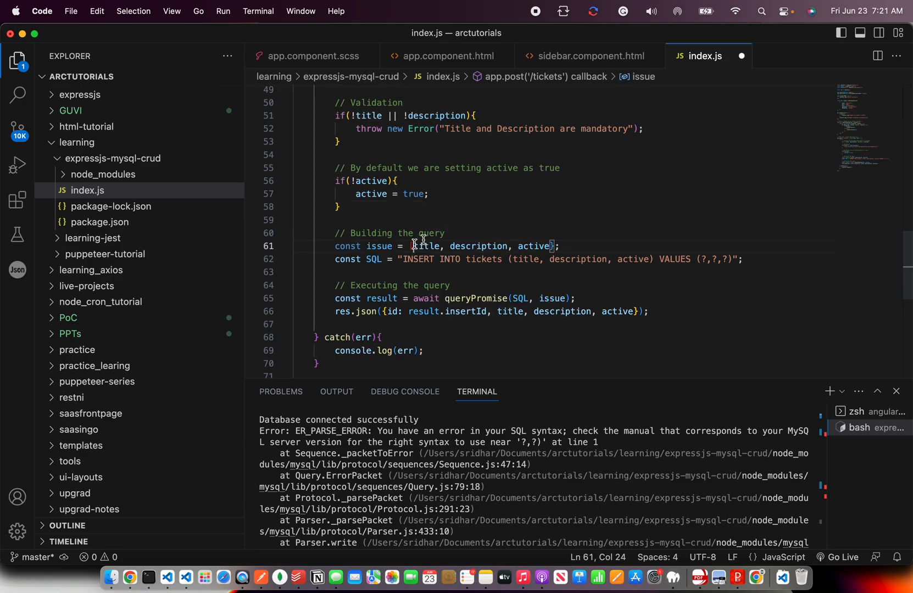
pyautogui.click(411, 246)
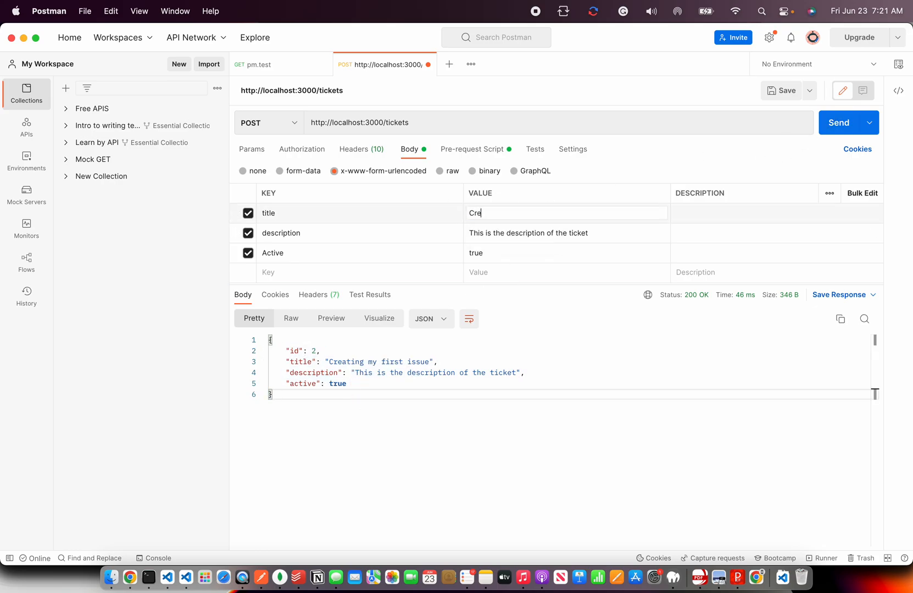
# Send a POST /tickets request titled 'Creating 3rd Record', getting back id 3.
pyautogui.write('Creating 3rd Re')
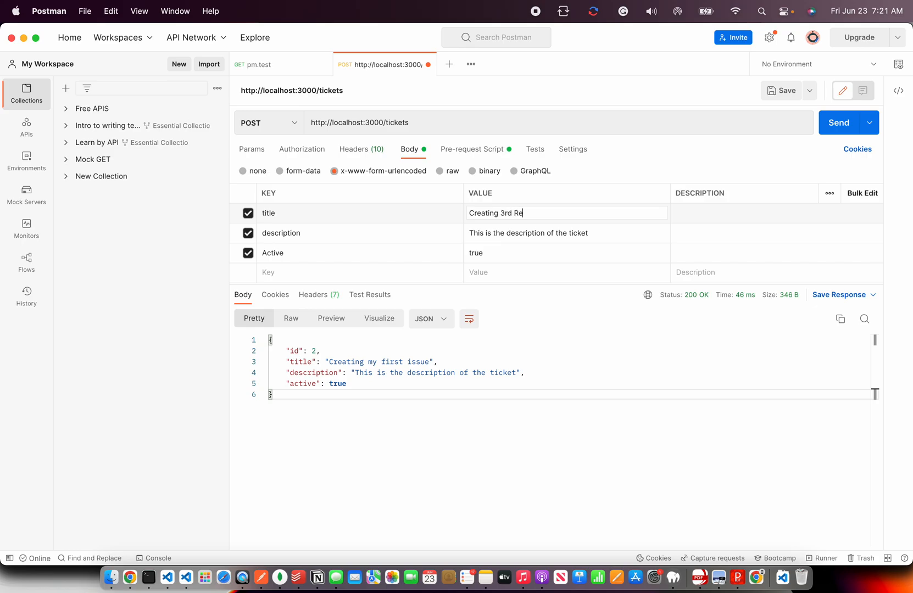
pyautogui.click(844, 122)
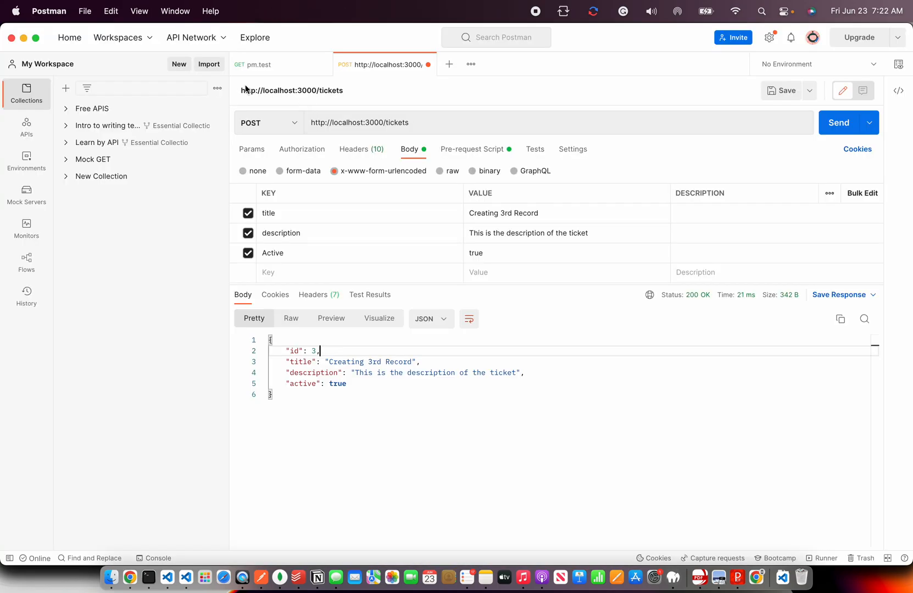
pyautogui.click(129, 577)
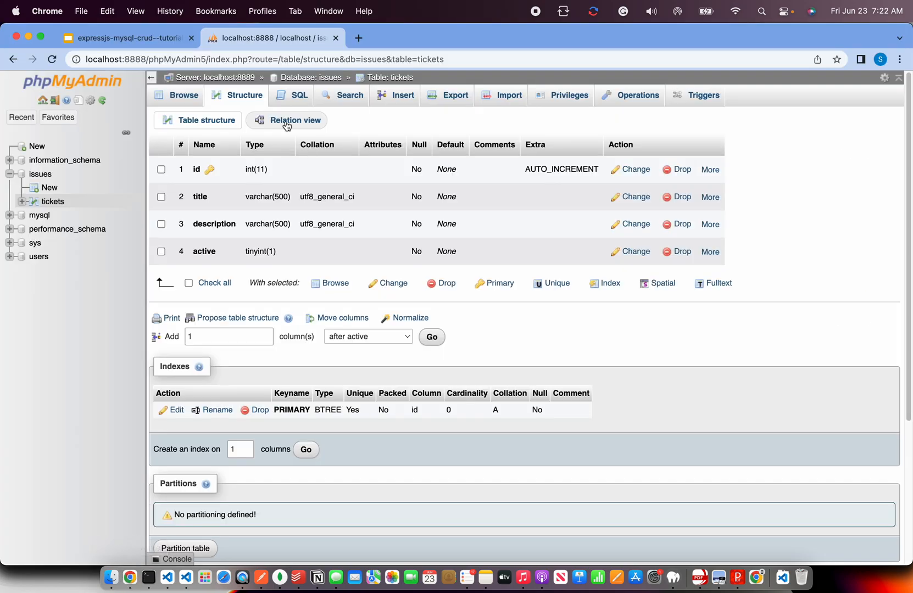
# Browse the phpMyAdmin tickets table to confirm rows with ids 2 and 3.
pyautogui.click(183, 95)
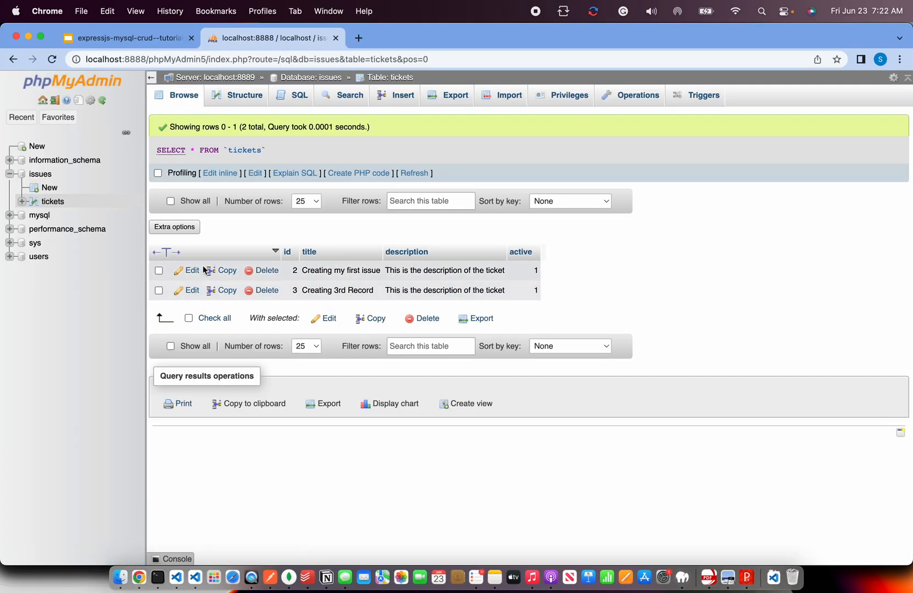
pyautogui.moveTo(330, 320)
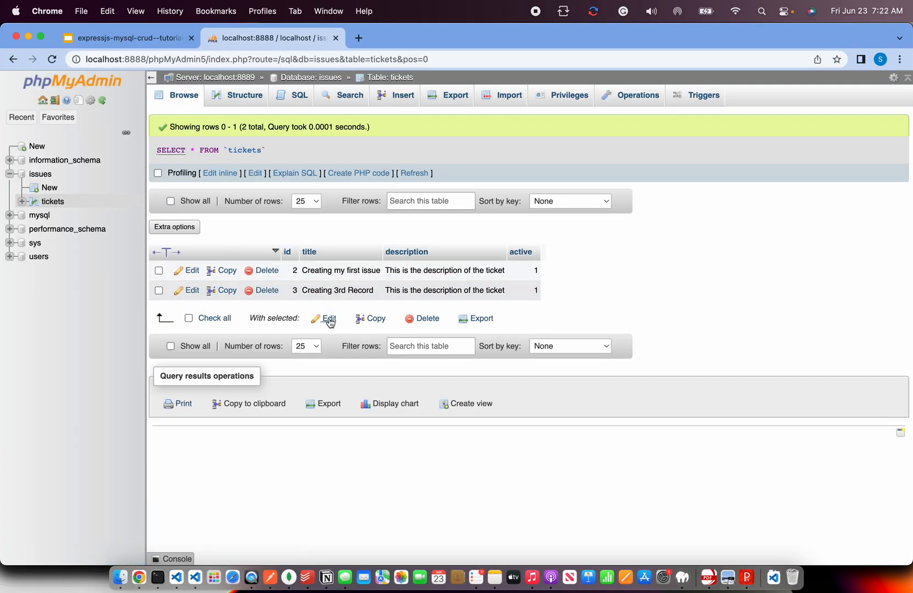
pyautogui.moveTo(347, 294)
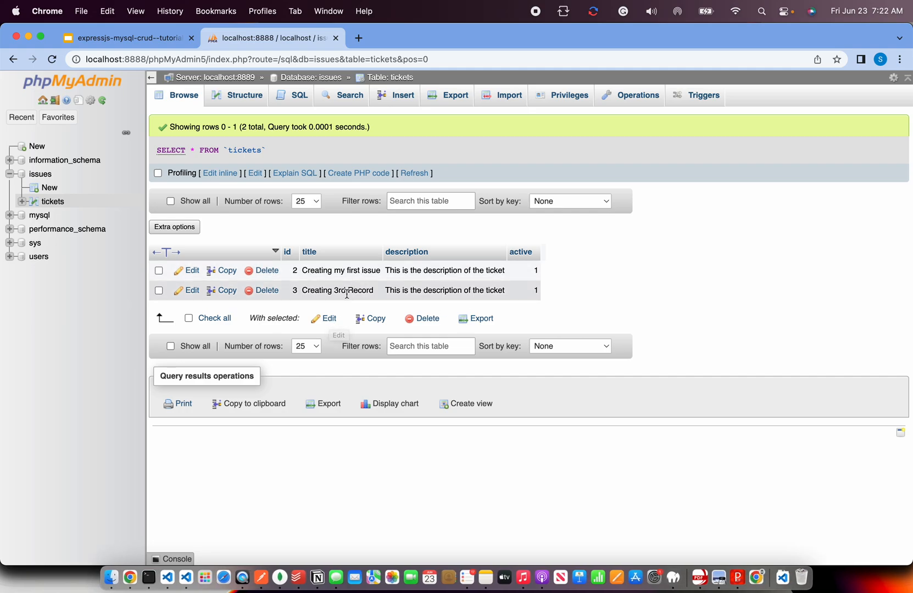
pyautogui.moveTo(372, 300)
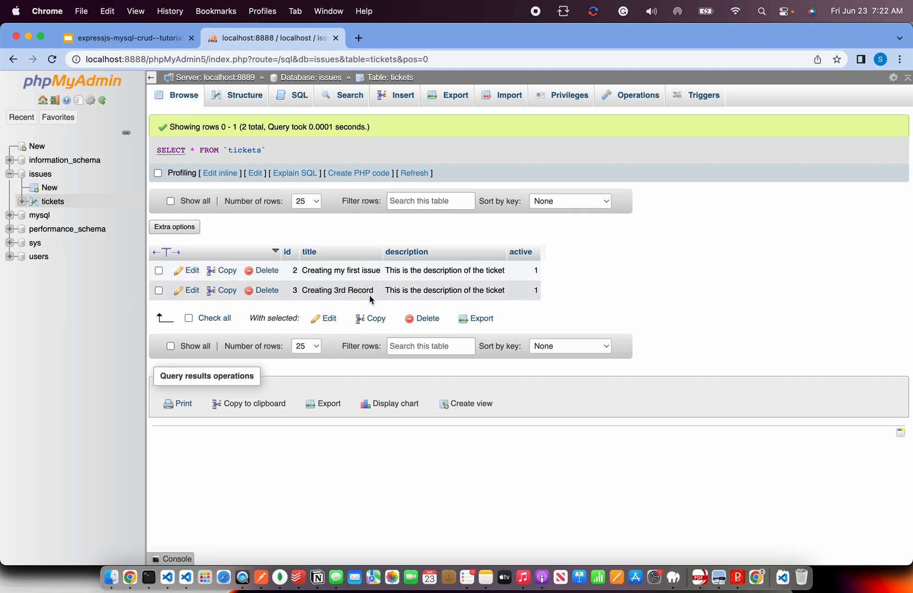
pyautogui.moveTo(269, 577)
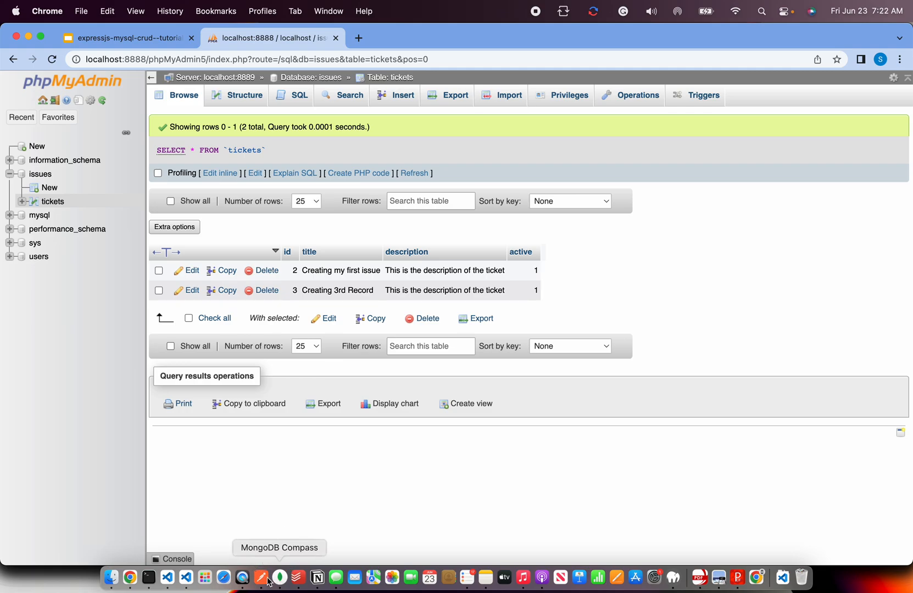
pyautogui.click(243, 577)
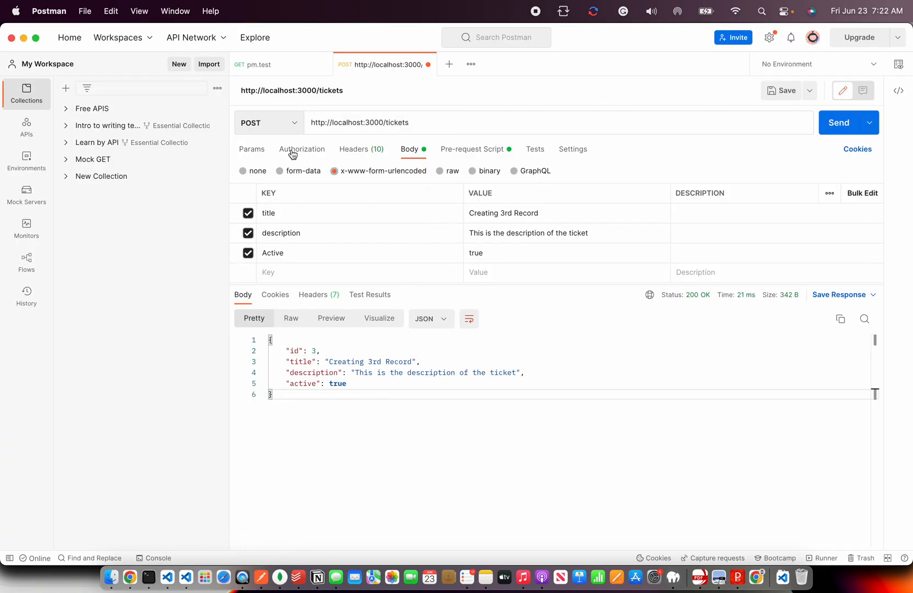
pyautogui.moveTo(395, 111)
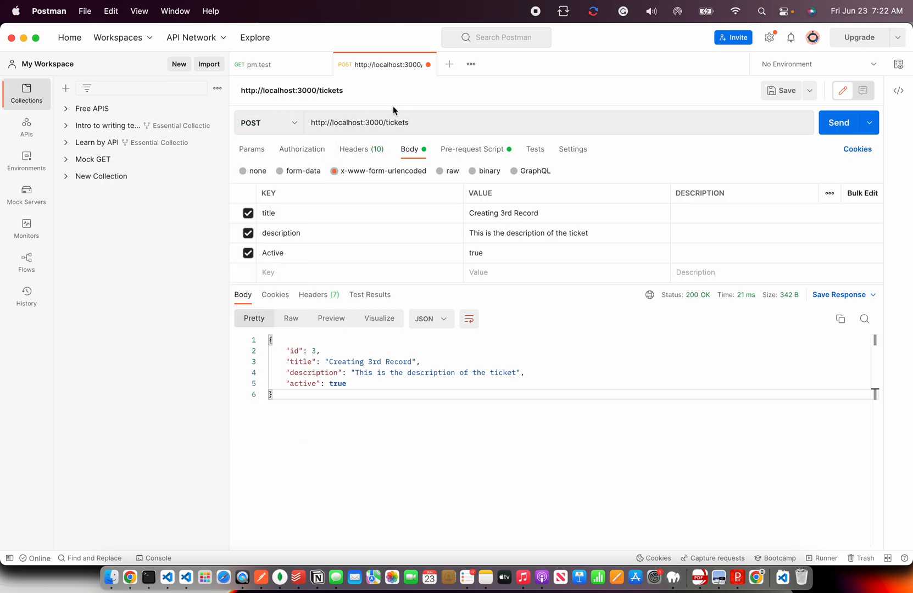
# Leave Postman's id 3 response and return to the phpMyAdmin tickets table.
pyautogui.click(359, 122)
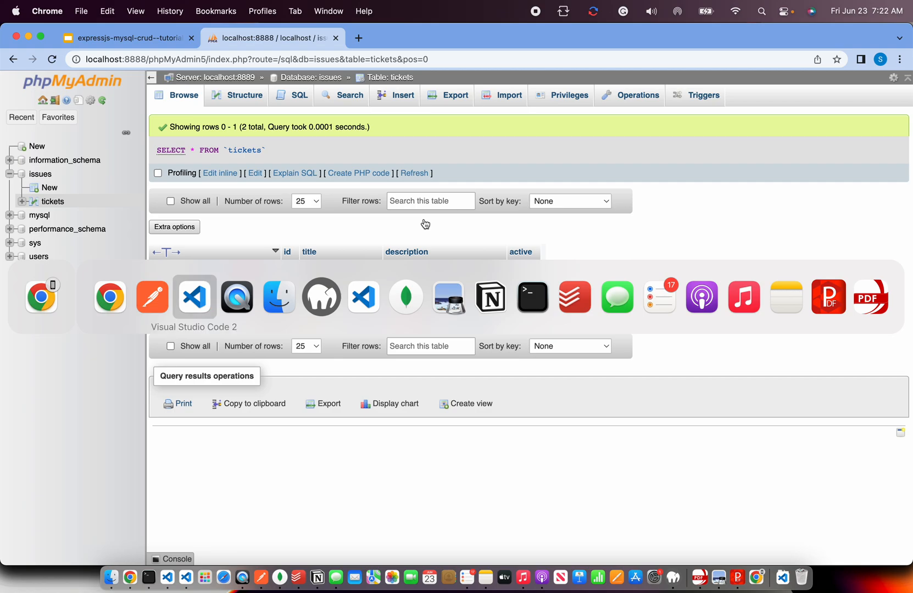
# Scroll through the finished POST /tickets handler in index.js, then return to phpMyAdmin.
pyautogui.click(194, 297)
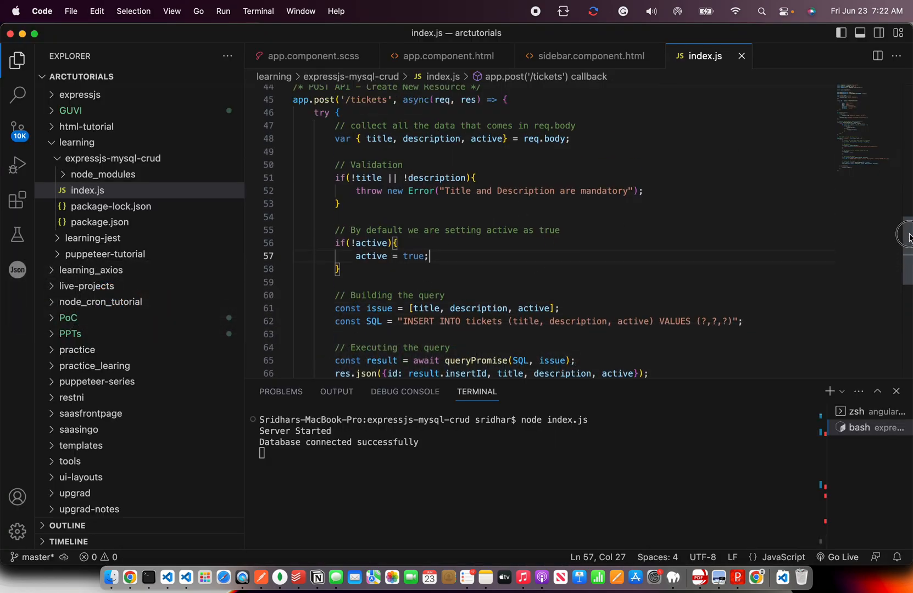
pyautogui.scroll(3)
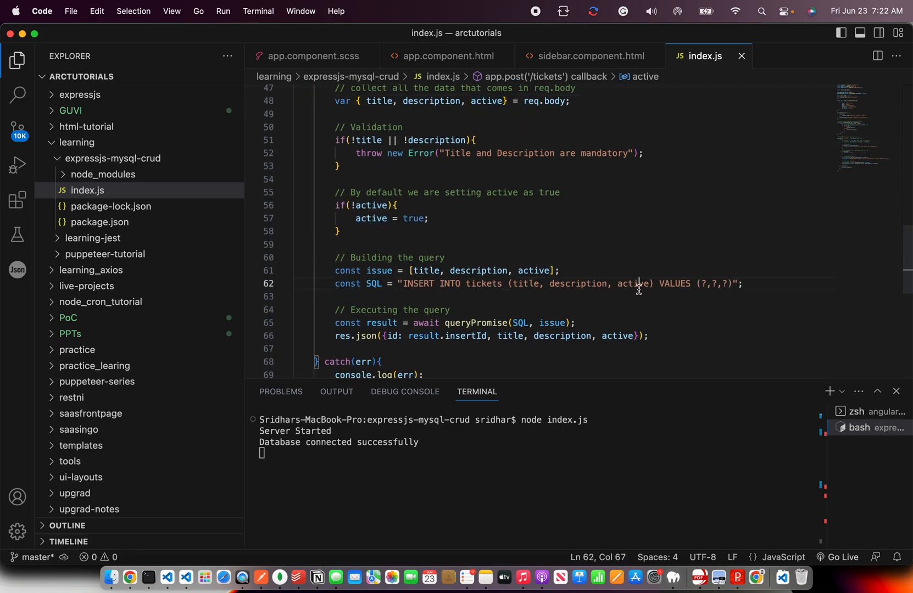
pyautogui.click(297, 297)
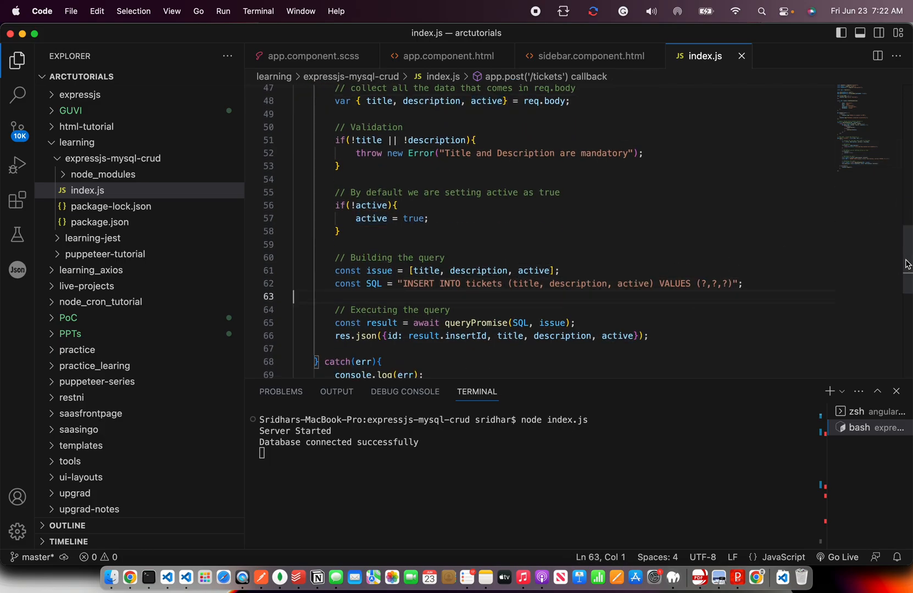
pyautogui.scroll(3)
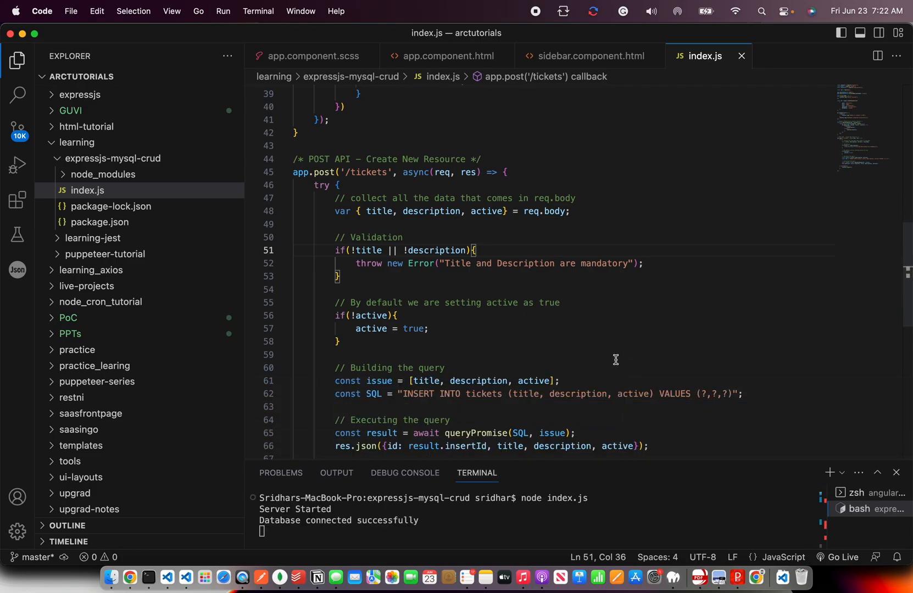
pyautogui.scroll(-3)
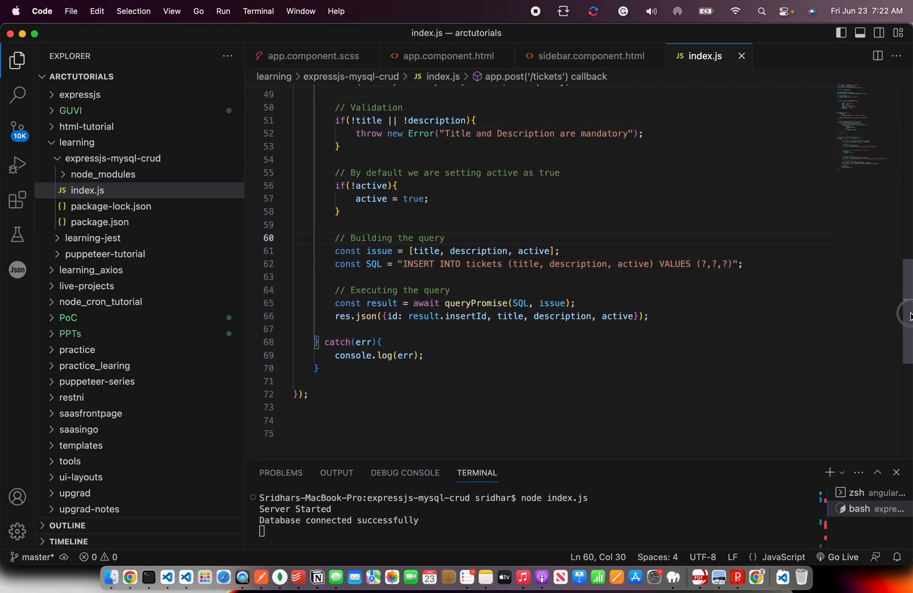
pyautogui.scroll(3)
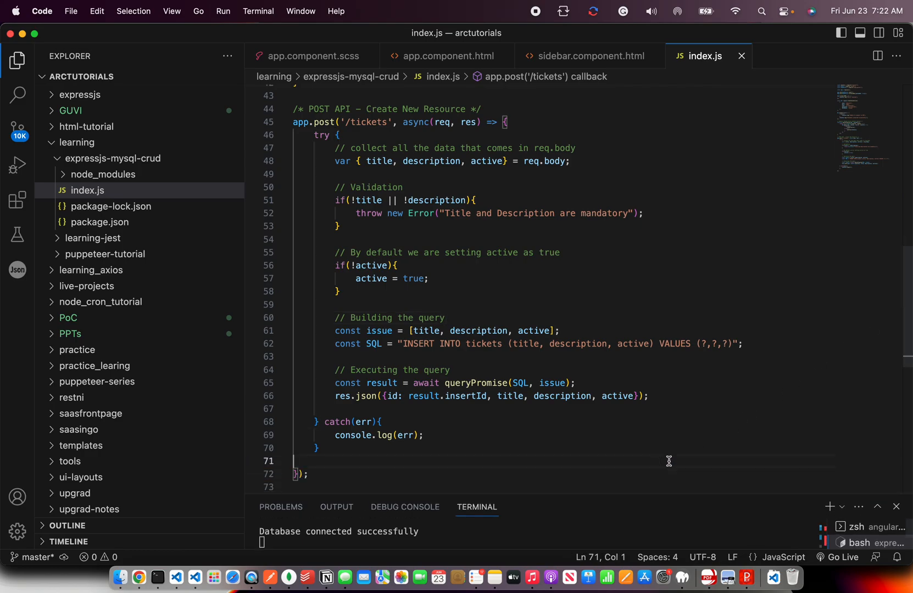
pyautogui.click(429, 279)
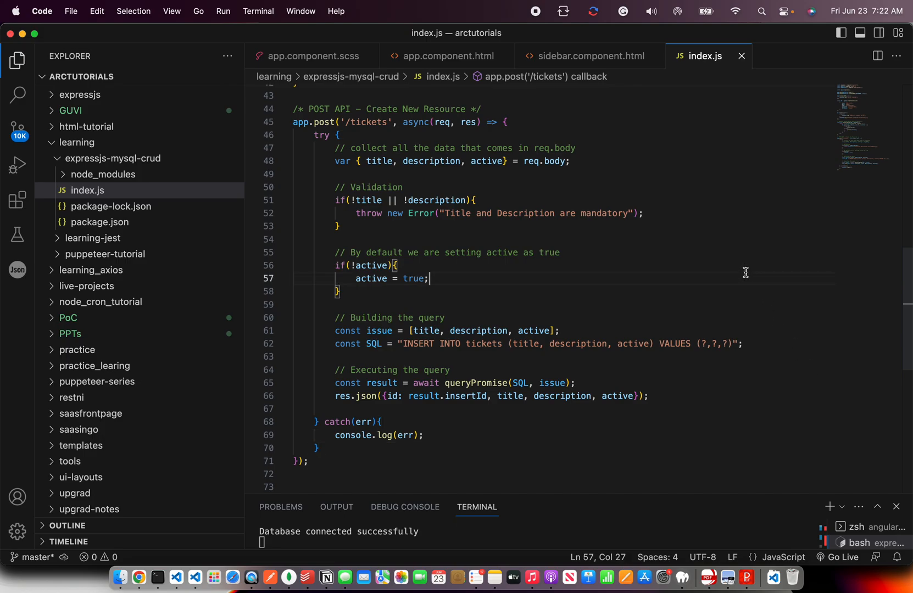
pyautogui.scroll(3)
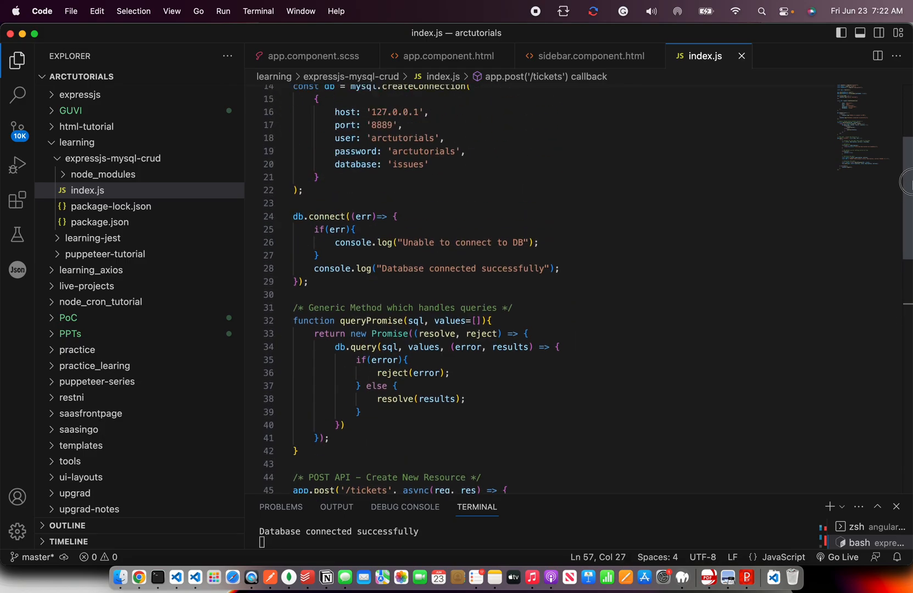
pyautogui.click(138, 577)
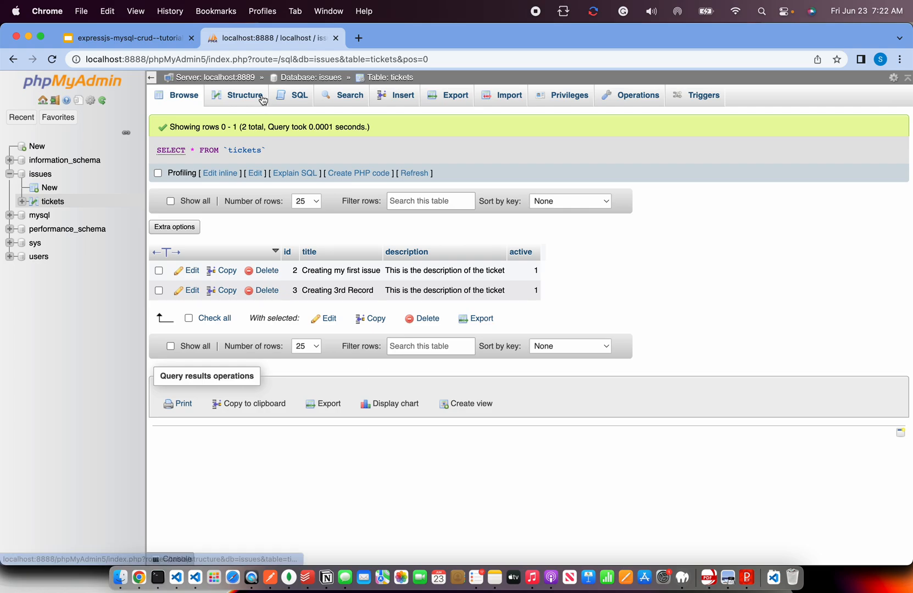